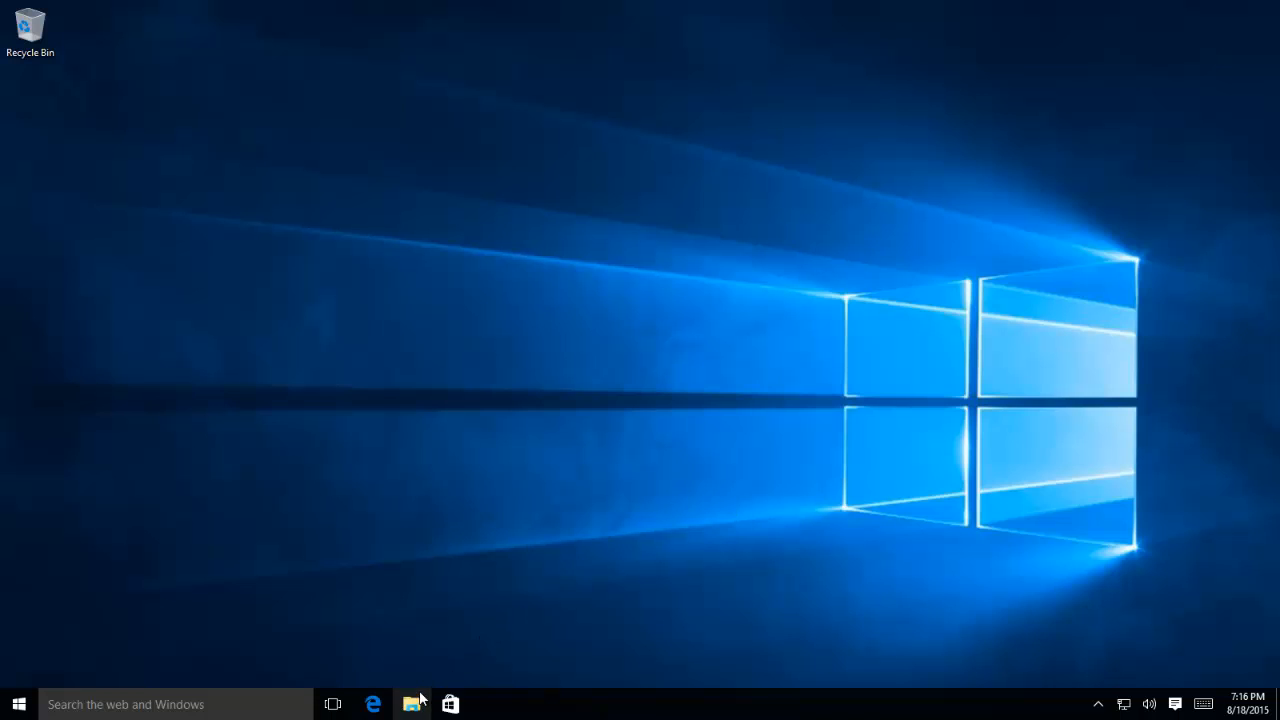
Mark the Documents folder on New Volume (E:) as Hidden via its Properties, then close File Explorer.
left_click(411, 704)
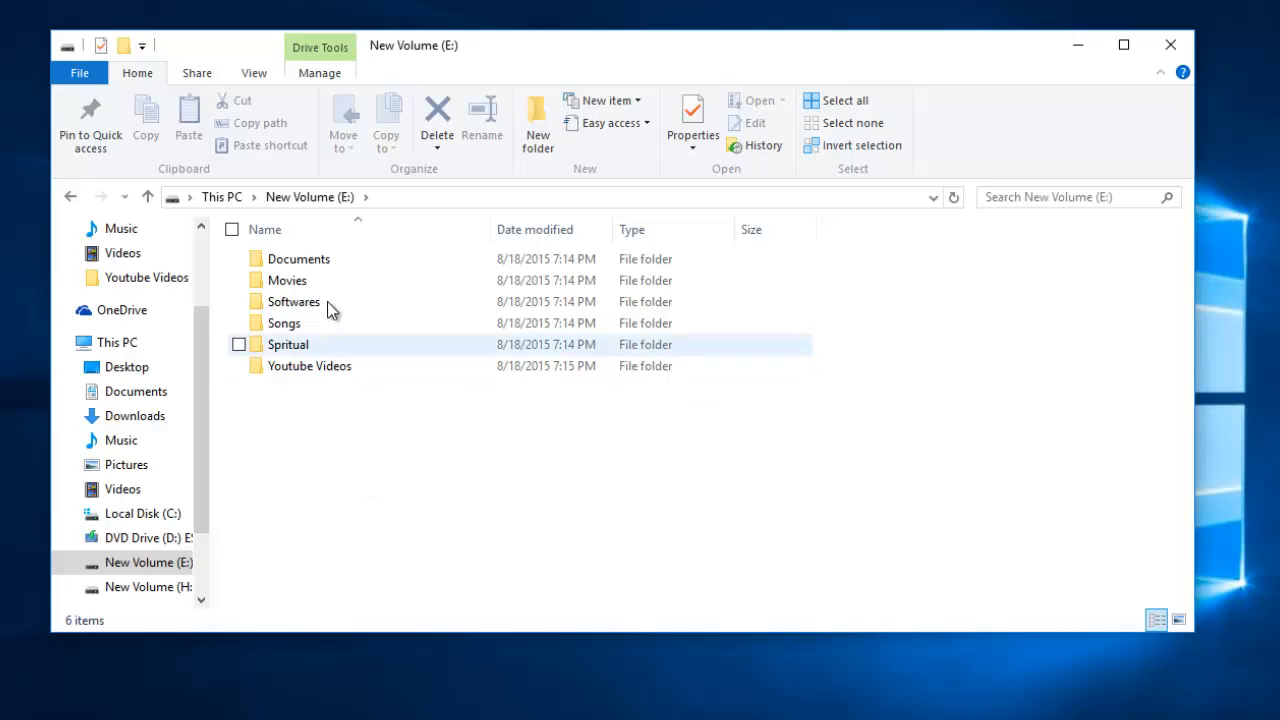
left_click(298, 258)
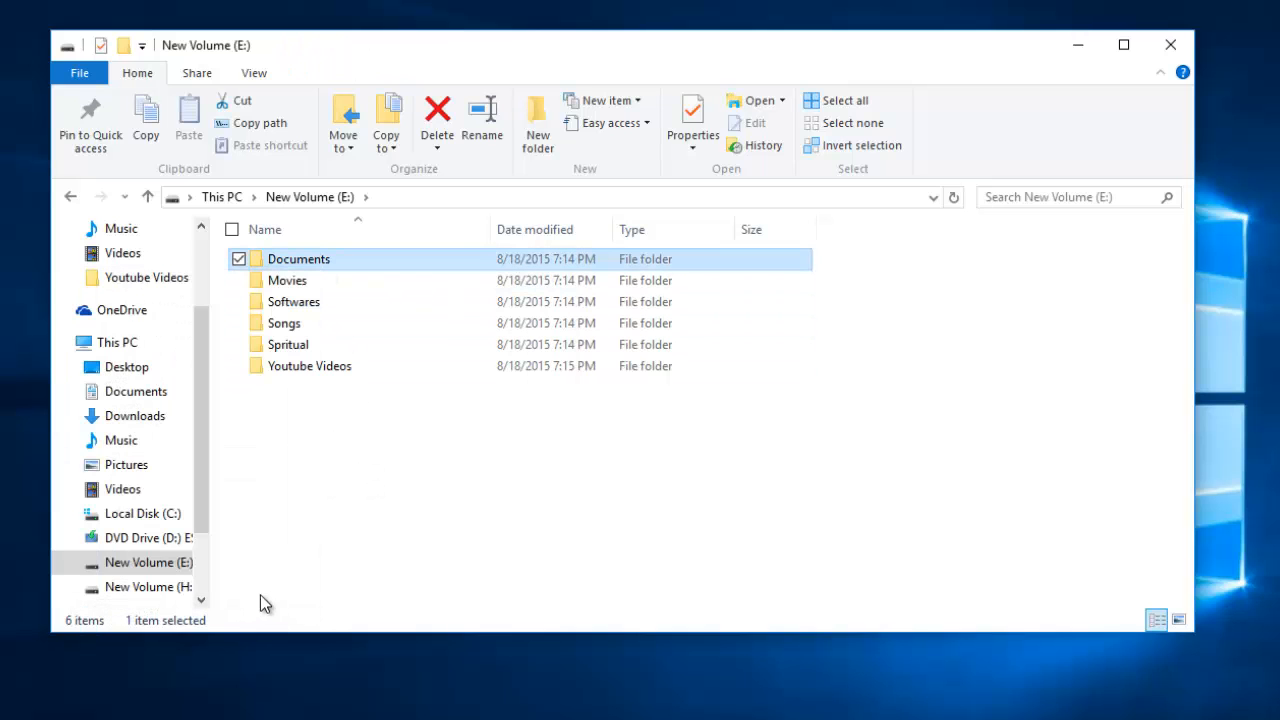
left_click(692, 120)
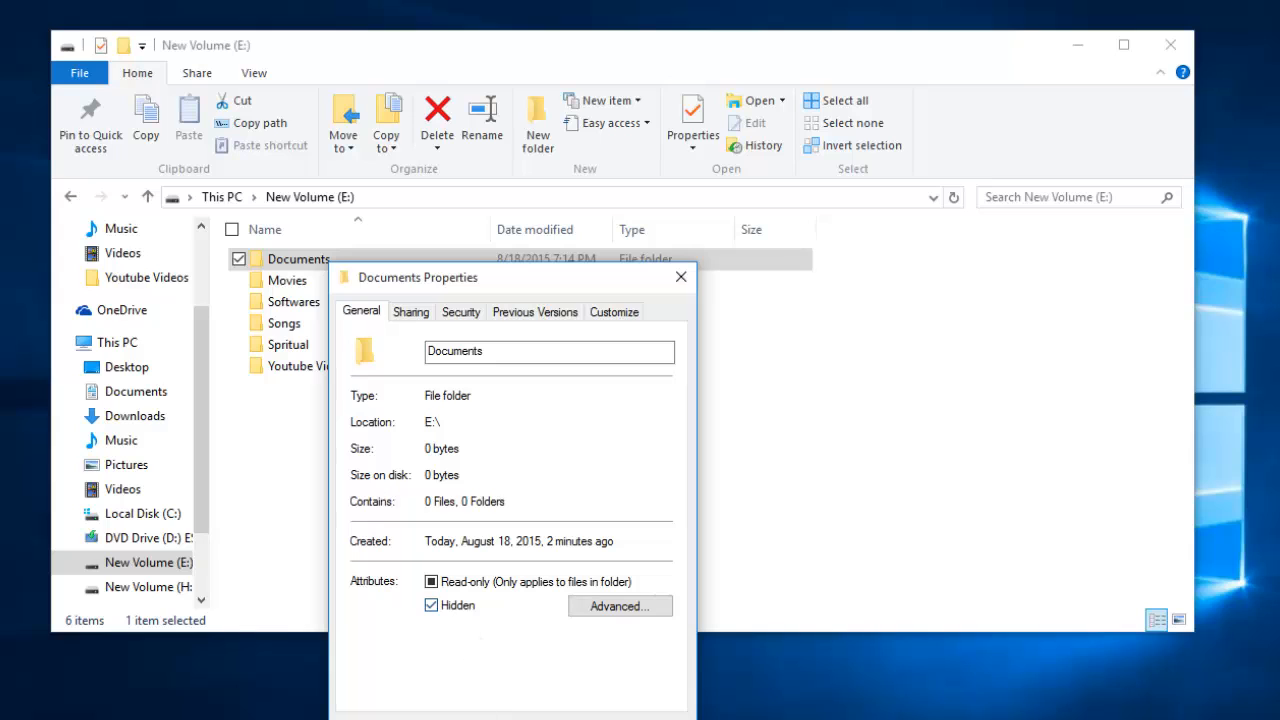
left_click(681, 277)
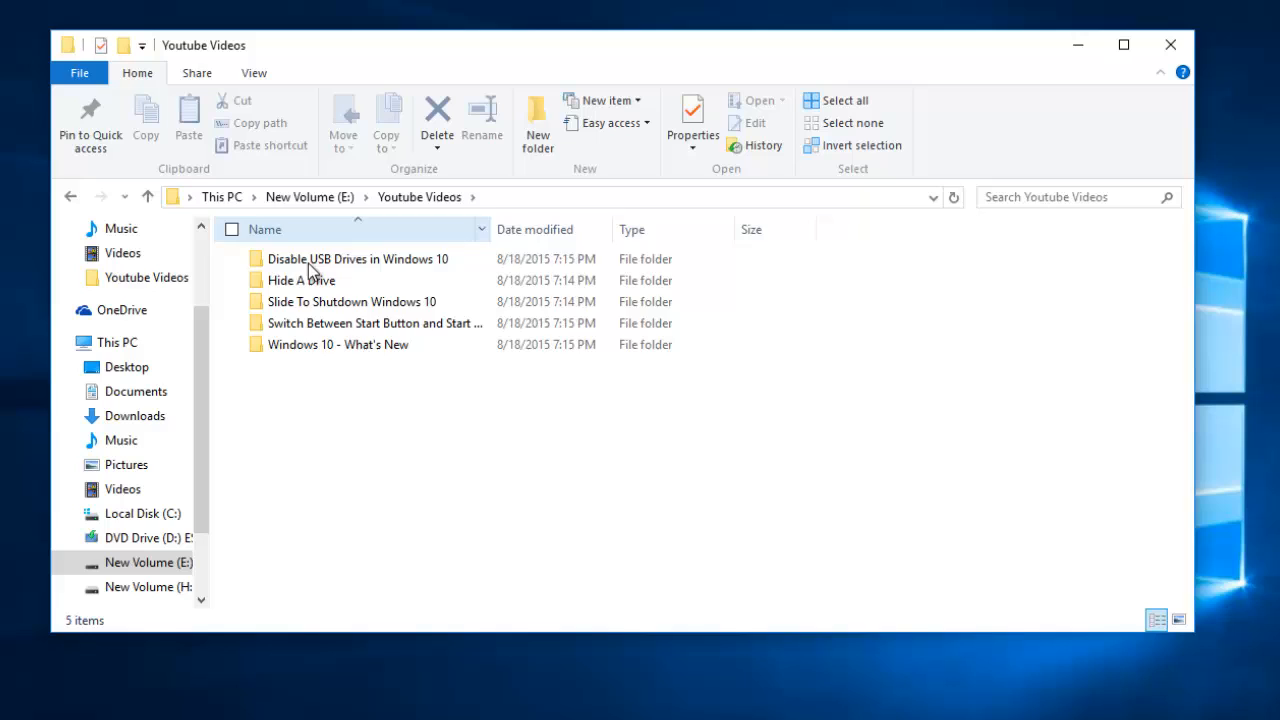
mouse_move(314, 371)
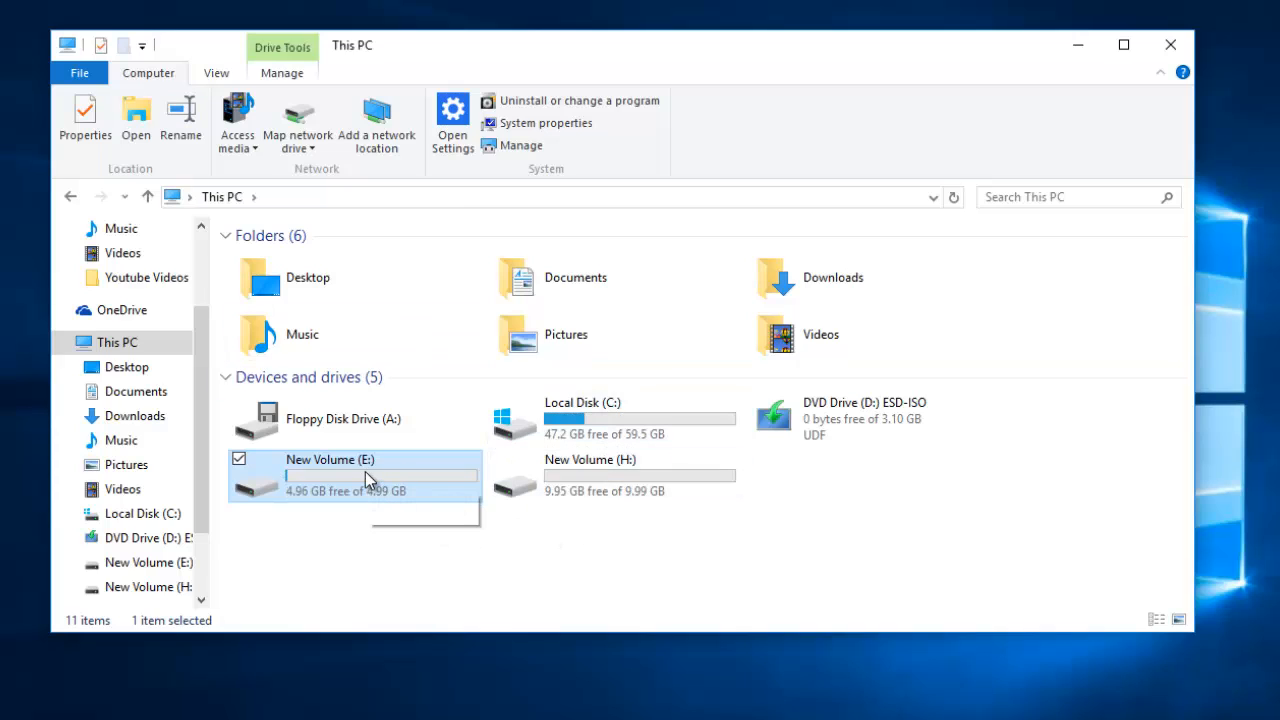
mouse_move(370, 480)
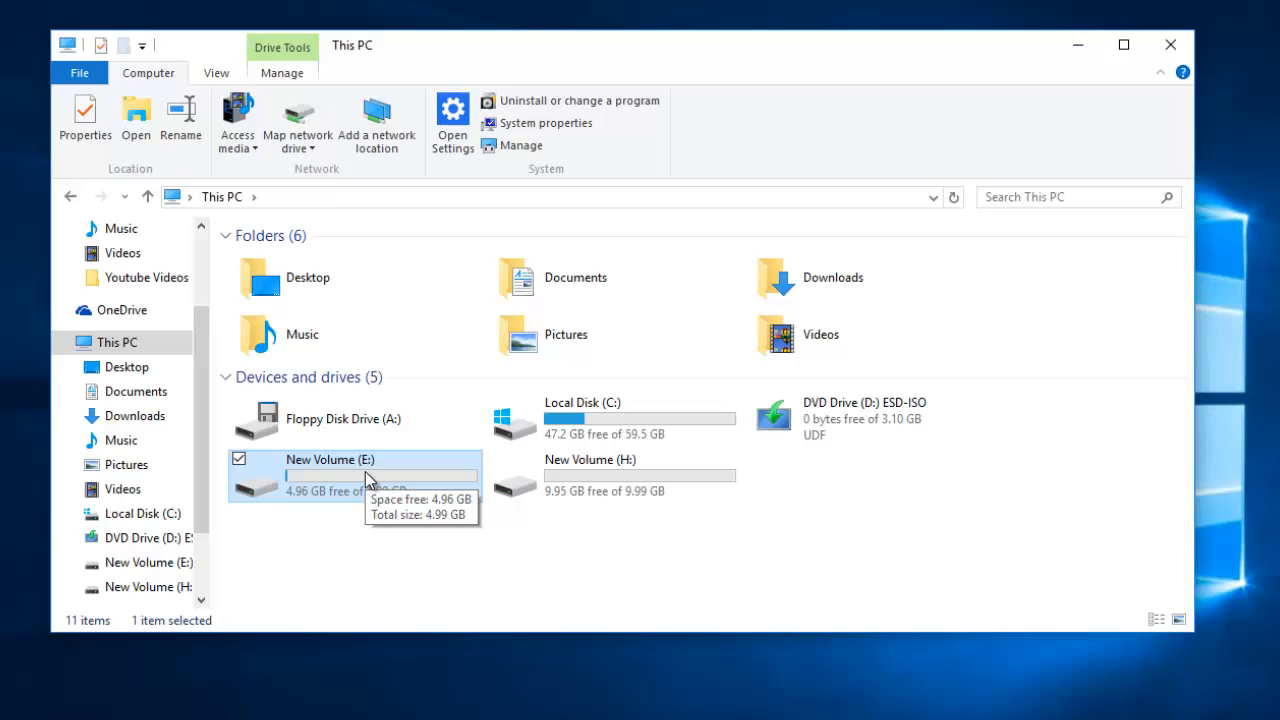
mouse_move(385, 470)
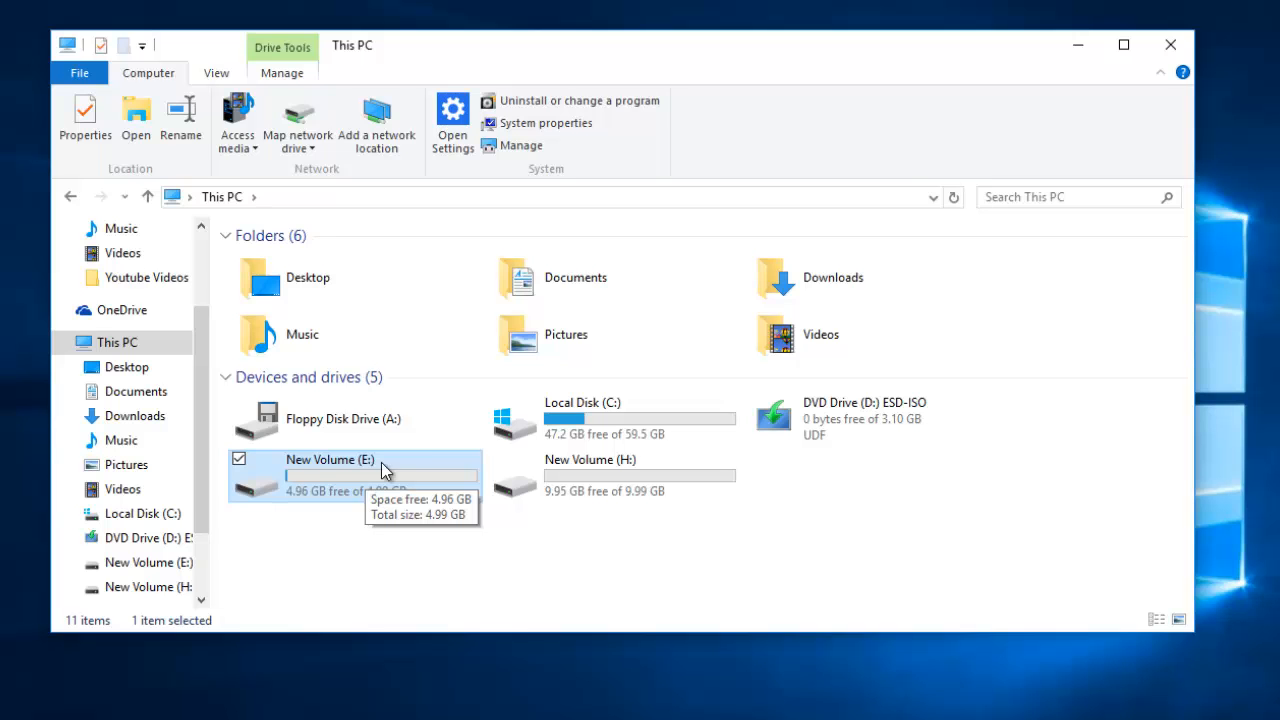
left_click(1170, 45)
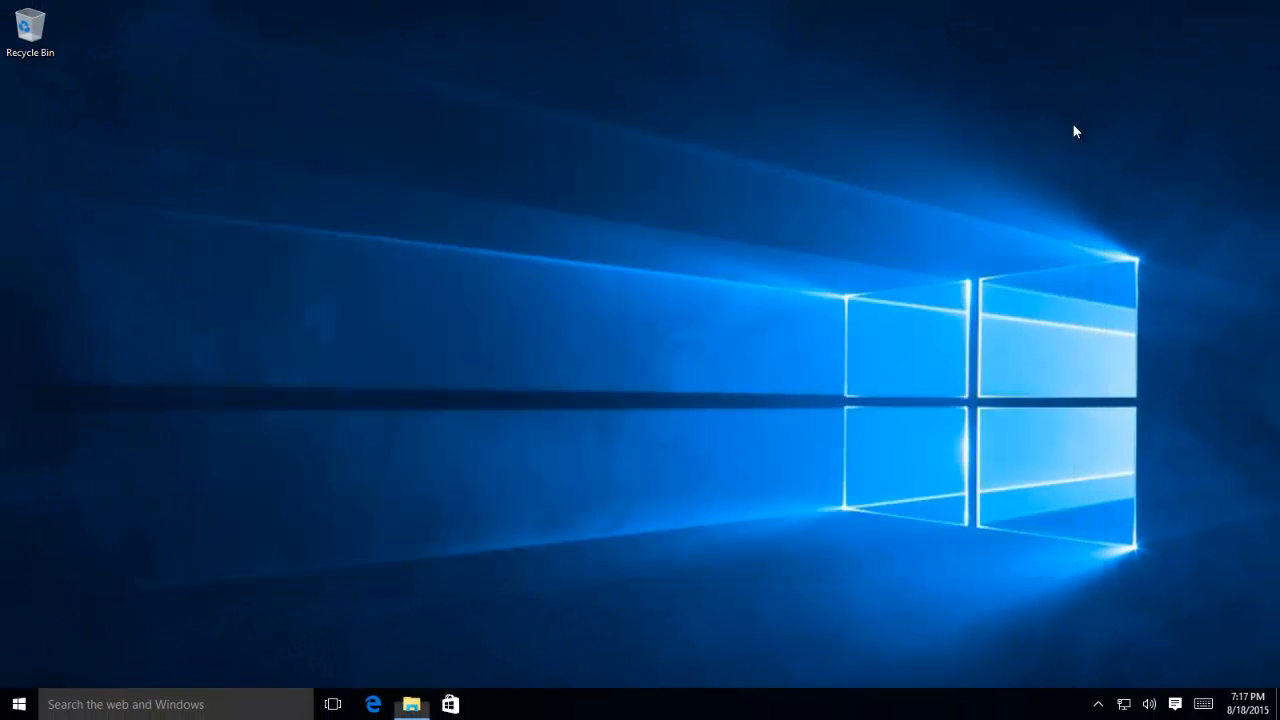
mouse_move(520, 371)
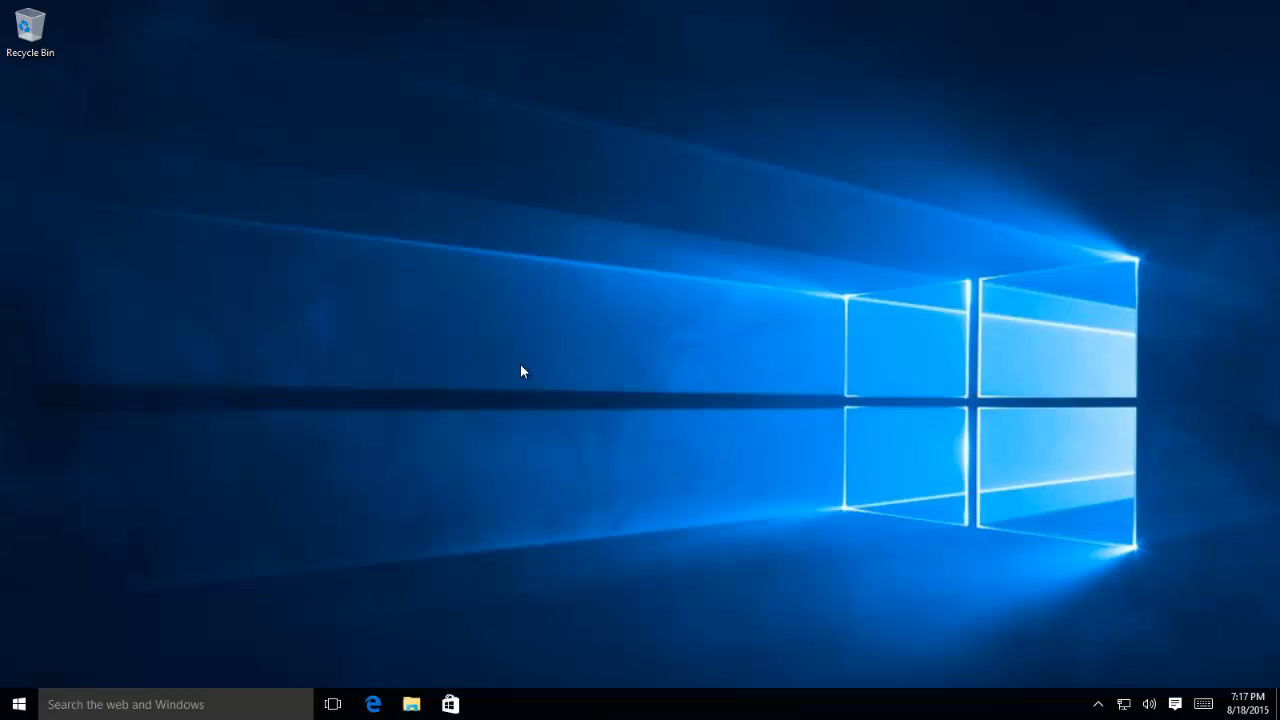
mouse_move(500, 388)
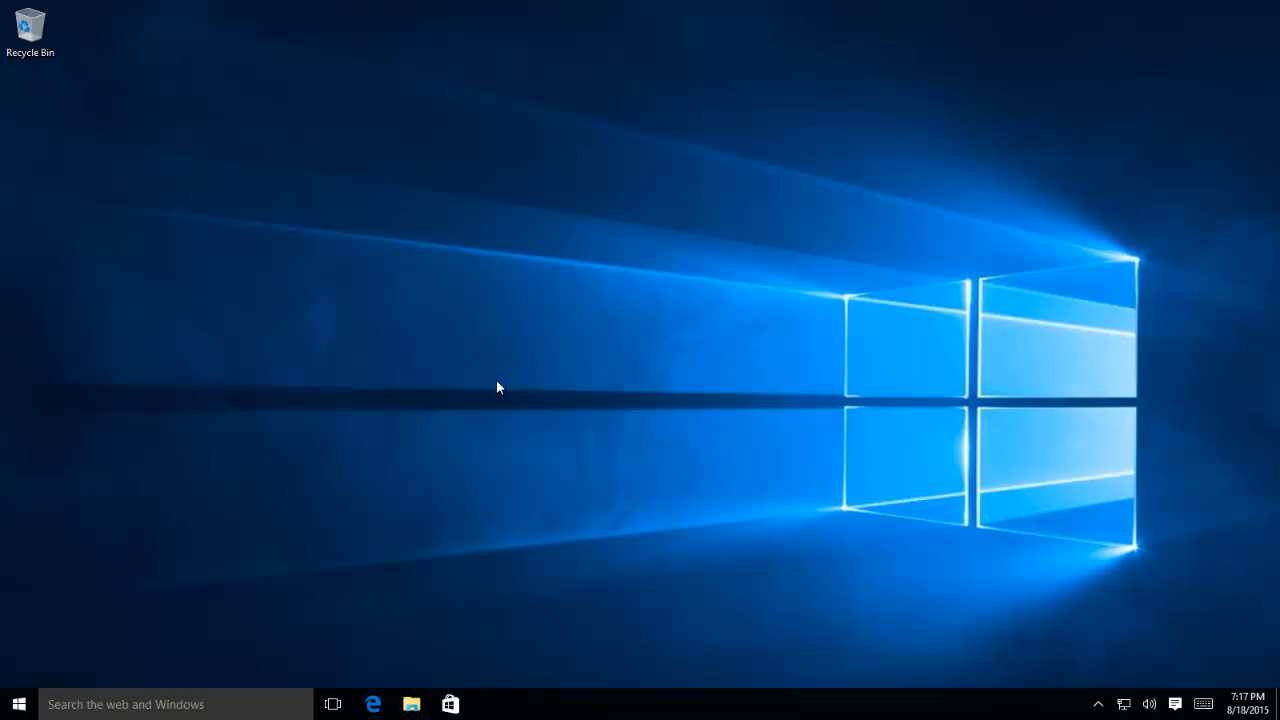
Launch Disk Management from the Start button's power-user menu.
right_click(17, 704)
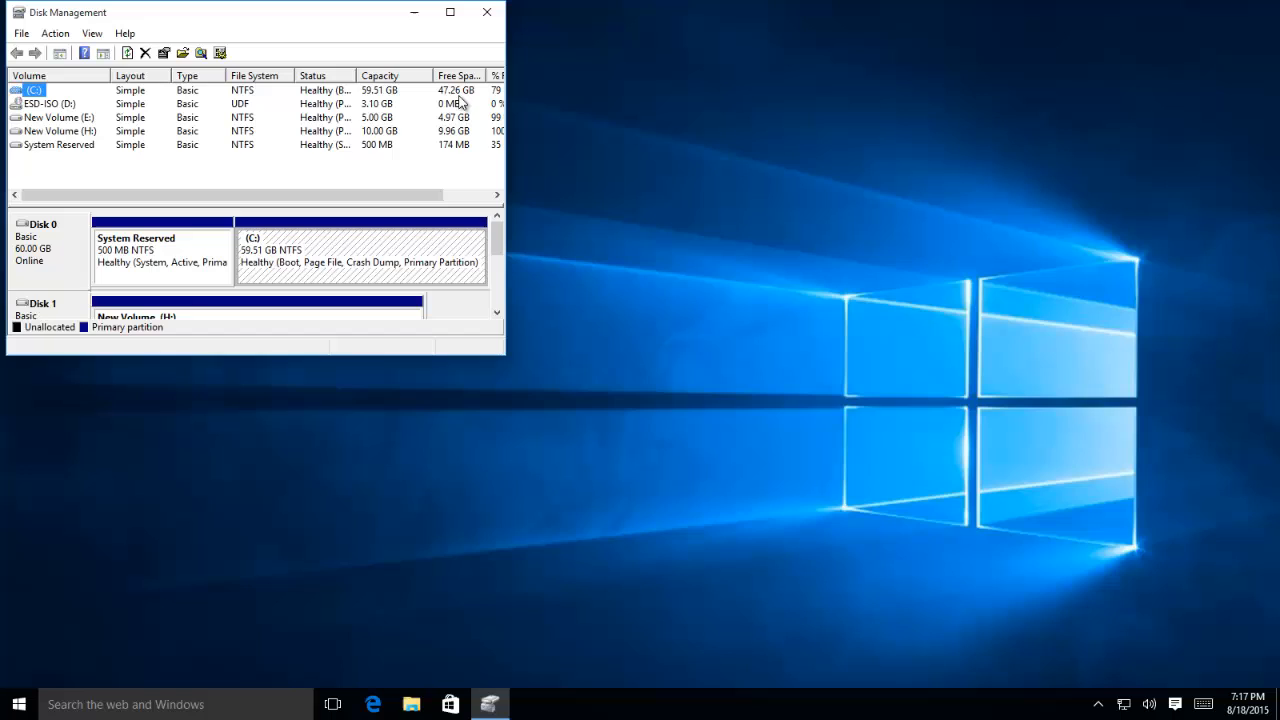
Attempt removing C:'s letter (refused as boot volume), then remove drive letter E from the 5 GB New Volume.
left_click(450, 12)
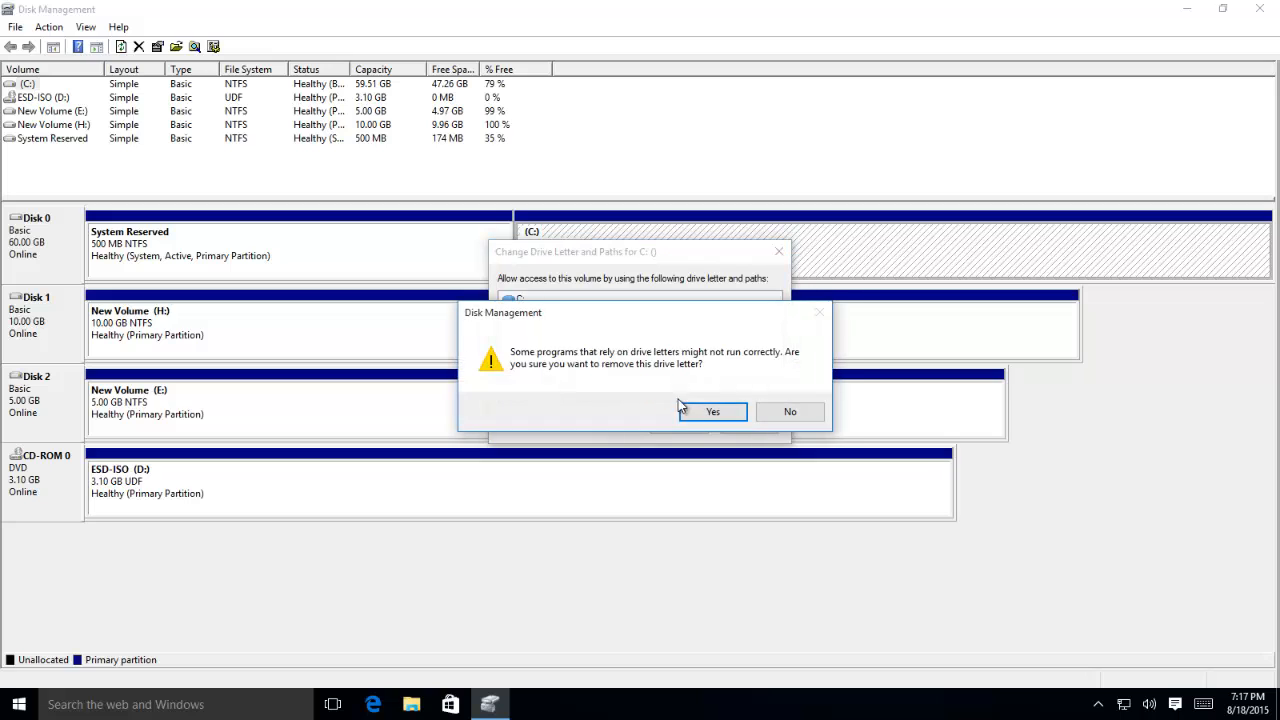
left_click(712, 411)
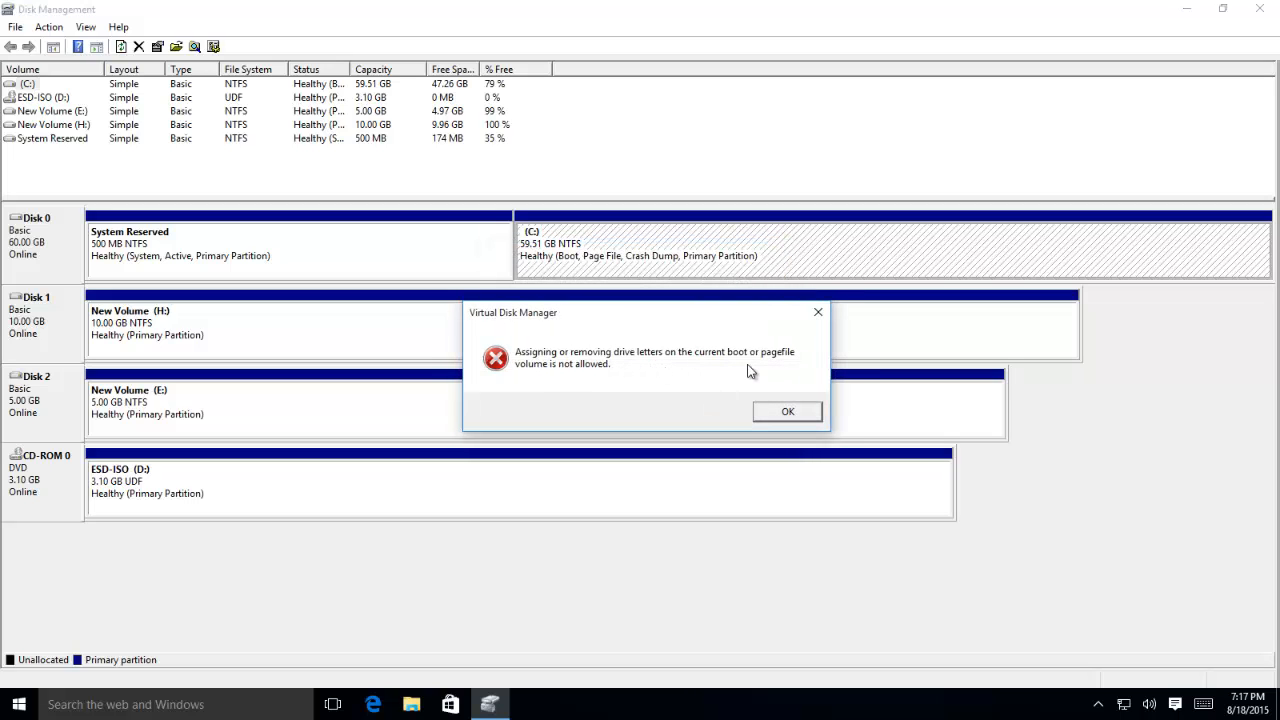
left_click(787, 411)
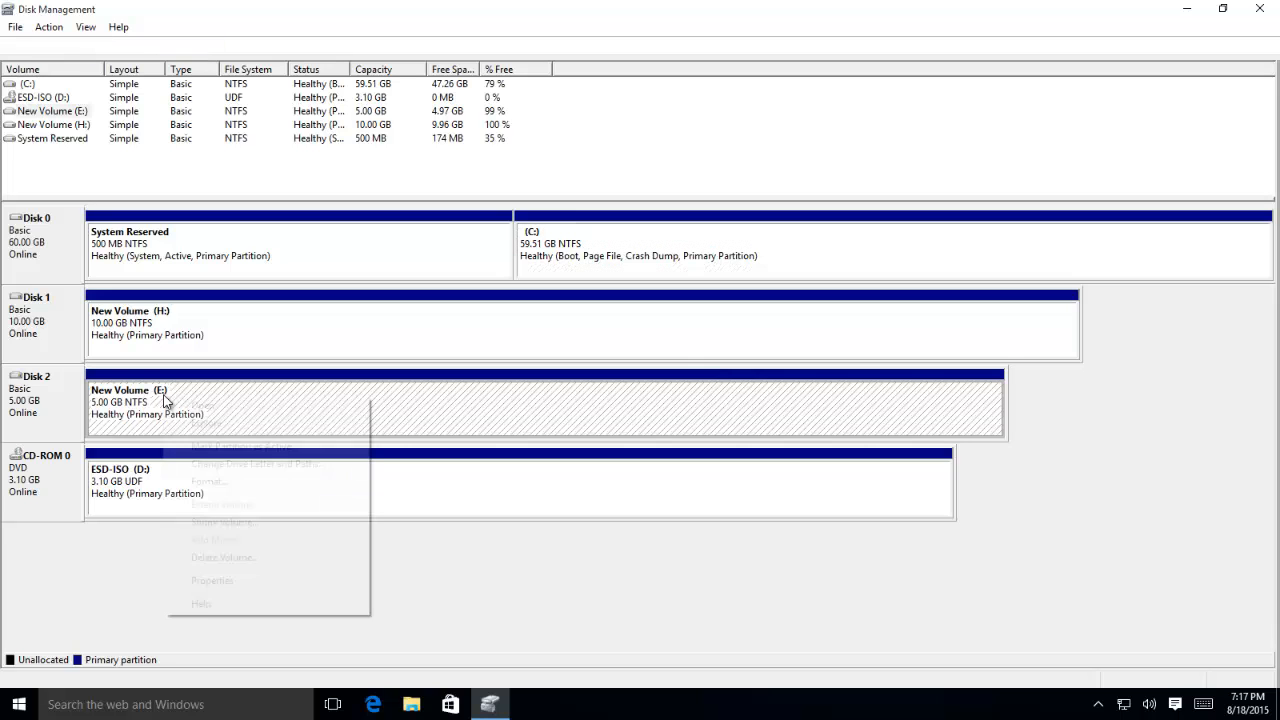
mouse_move(257, 464)
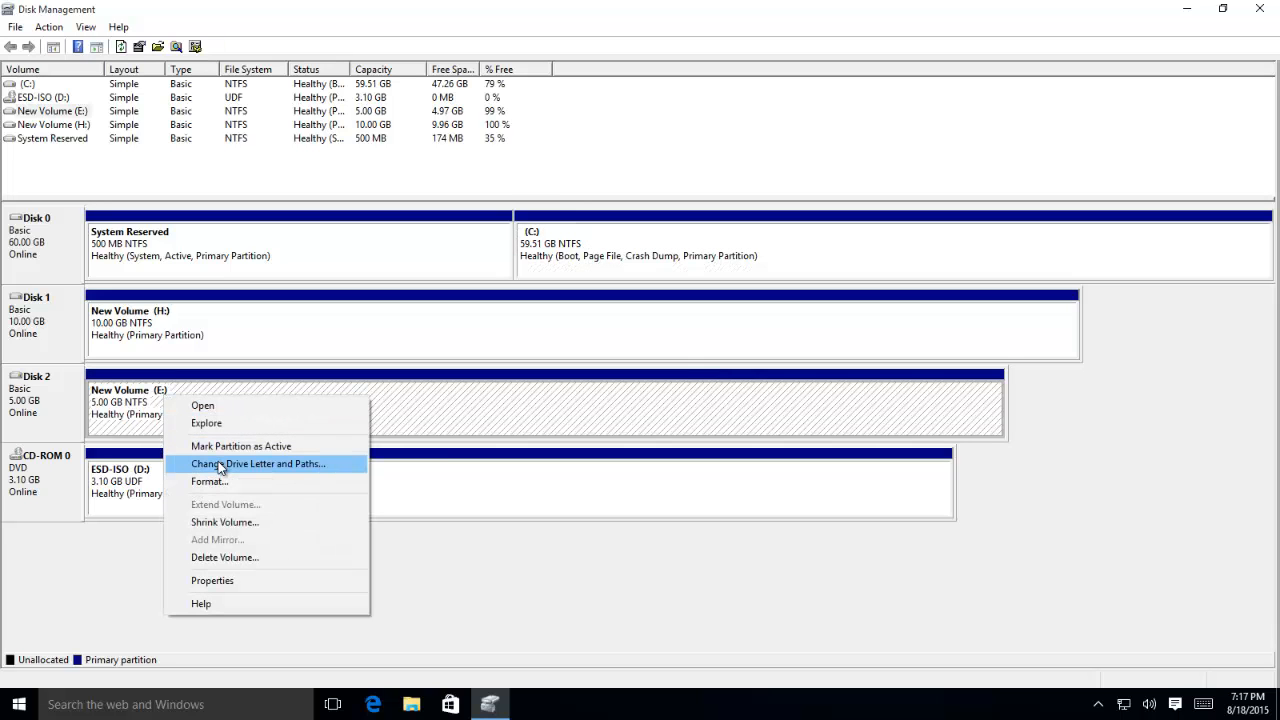
left_click(257, 463)
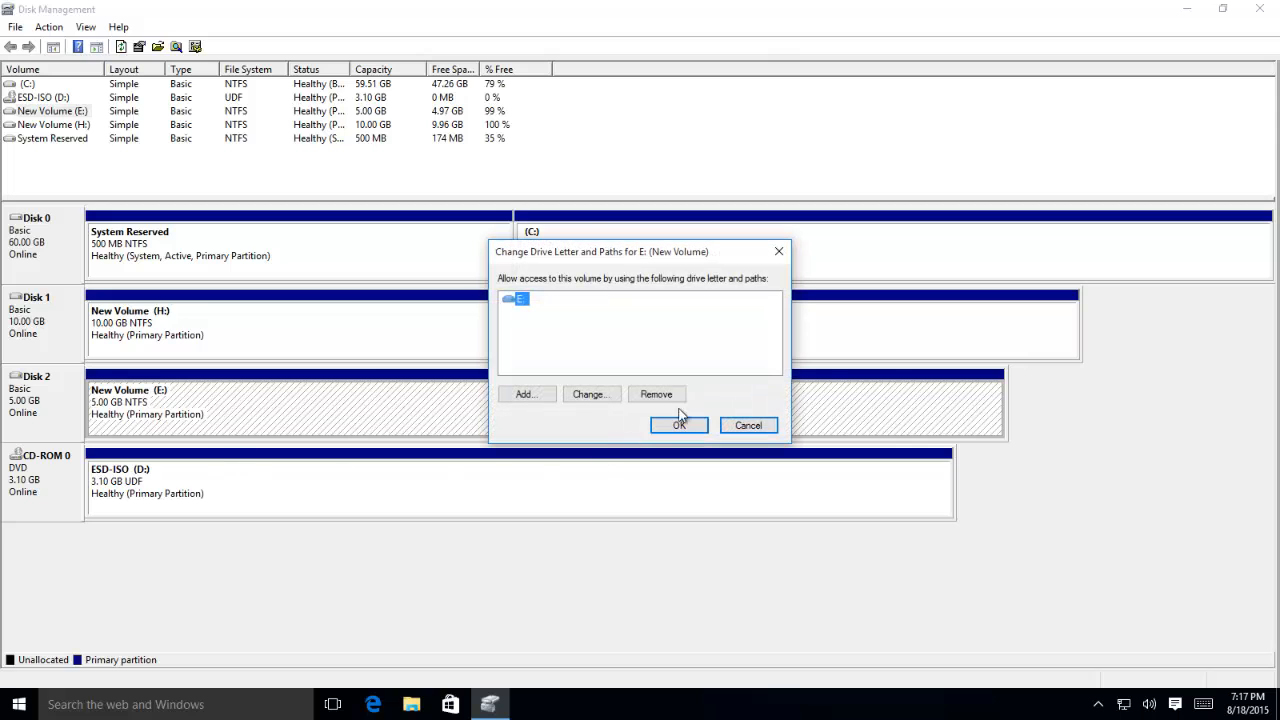
left_click(678, 425)
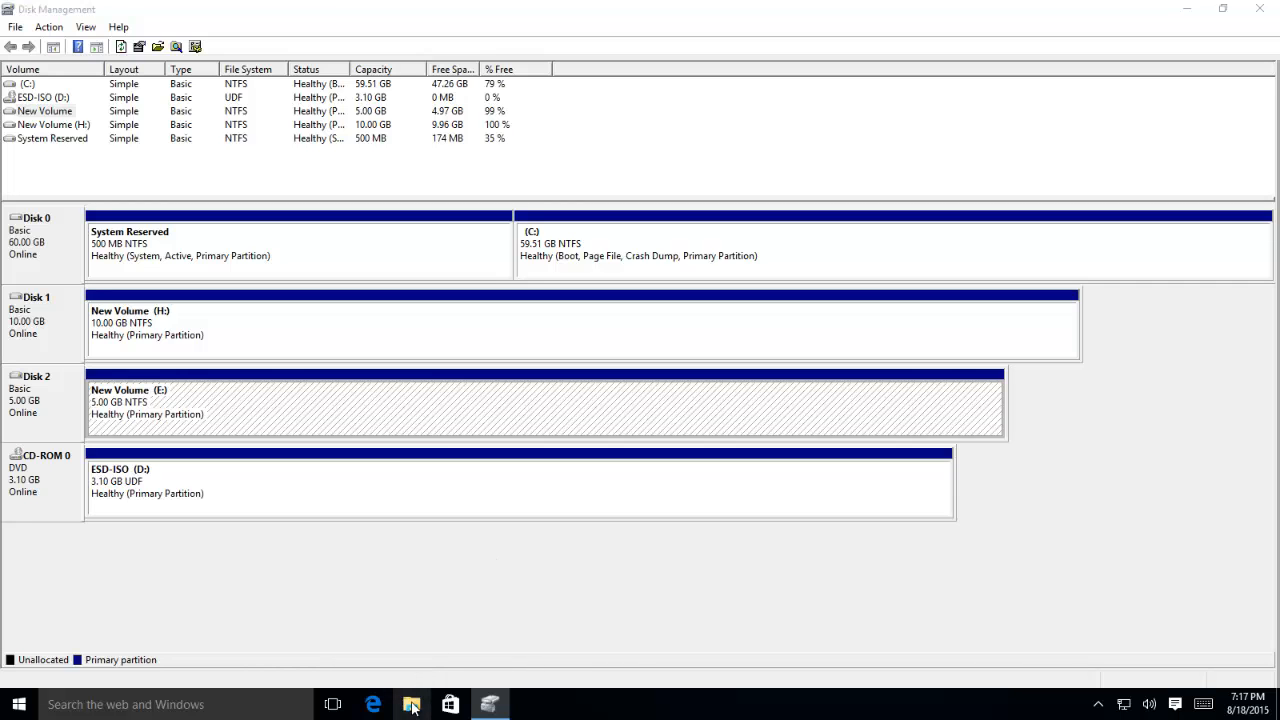
left_click(411, 704)
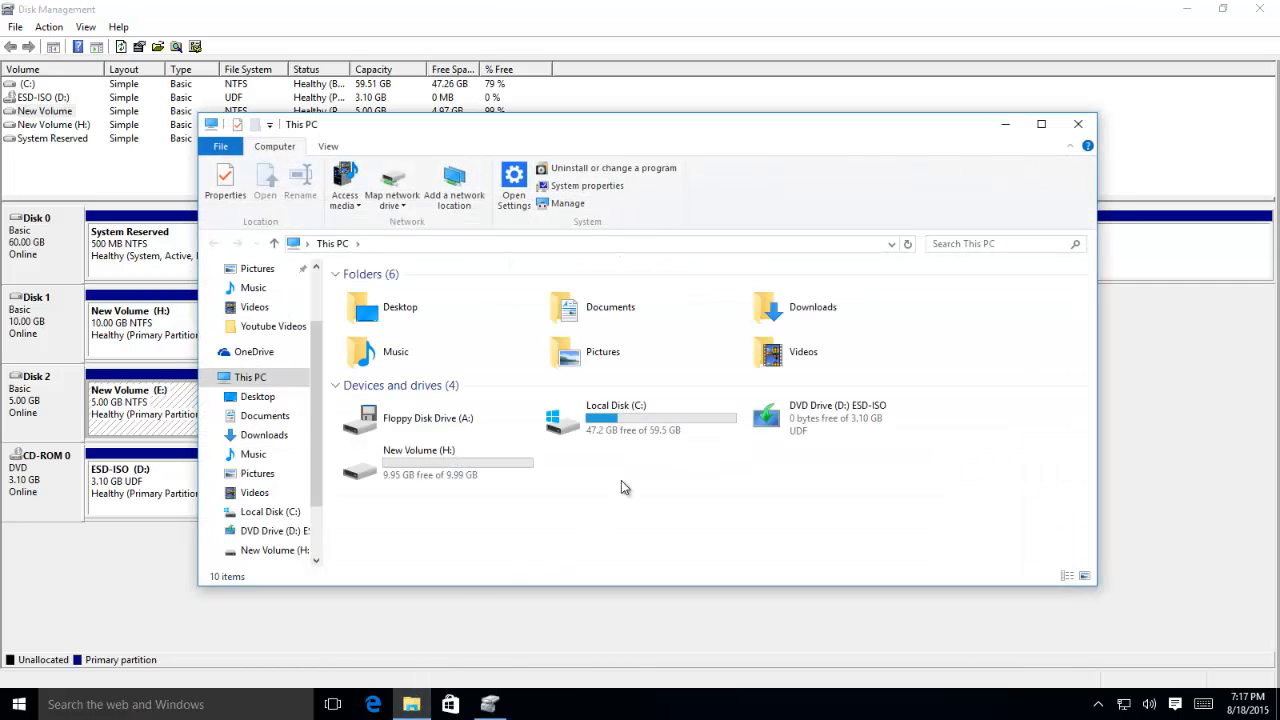
mouse_move(630, 471)
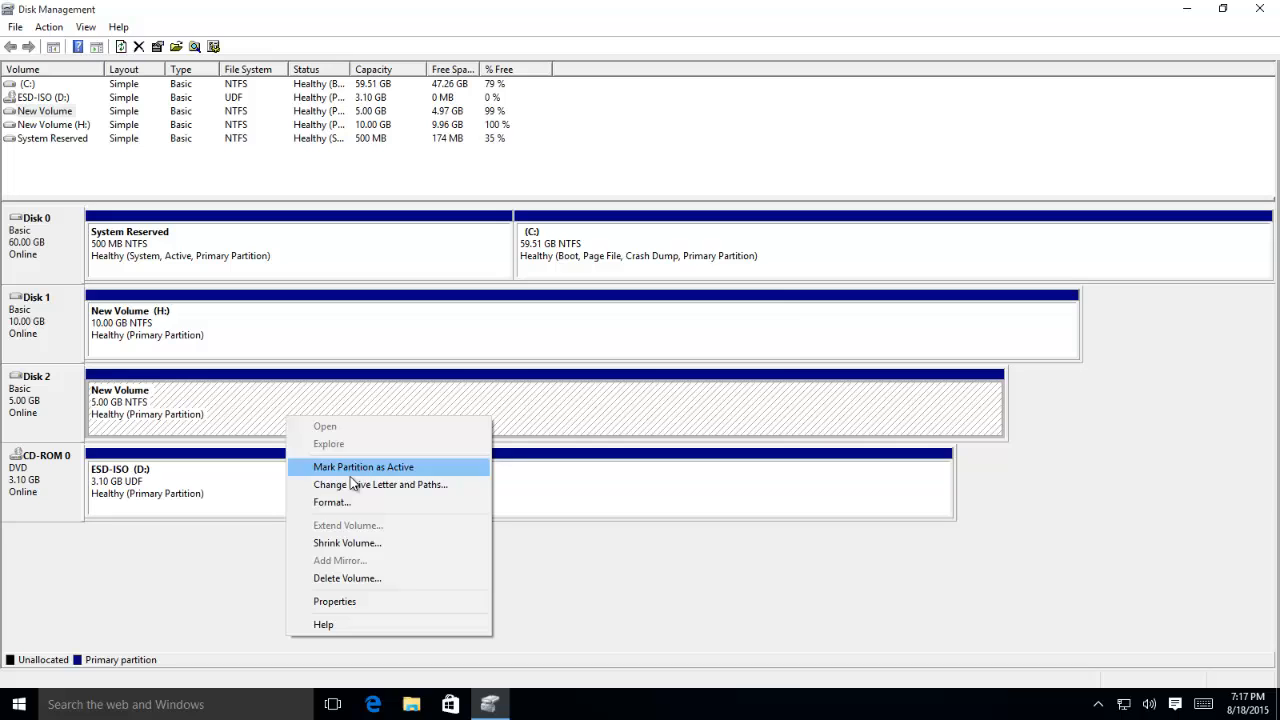
Assign drive letter E back to the letterless 5 GB New Volume via Change Drive Letter and Paths.
left_click(380, 484)
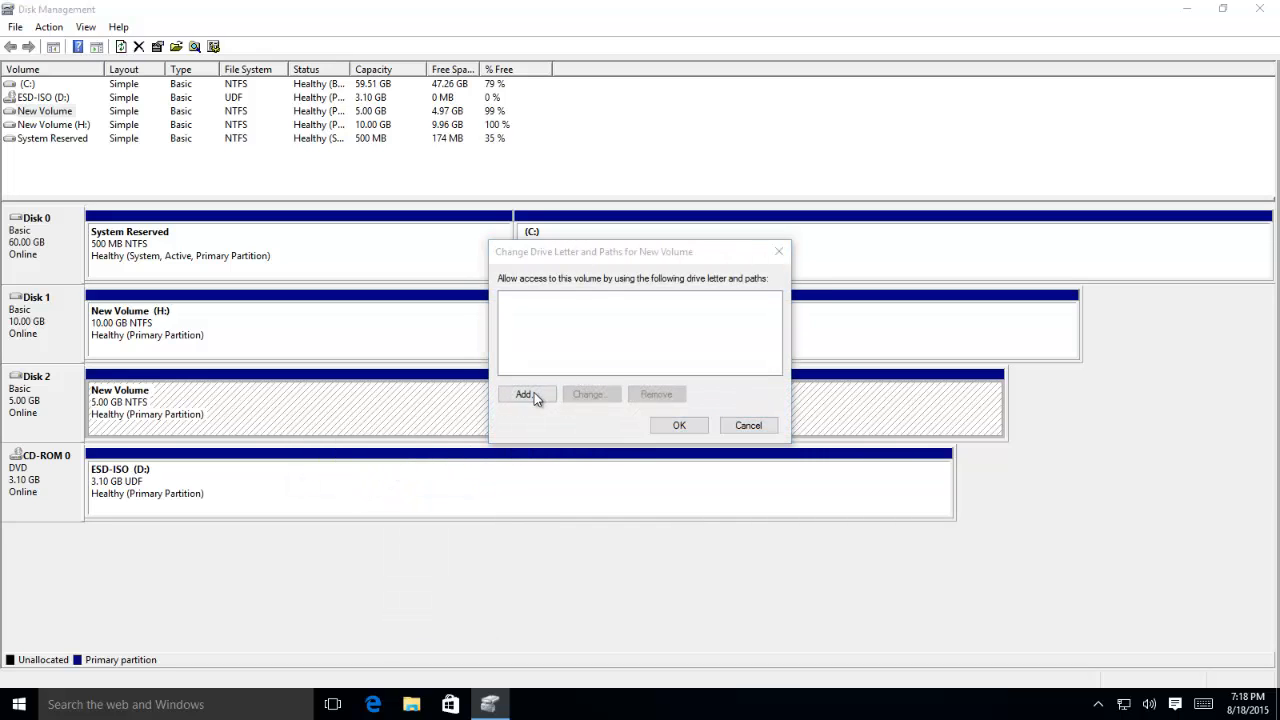
left_click(524, 393)
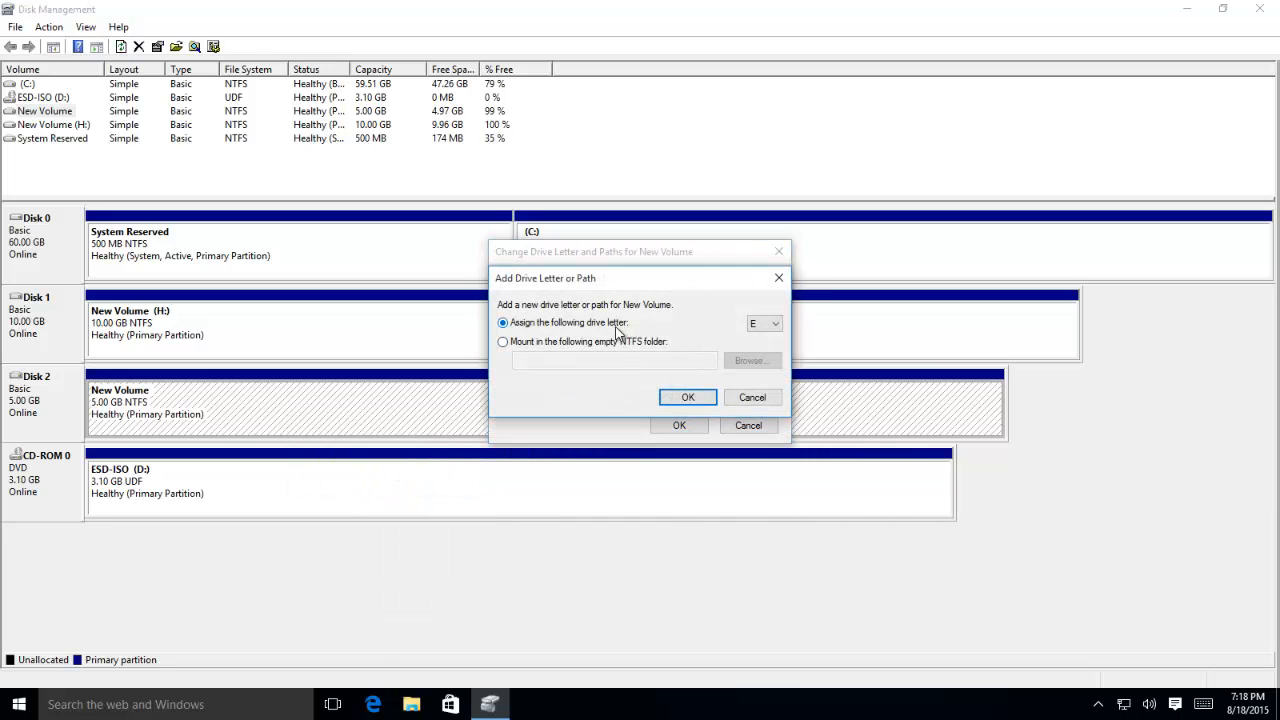
left_click(777, 323)
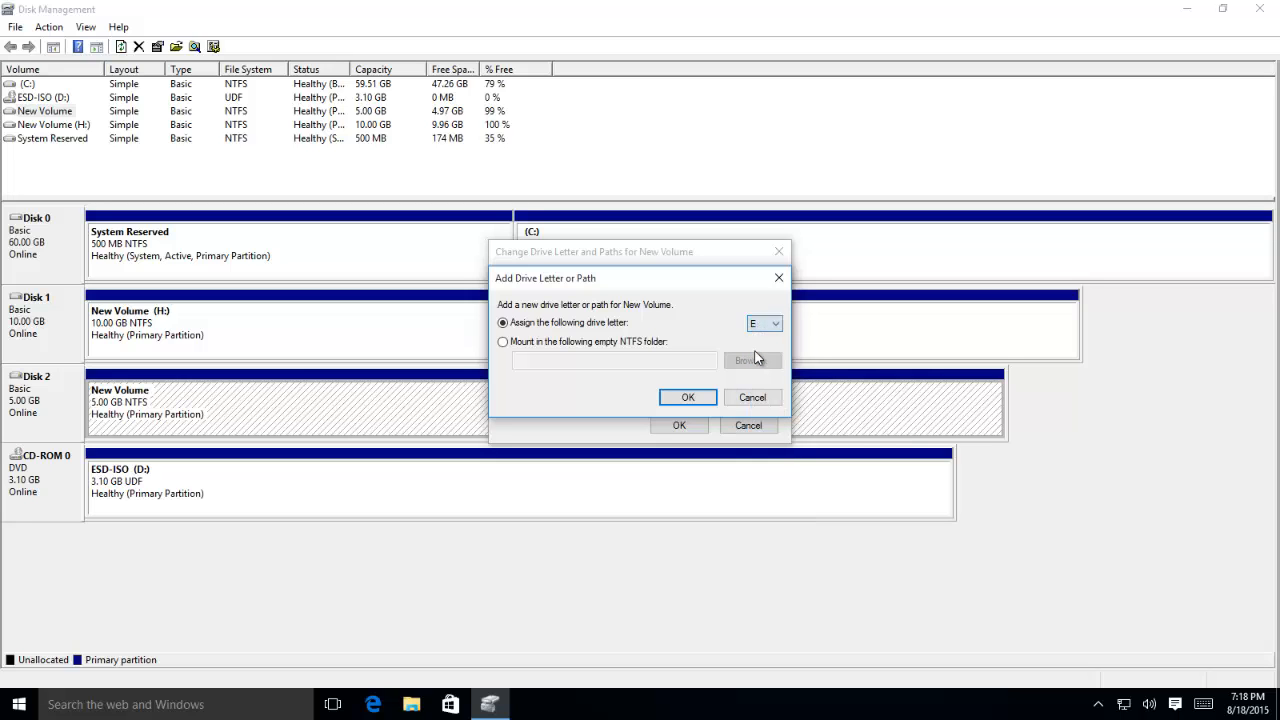
left_click(687, 397)
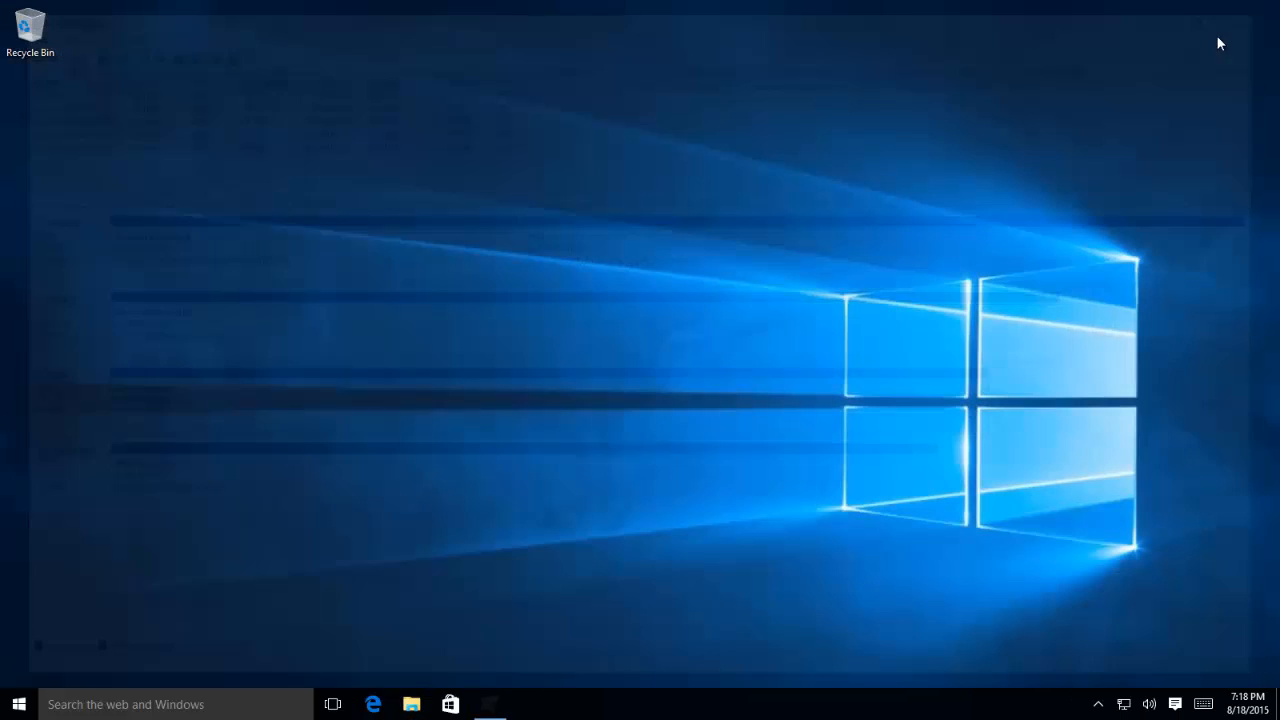
Verify New Volume (E:) shows its five folders in File Explorer, then close the window.
left_click(411, 704)
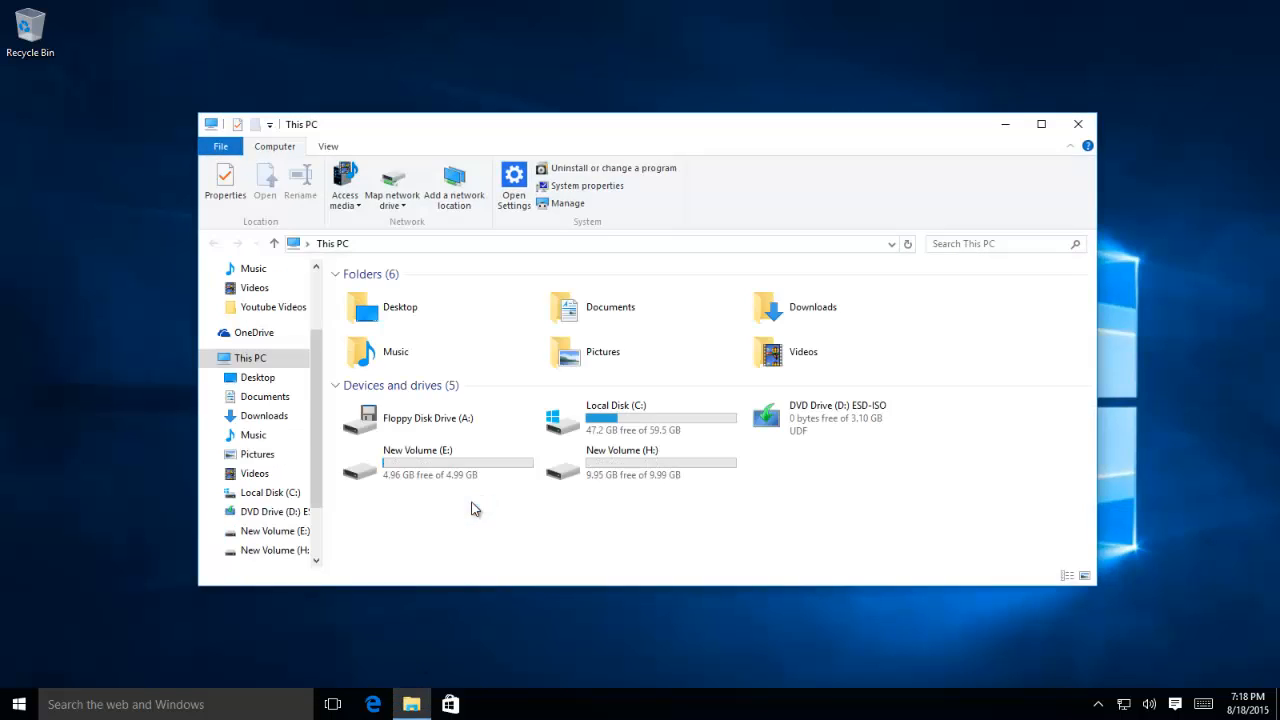
double_click(418, 463)
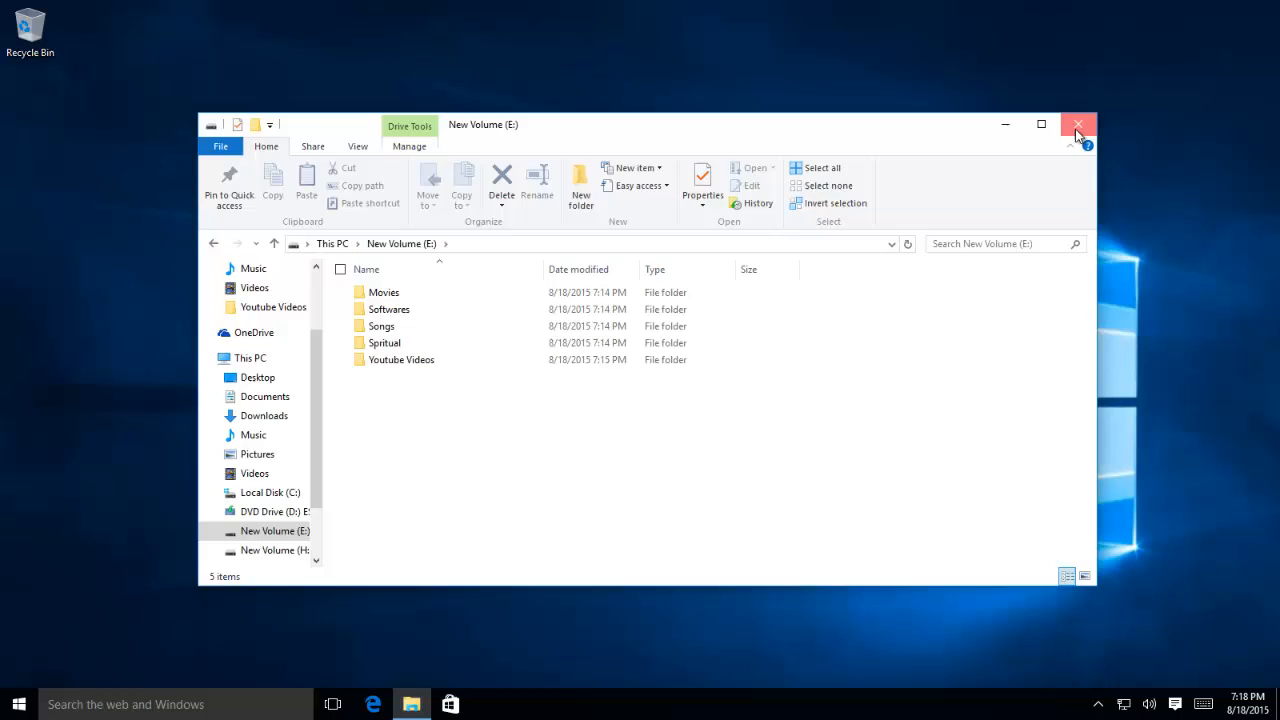
left_click(1078, 124)
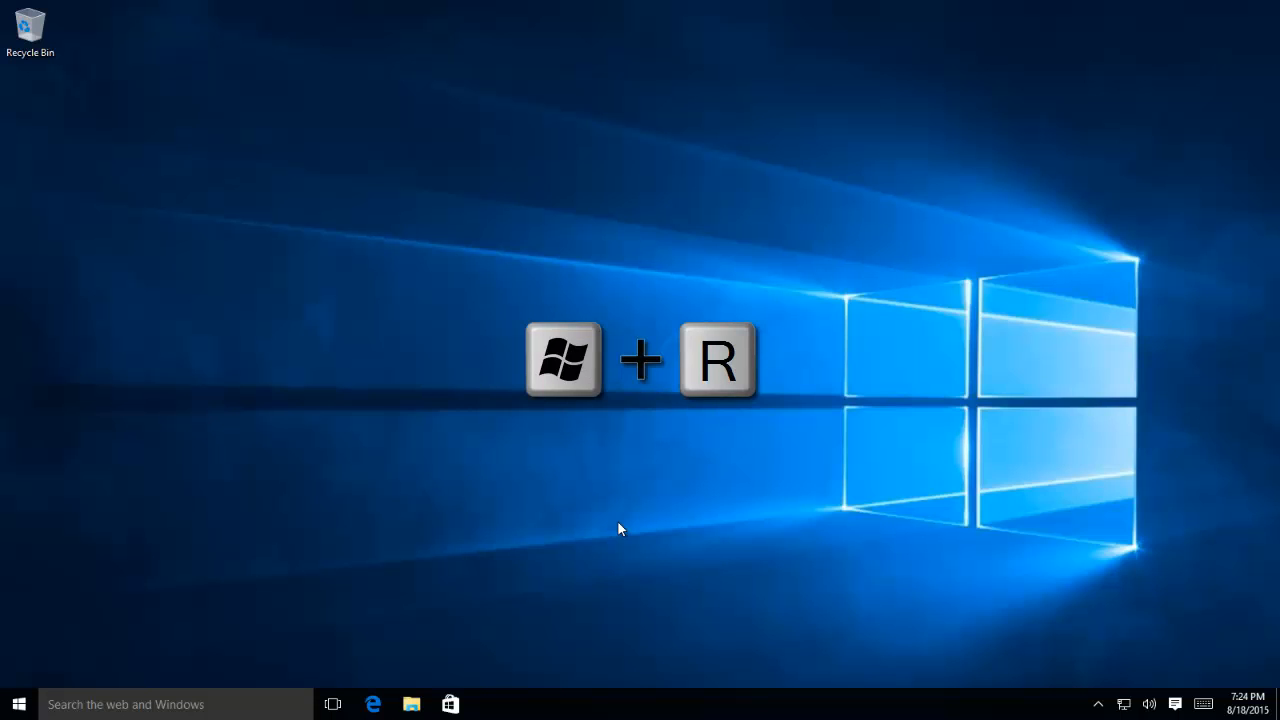
Launch the Local Group Policy Editor by running gpedit.msc from the Run dialog.
key("Win+r")
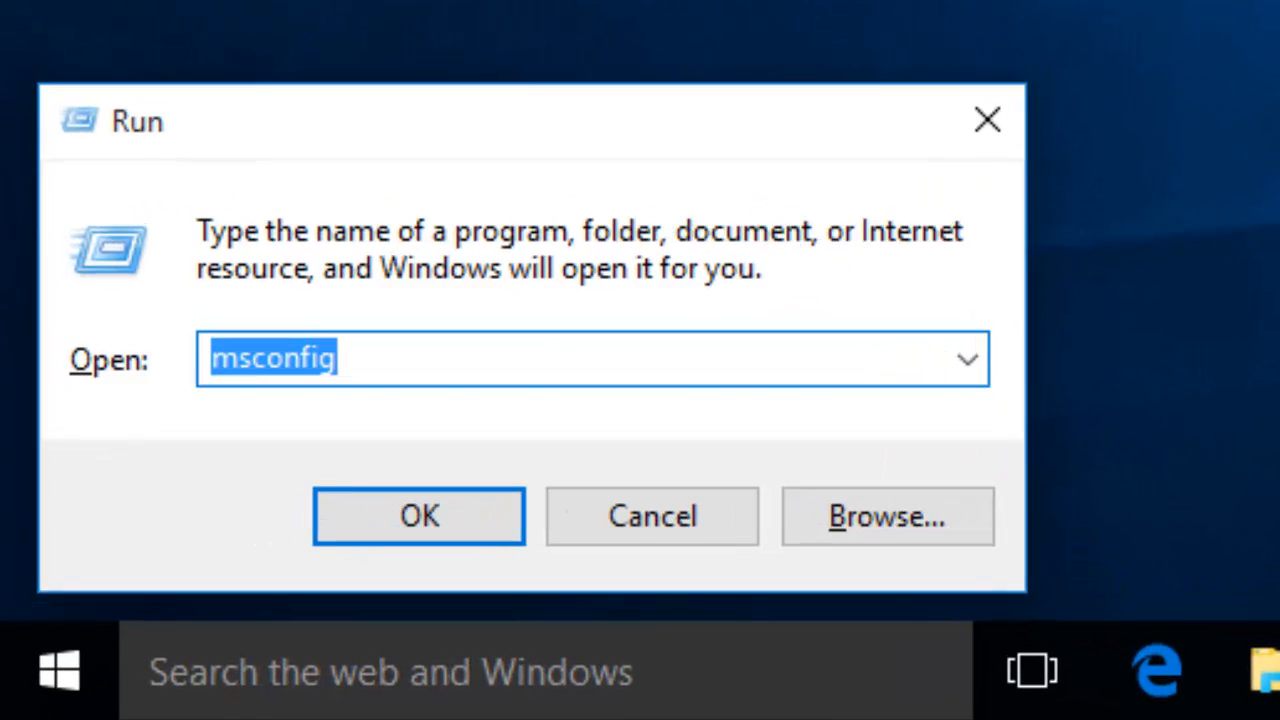
type("gpedit.msc")
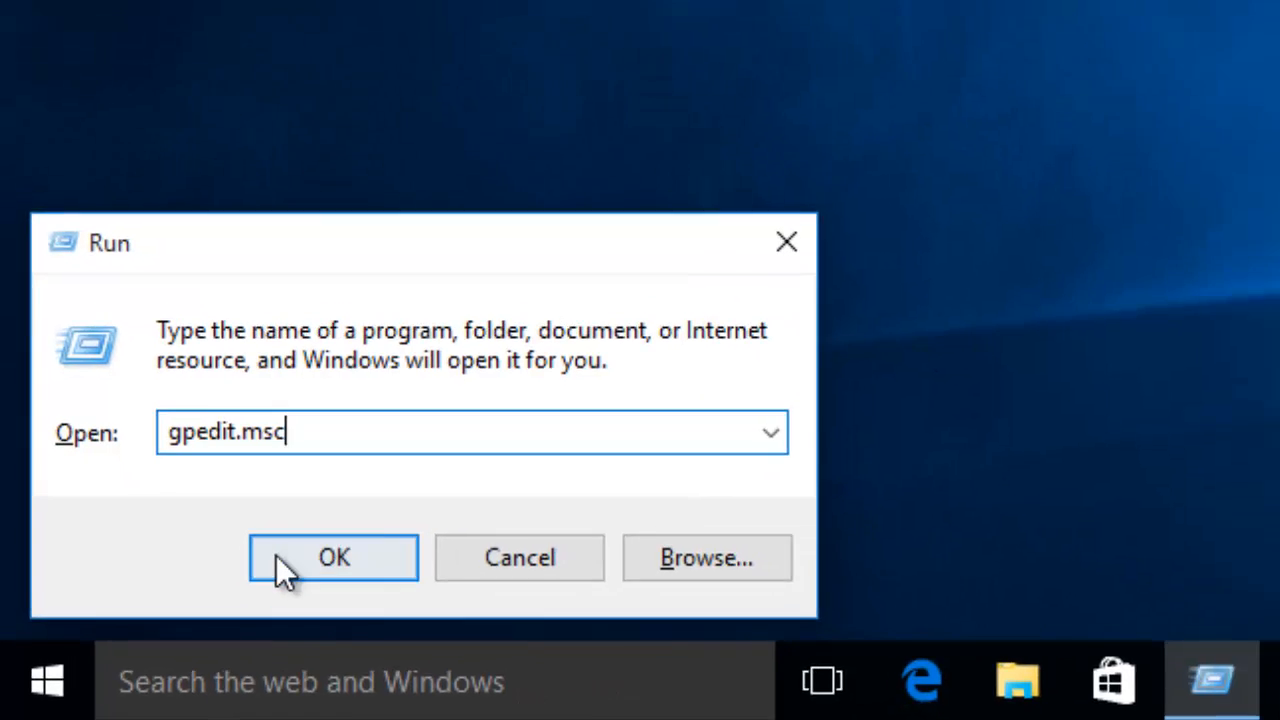
left_click(333, 557)
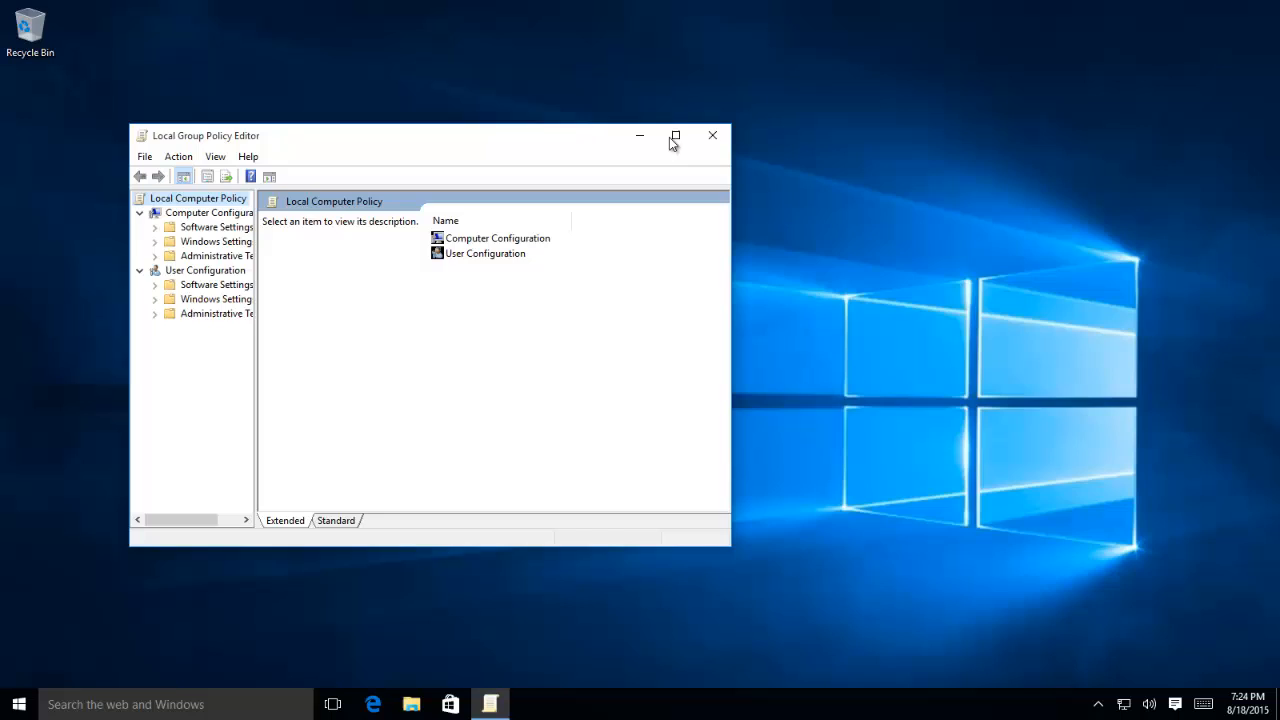
Navigate to Windows Components > File Explorer and open 'Hide these specified drives in My Computer'.
left_click(675, 135)
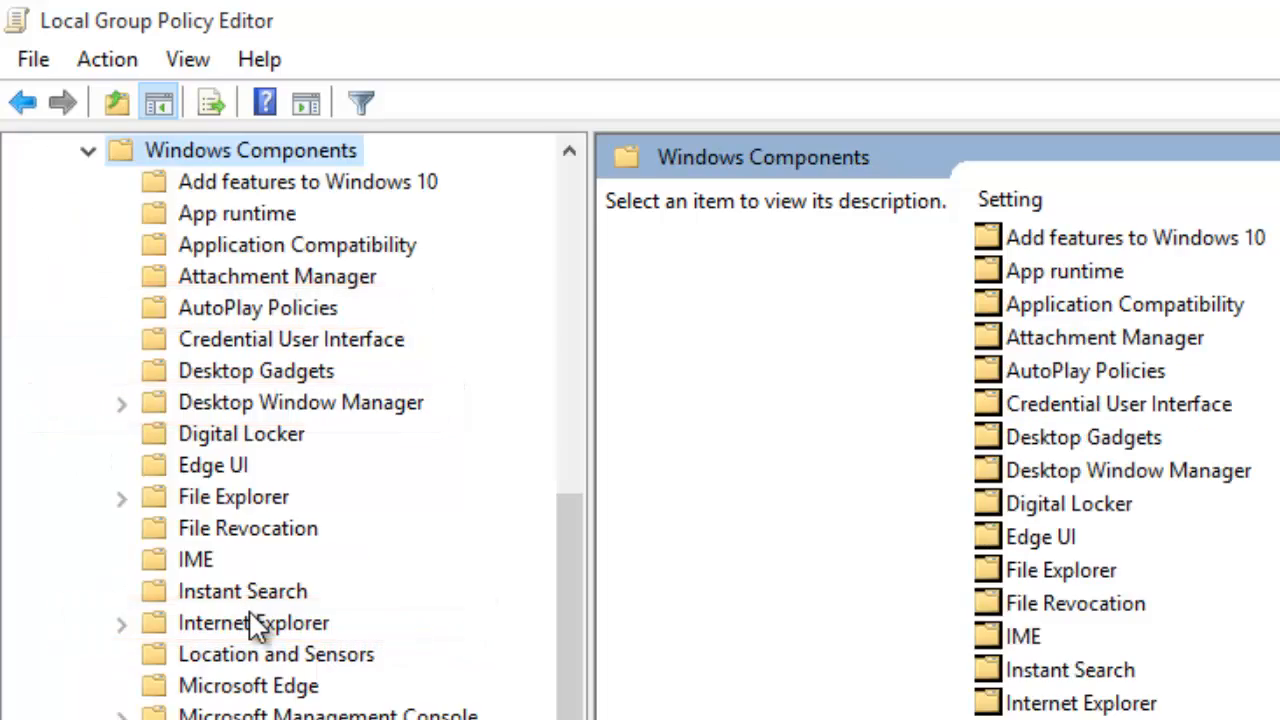
left_click(233, 496)
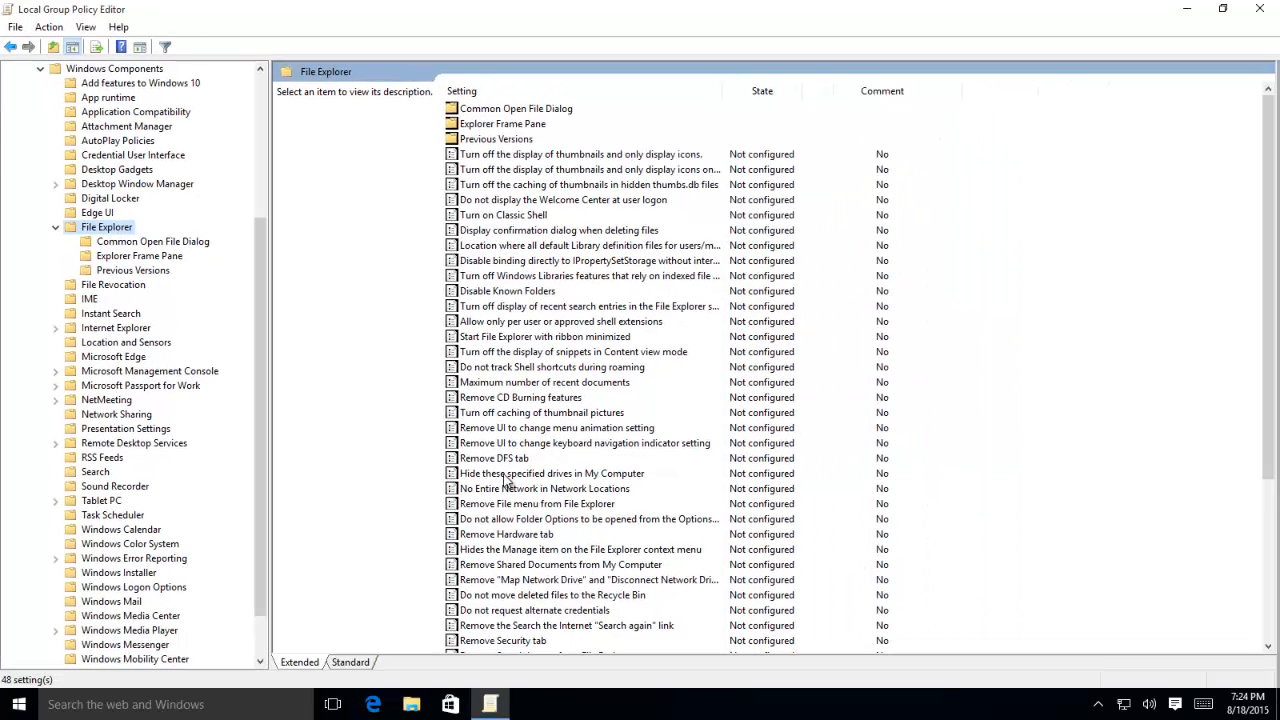
left_click(550, 473)
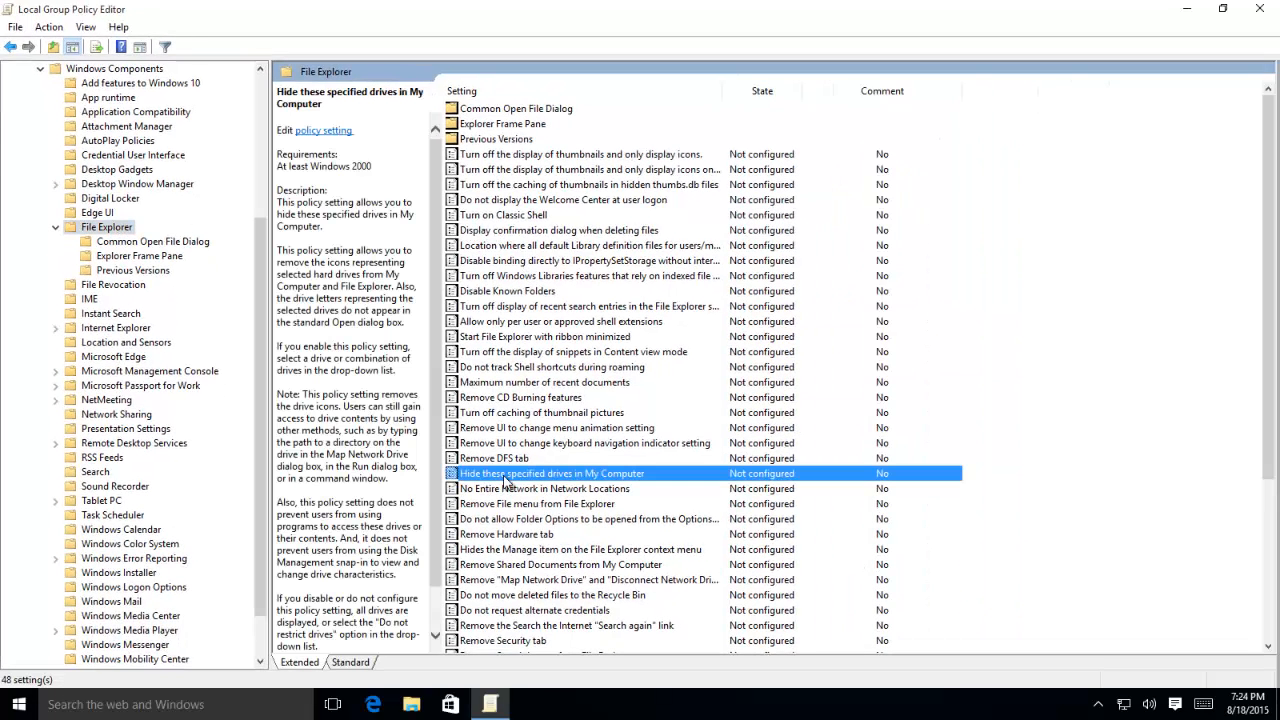
double_click(551, 473)
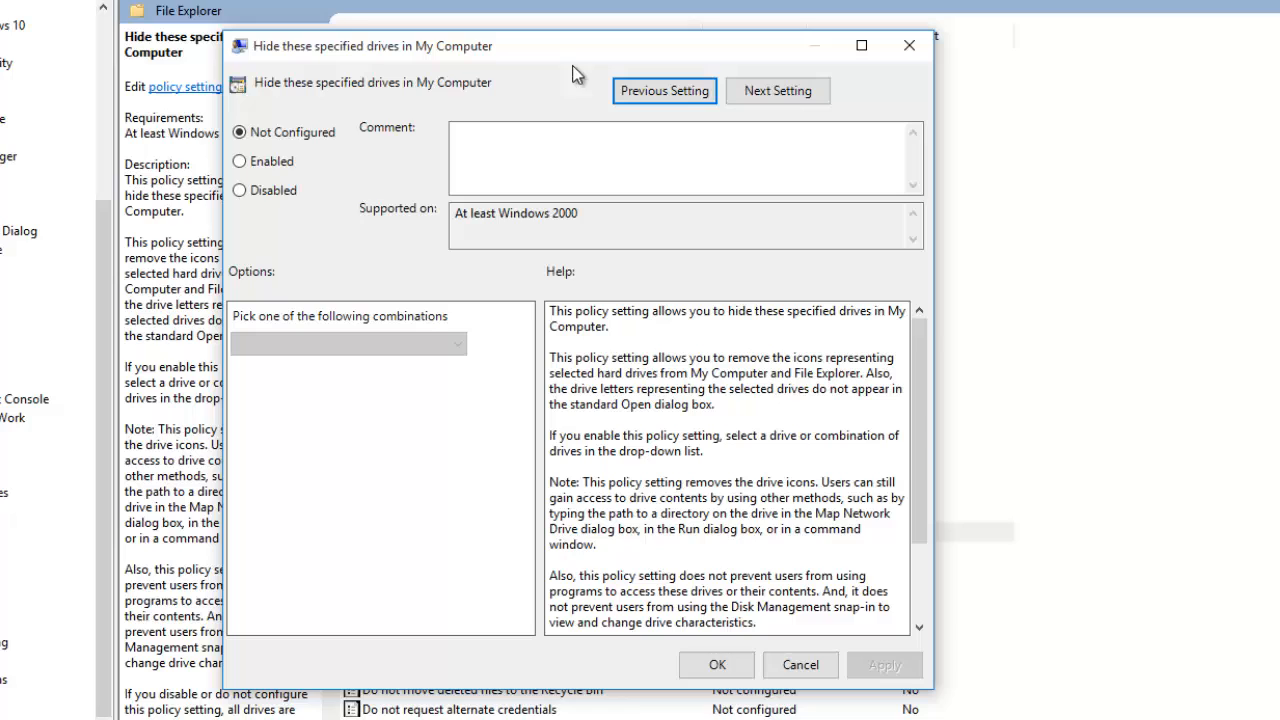
Enable the drive-hiding policy with 'Restrict D drive only' and apply it.
left_click(239, 161)
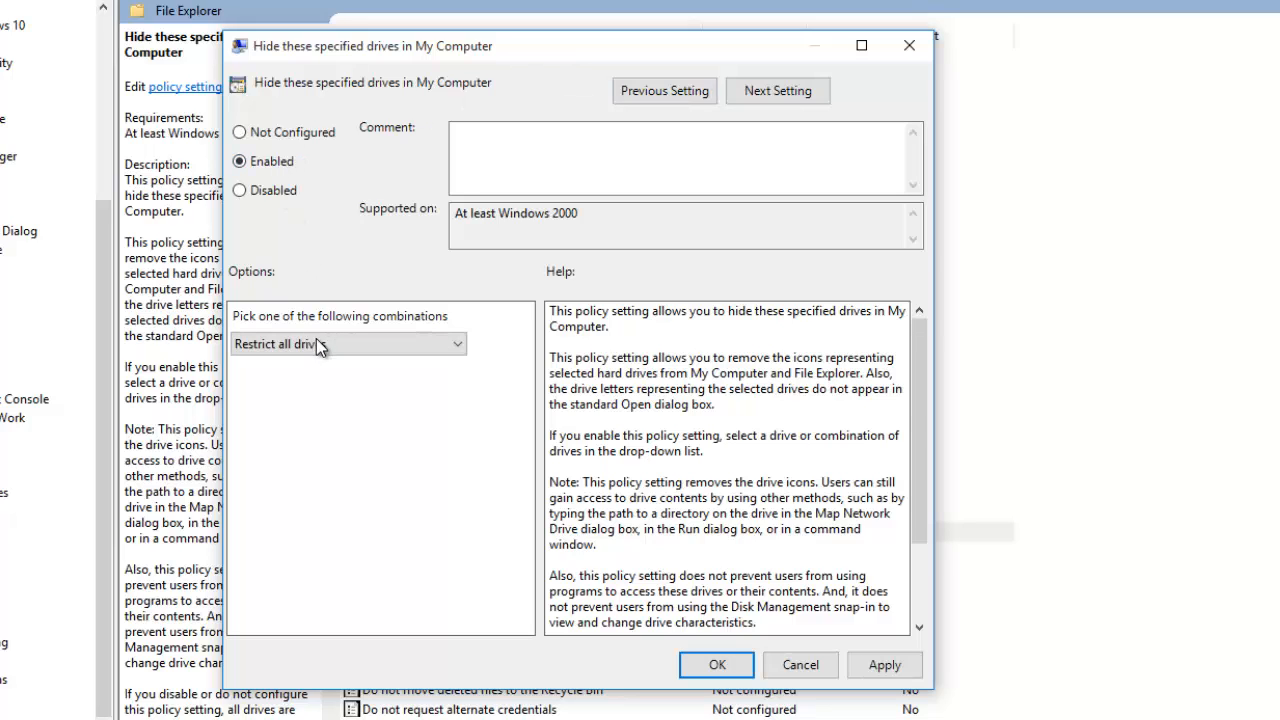
left_click(347, 343)
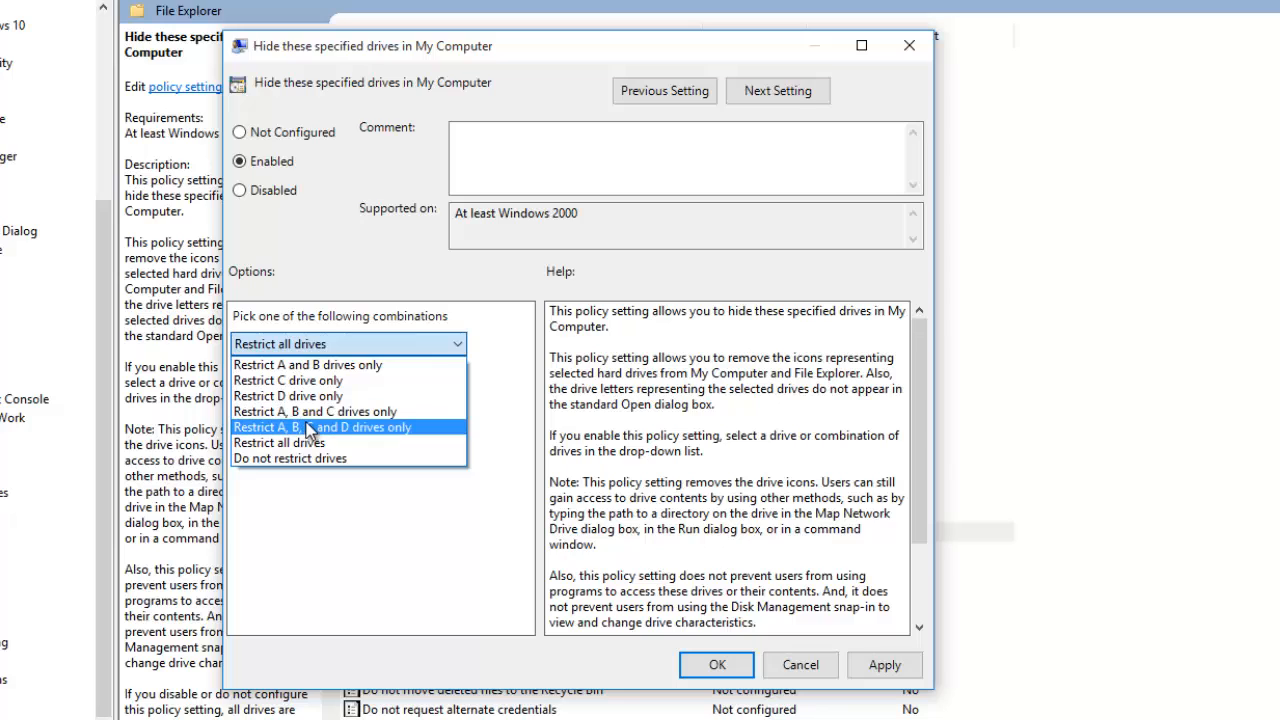
mouse_move(308, 364)
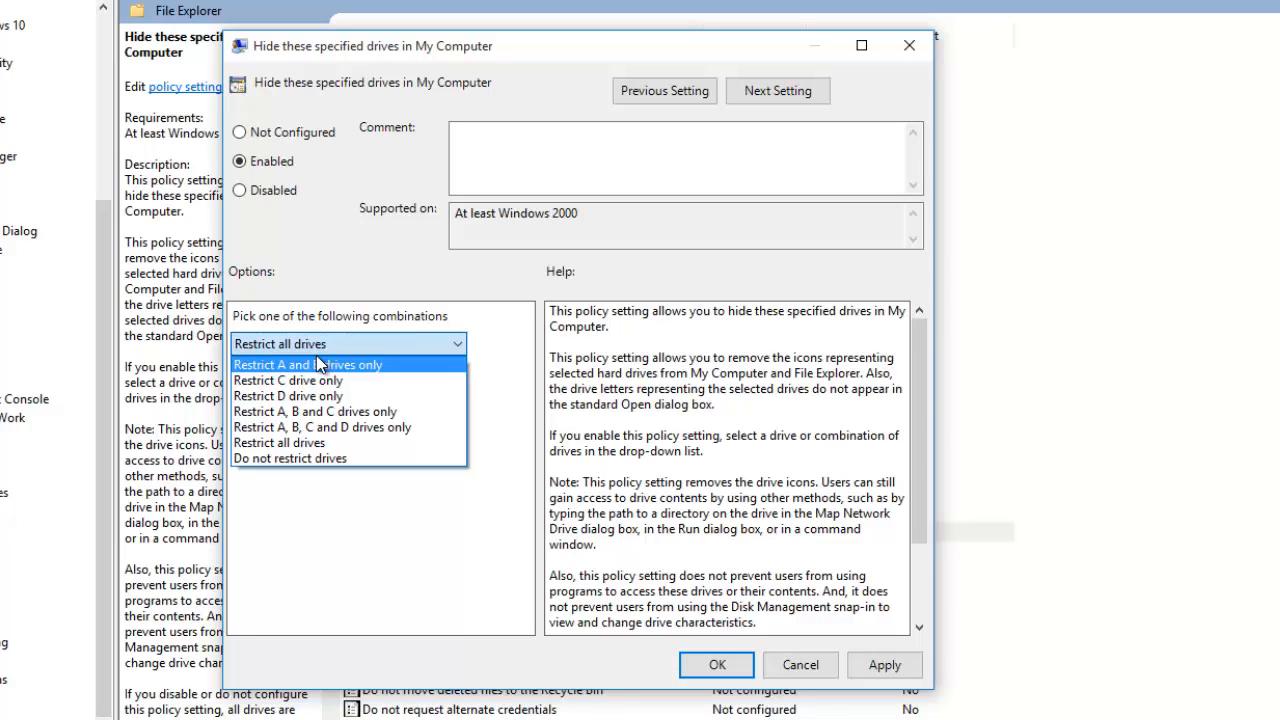
left_click(288, 395)
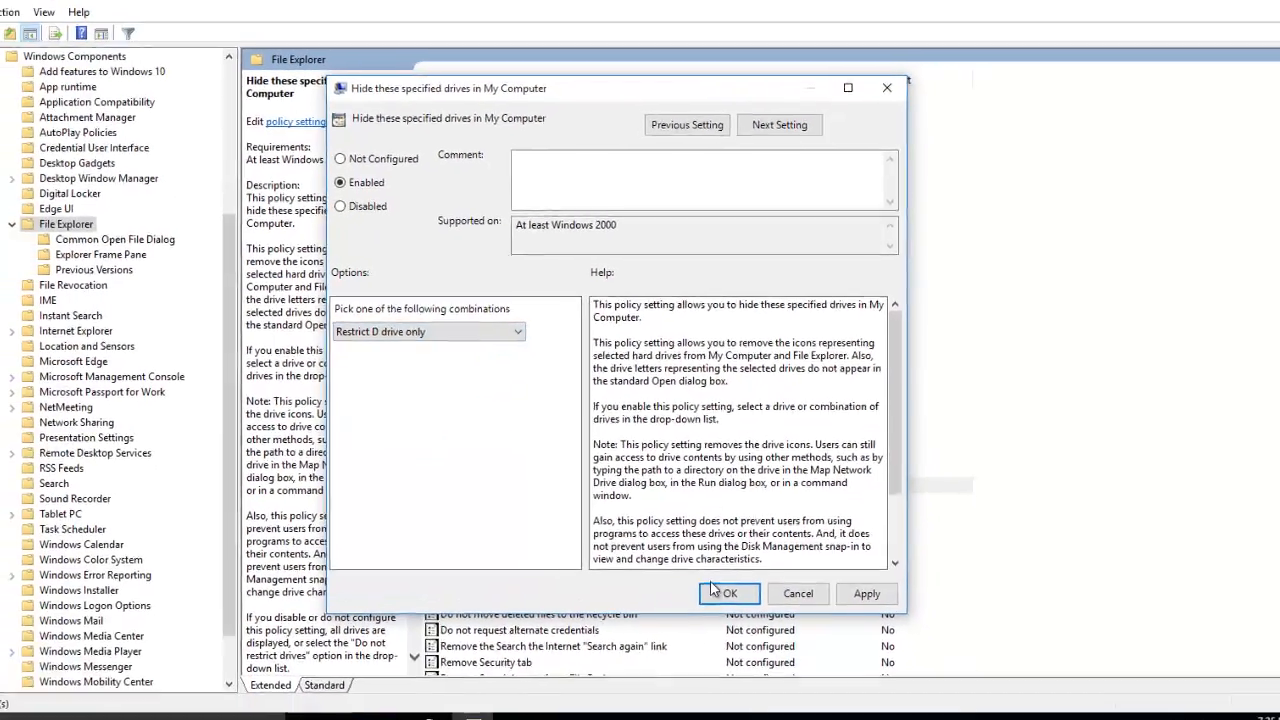
left_click(729, 593)
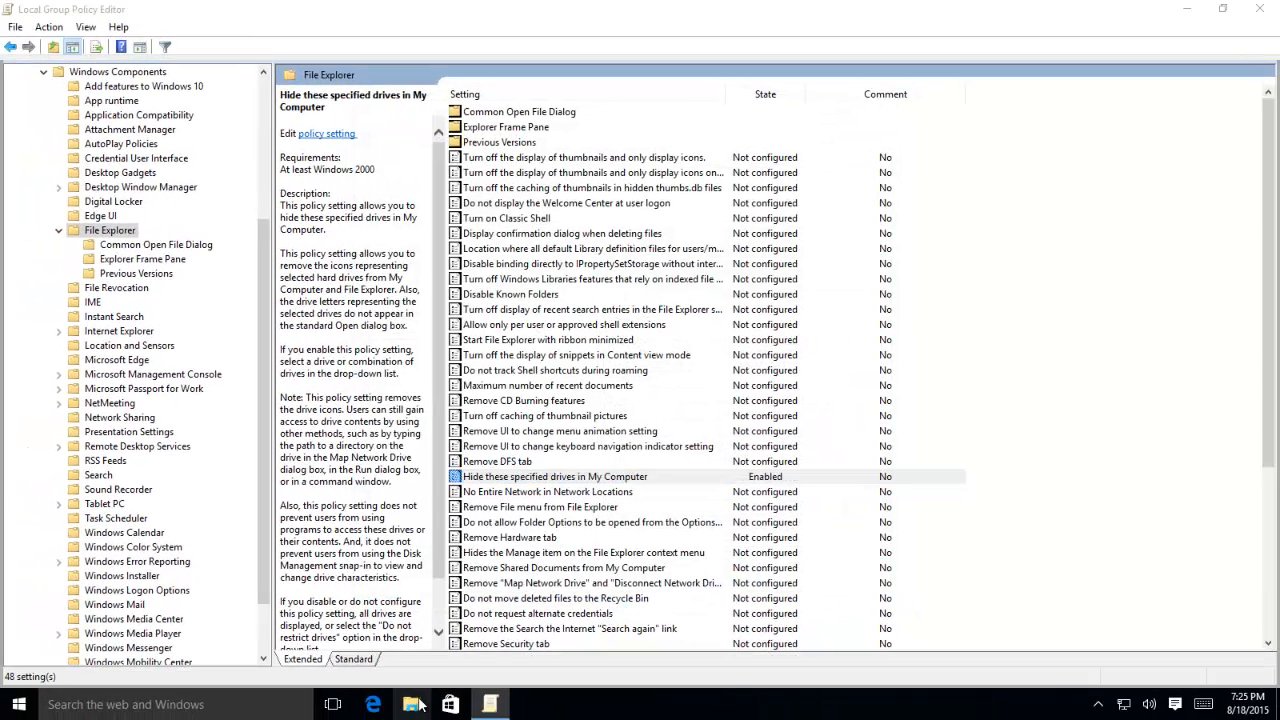
left_click(411, 704)
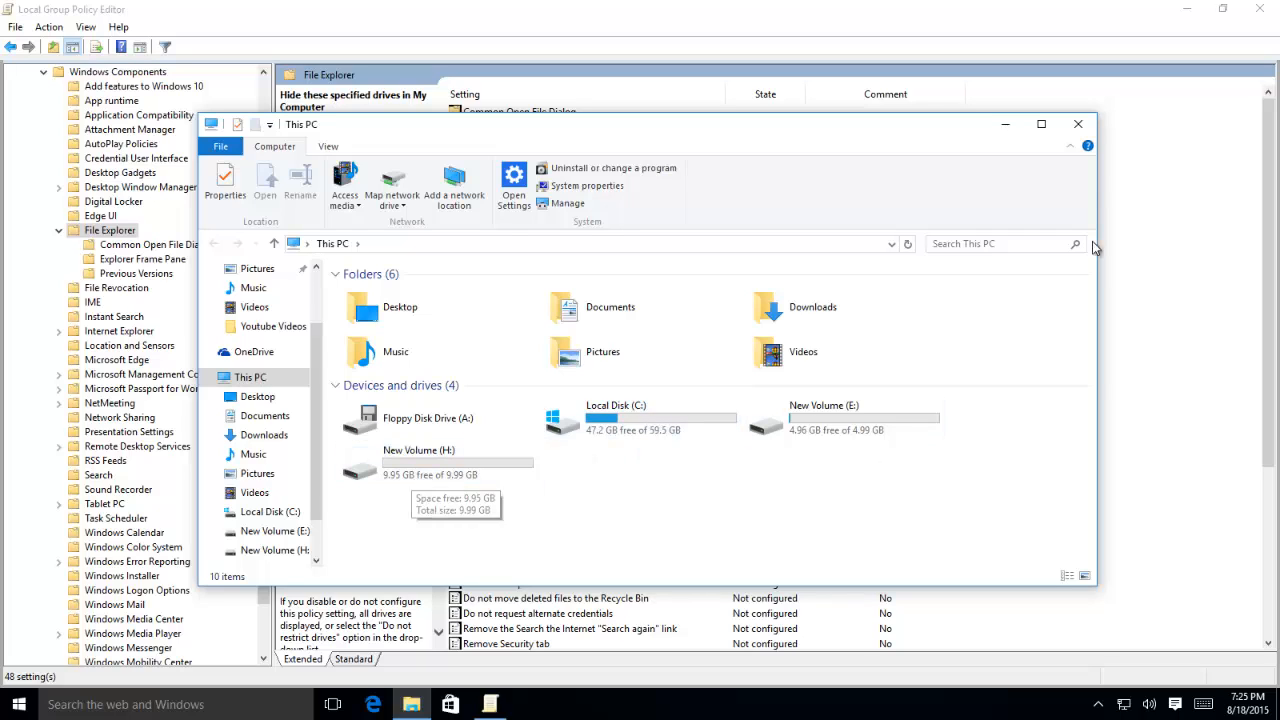
mouse_move(1082, 216)
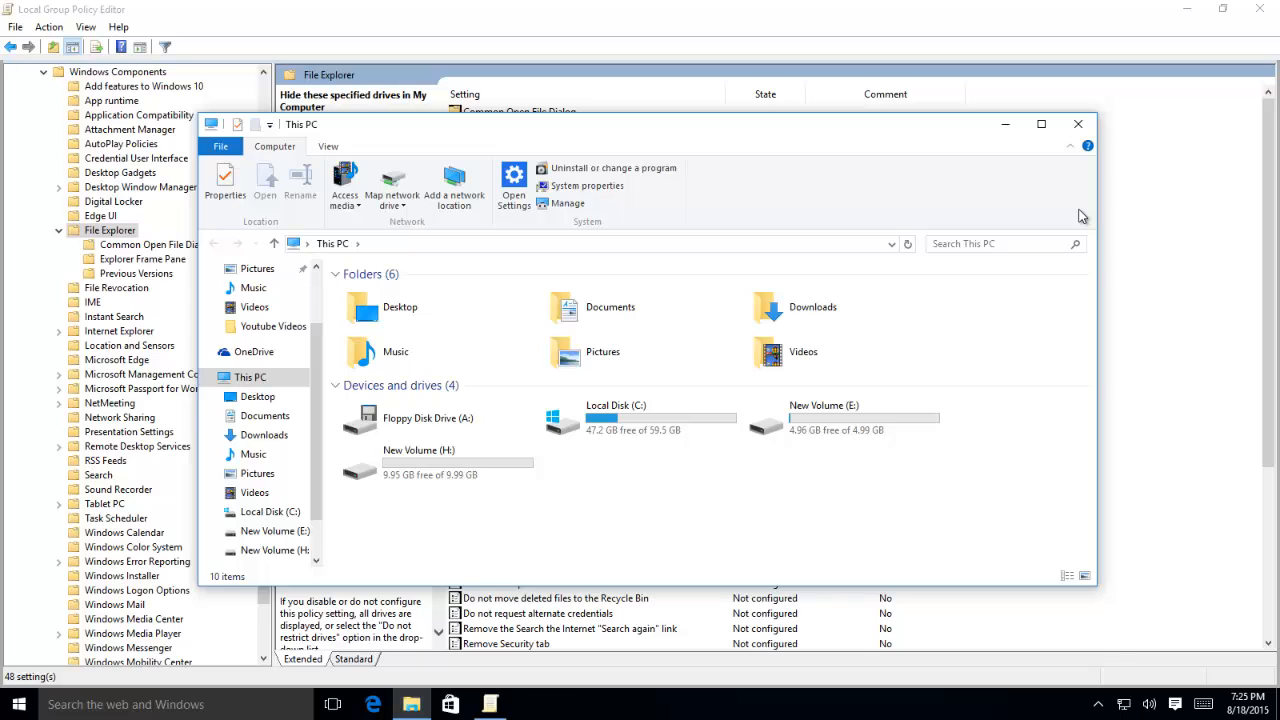
mouse_move(1072, 212)
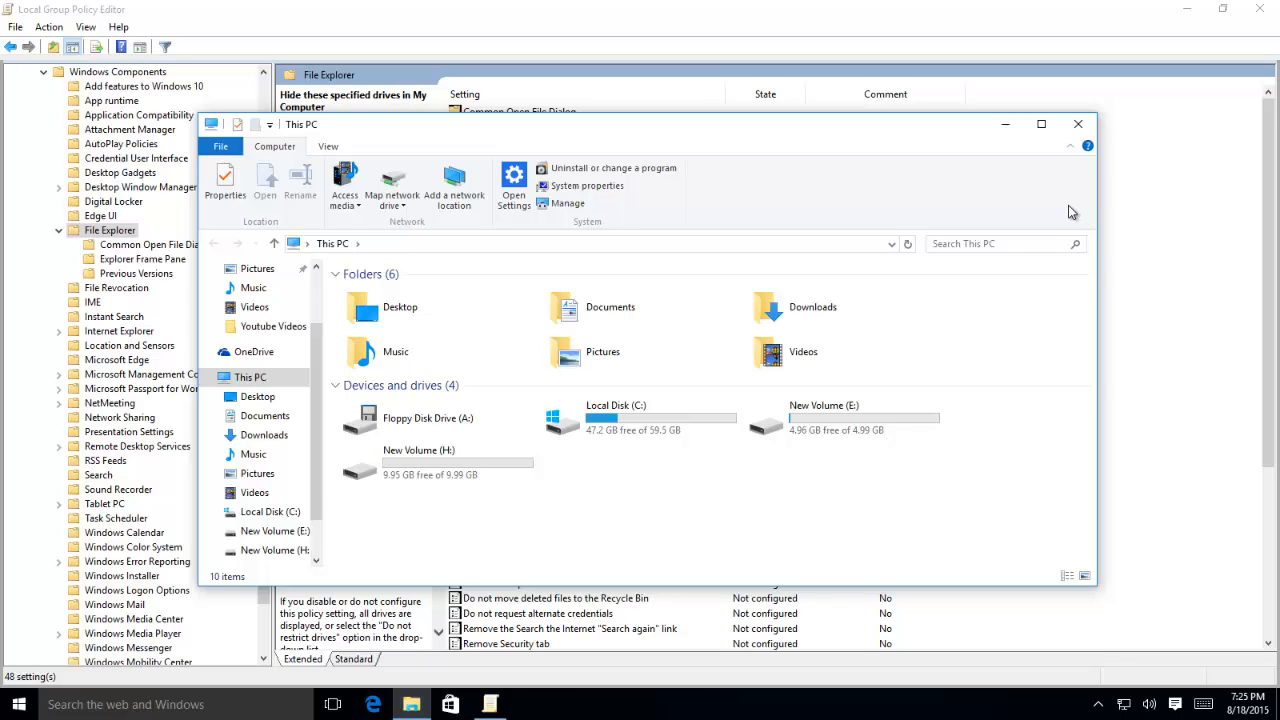
mouse_move(1013, 146)
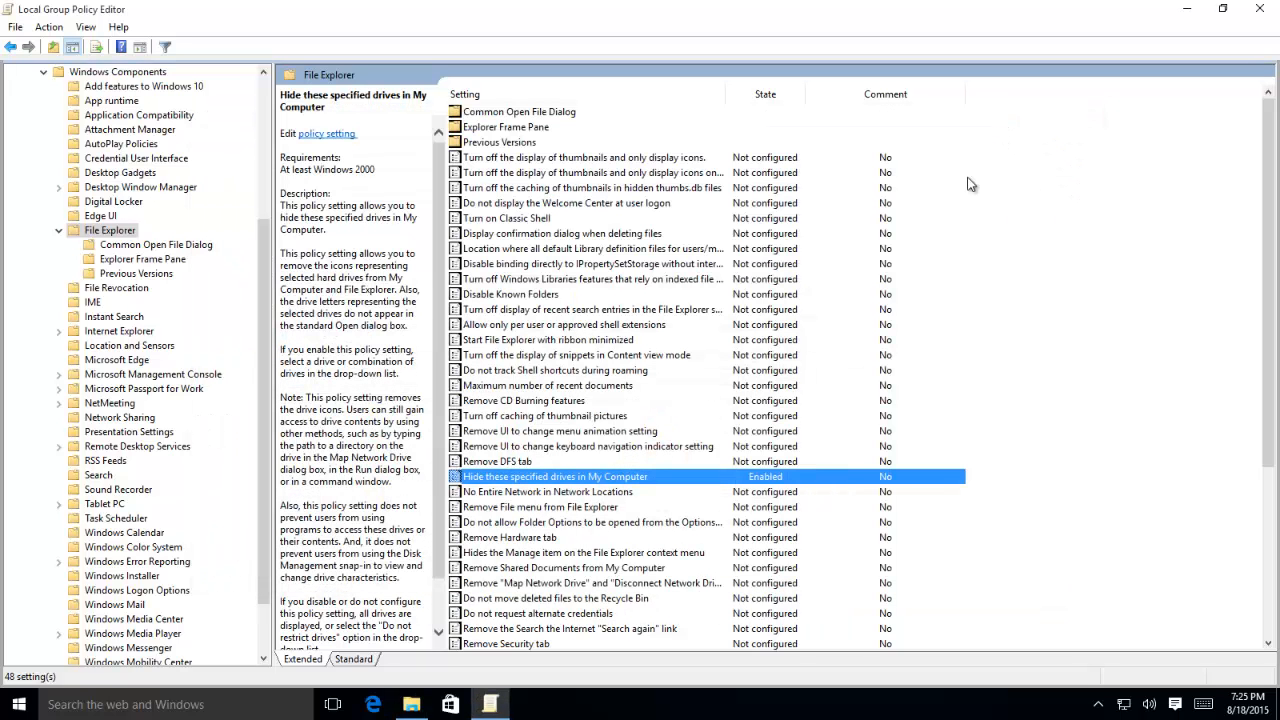
Reset the drive-hiding policy to Not Configured and check This PC.
double_click(570, 476)
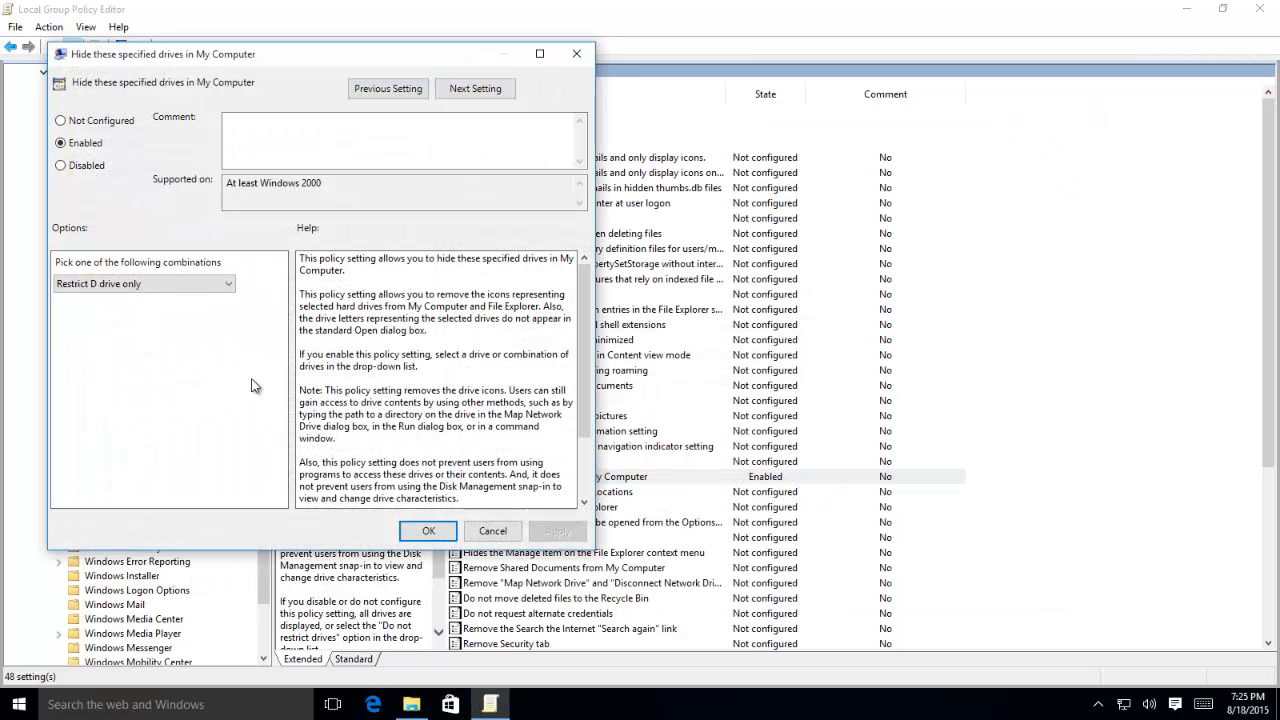
left_click(60, 120)
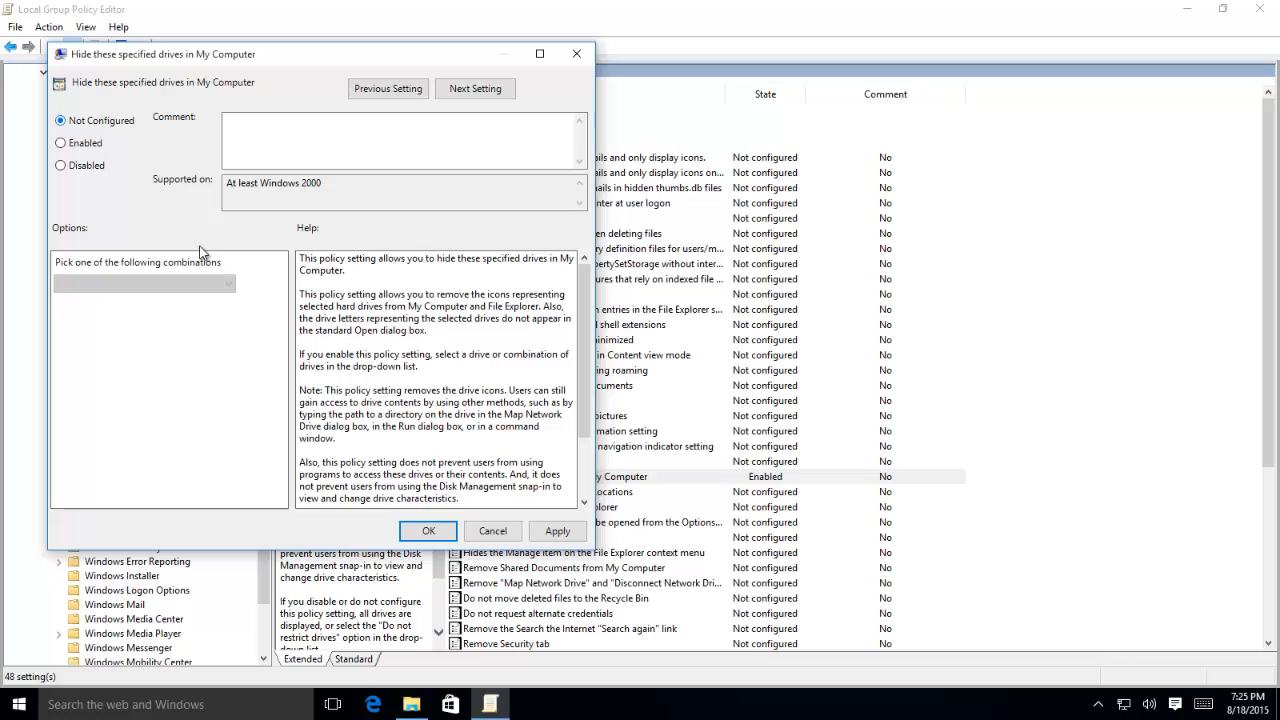
left_click(492, 530)
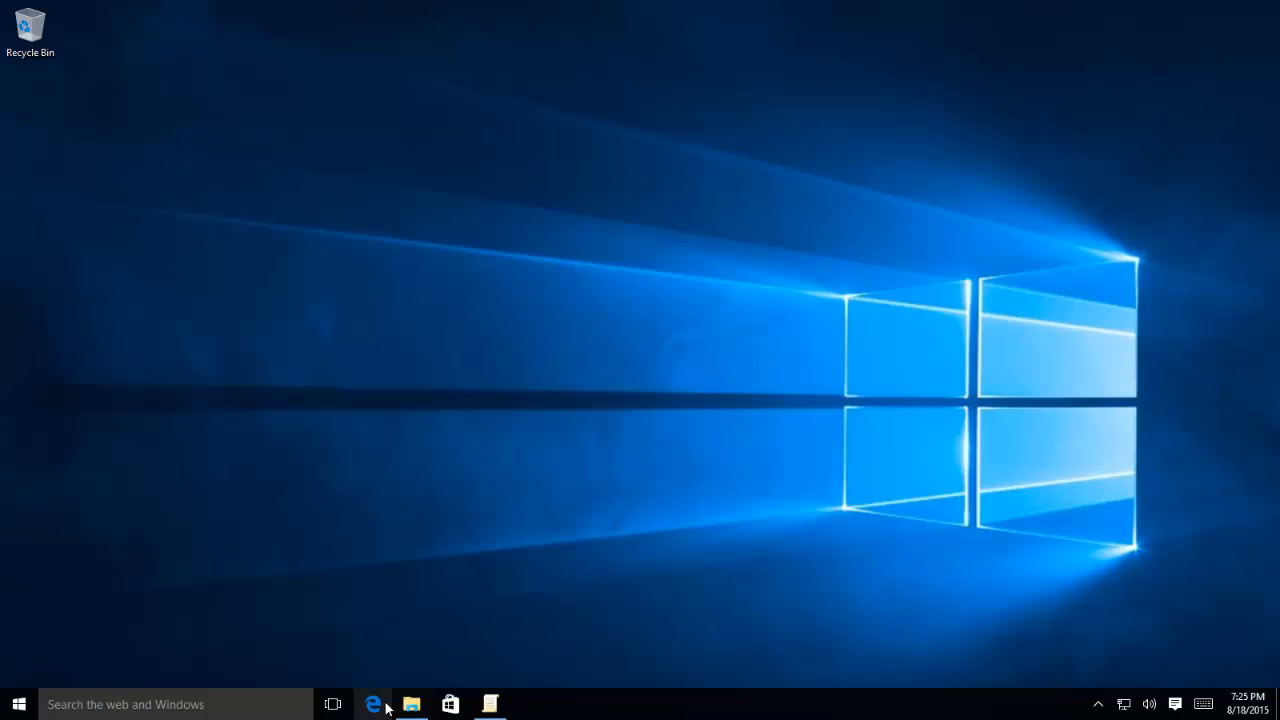
left_click(411, 704)
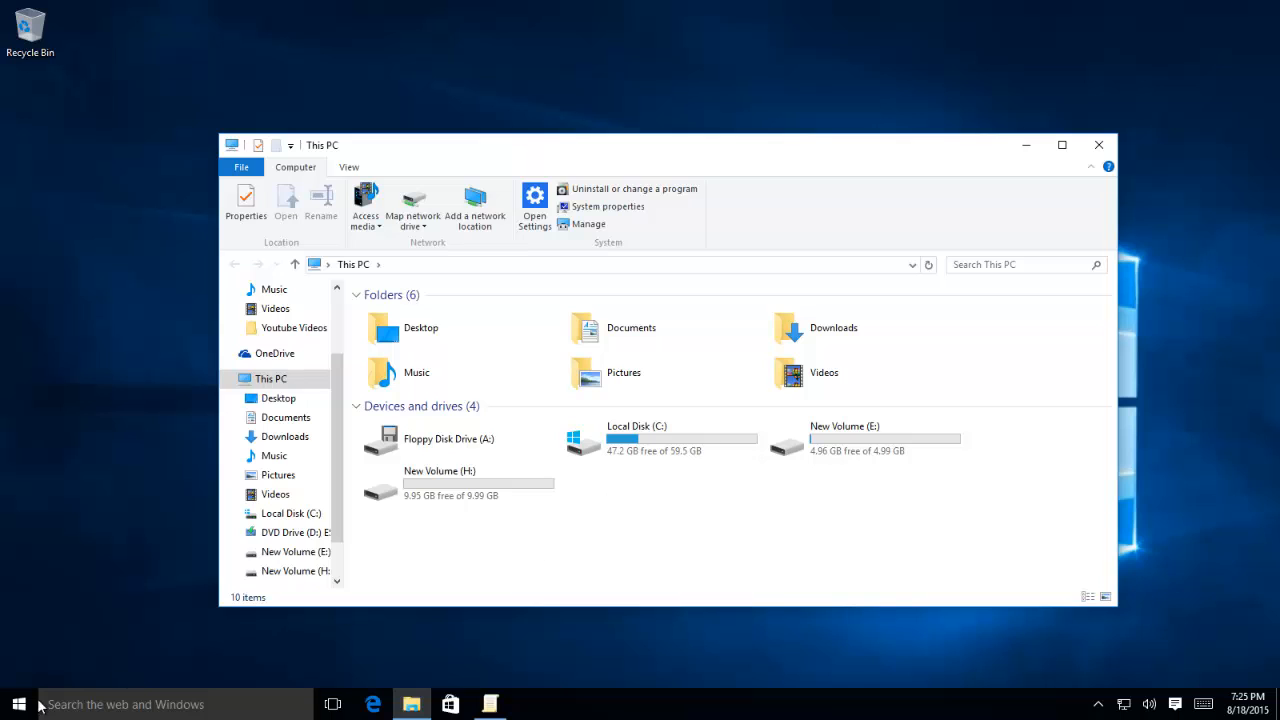
Sign out and back in, then confirm DVD Drive (D:) is listed again in This PC.
right_click(18, 704)
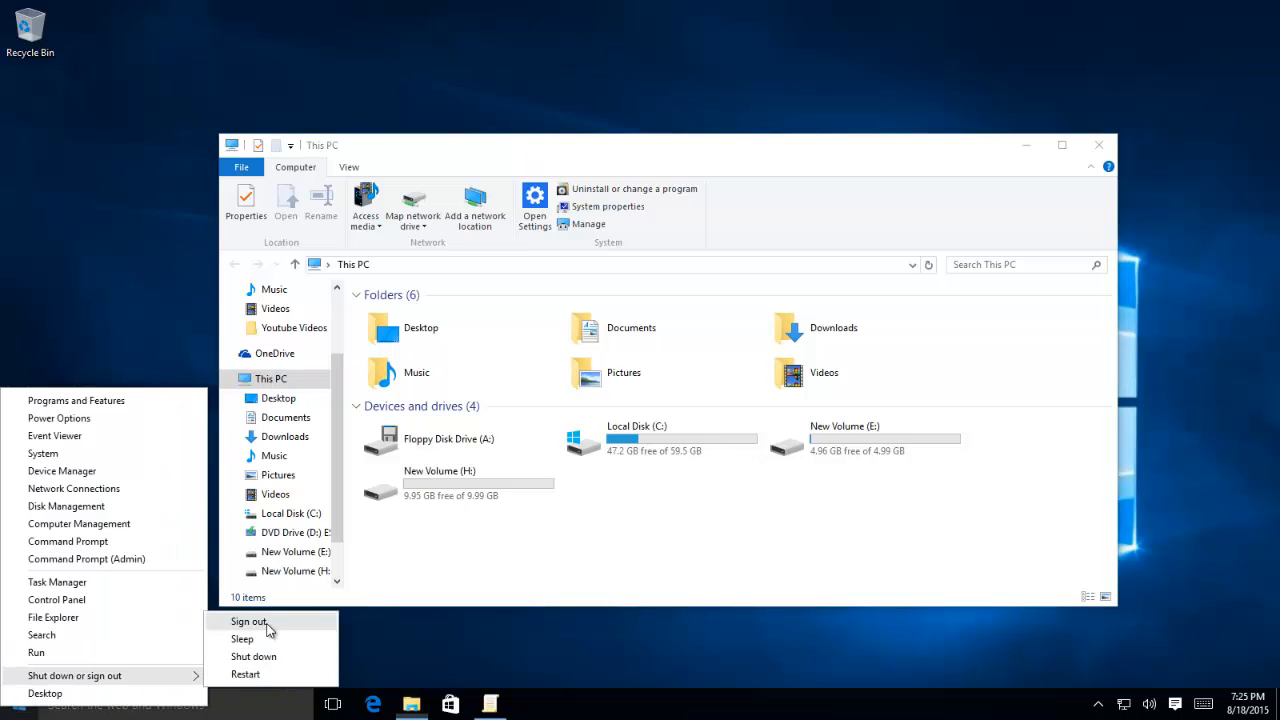
left_click(248, 621)
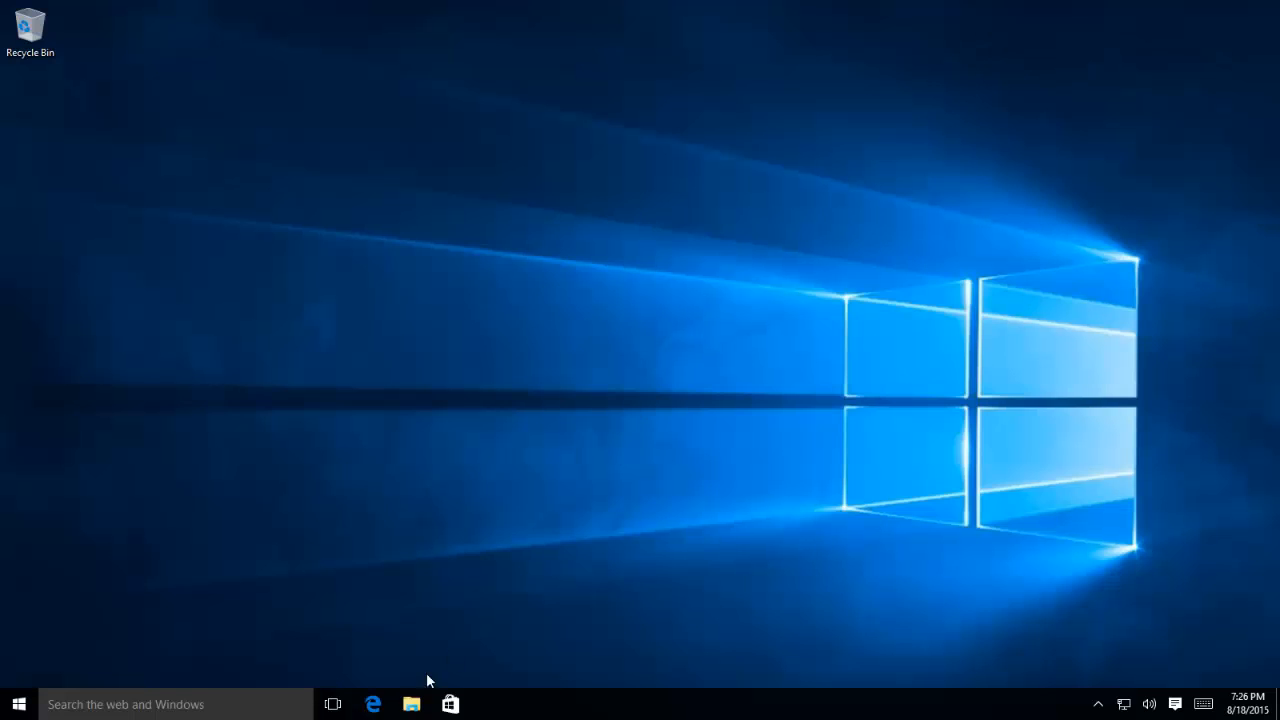
left_click(411, 704)
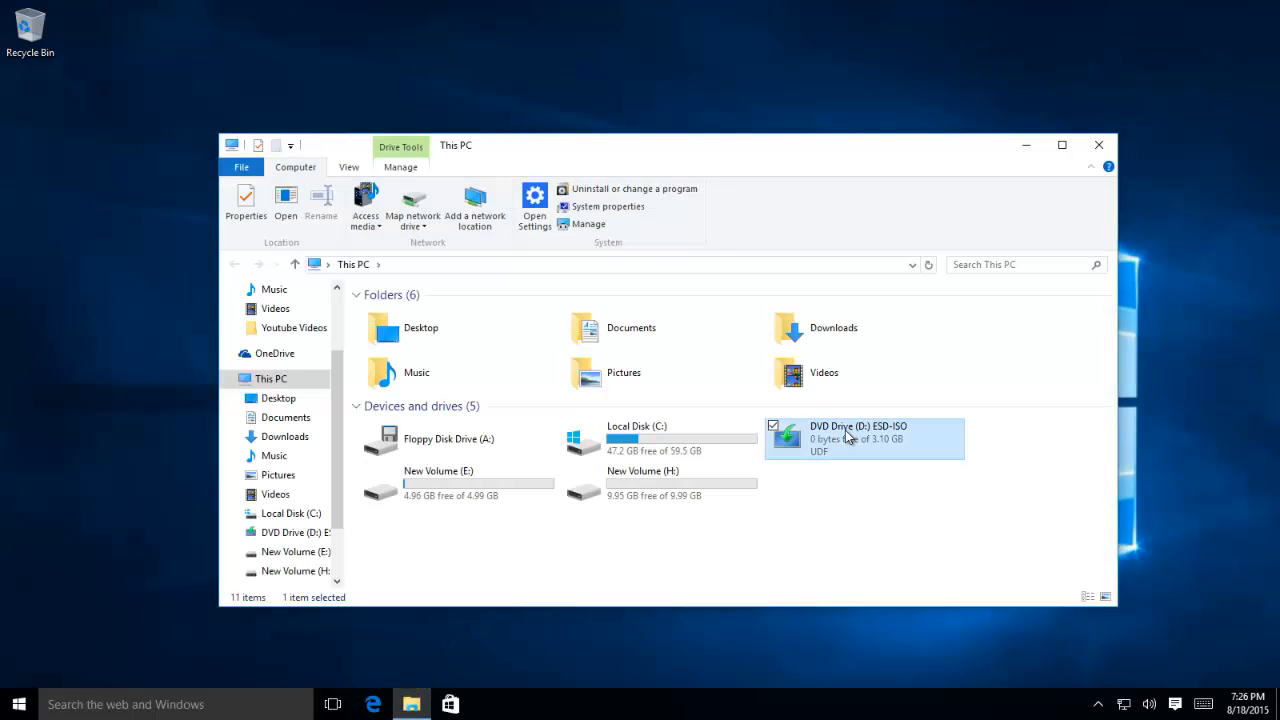
left_click(1098, 145)
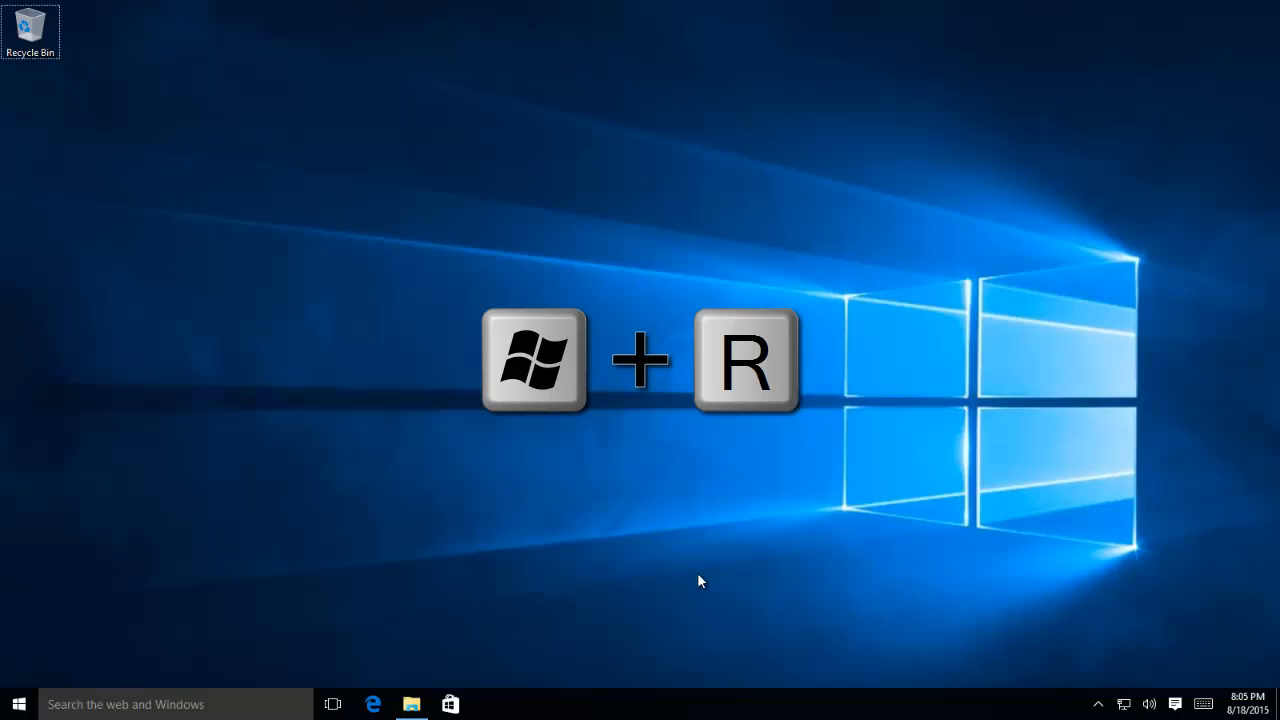
Launch Registry Editor via the Run dialog and accept the UAC prompt.
type("redg")
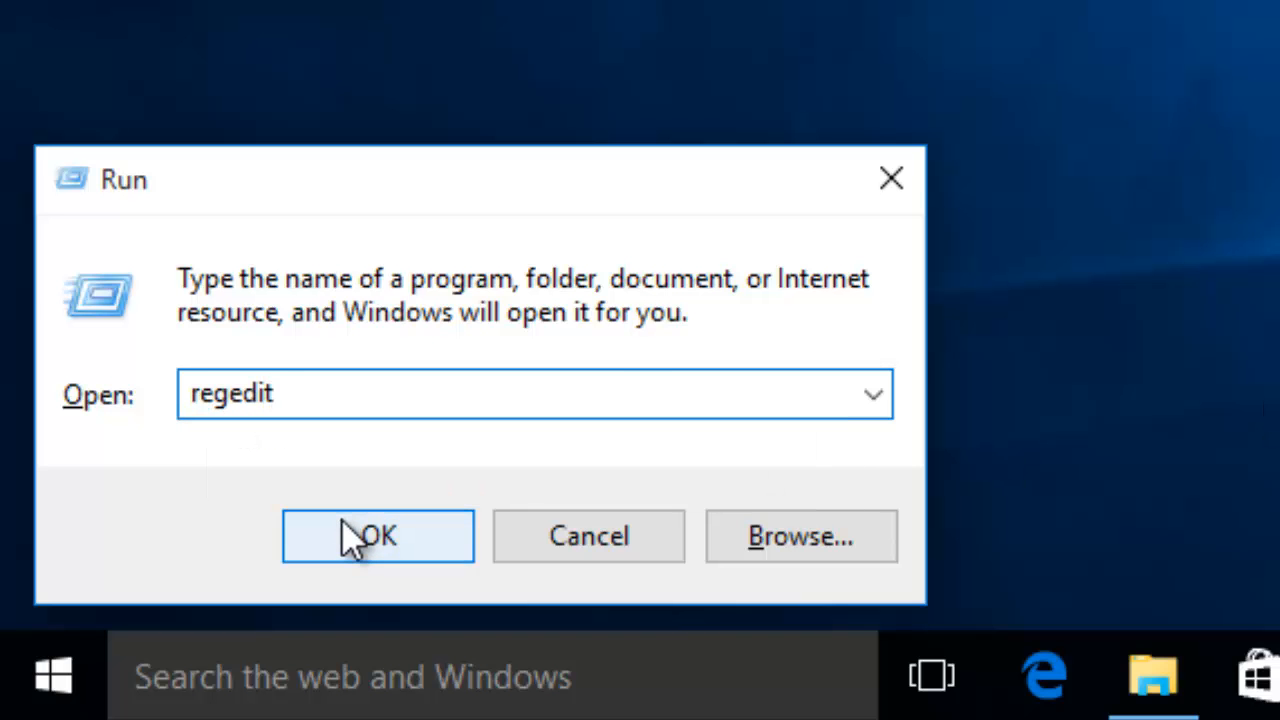
left_click(377, 536)
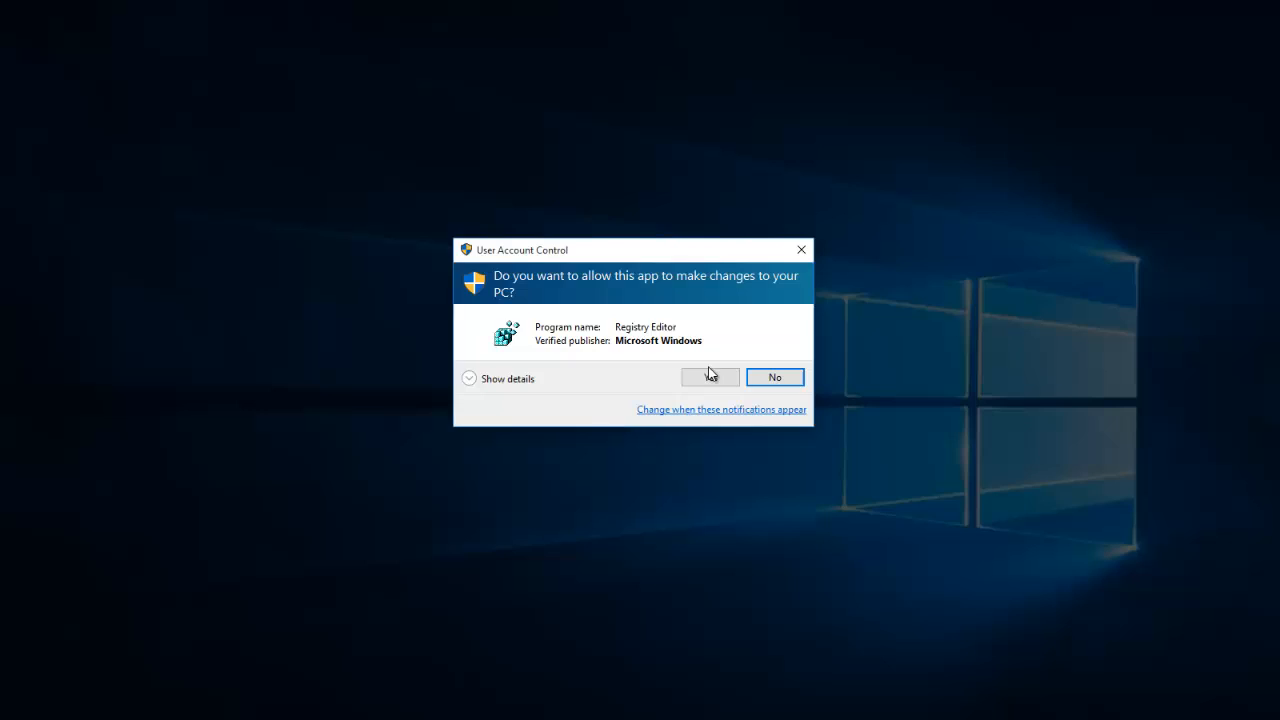
left_click(710, 377)
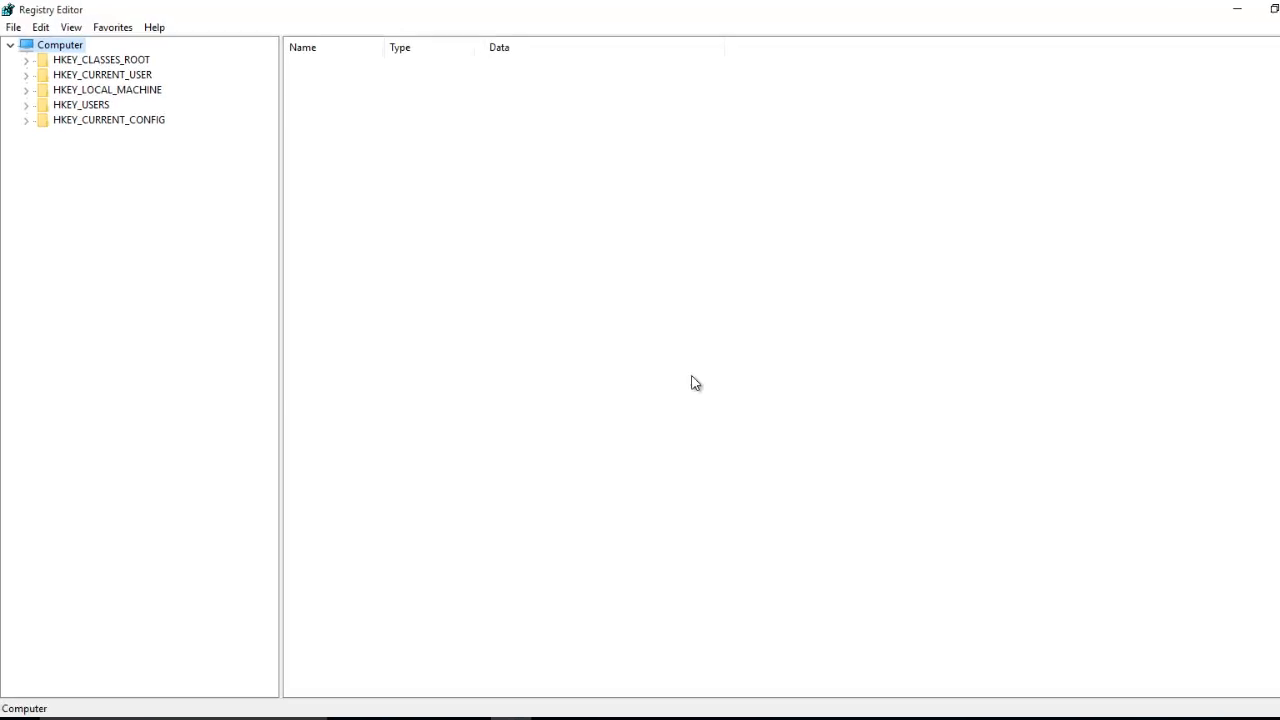
Export the full registry as 'registry backup' to the Documents folder.
left_click(14, 27)
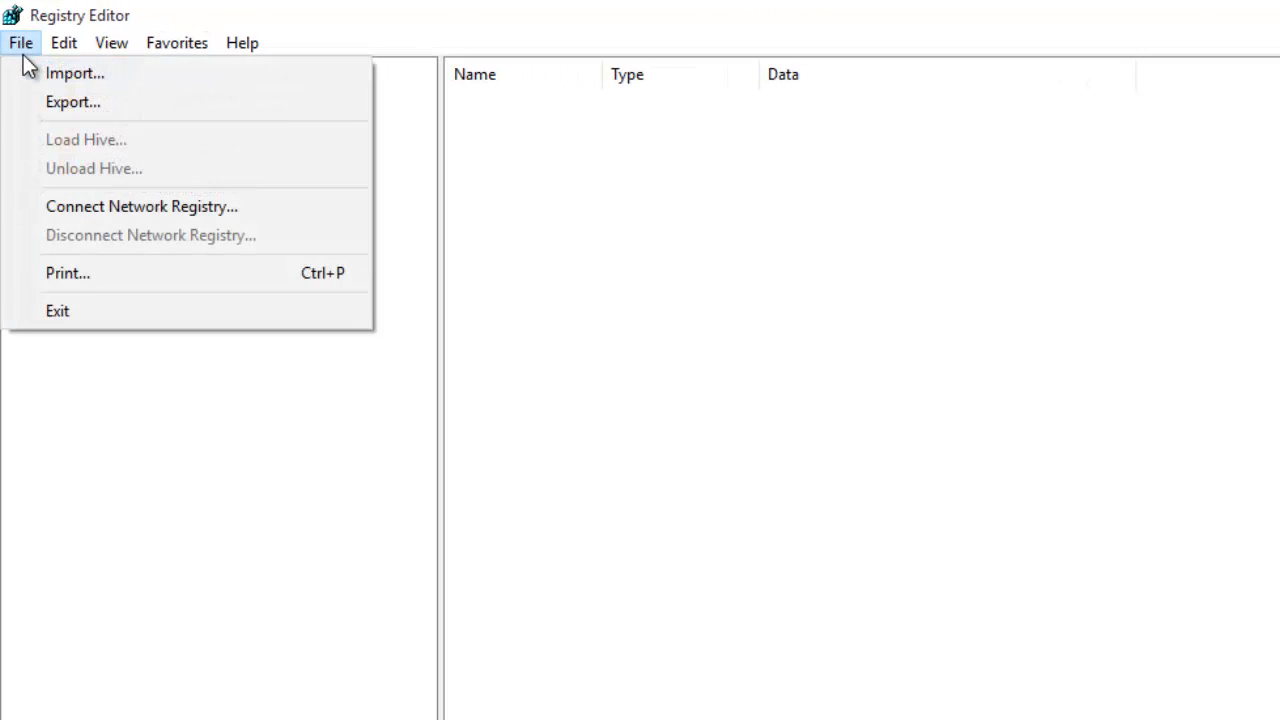
left_click(72, 101)
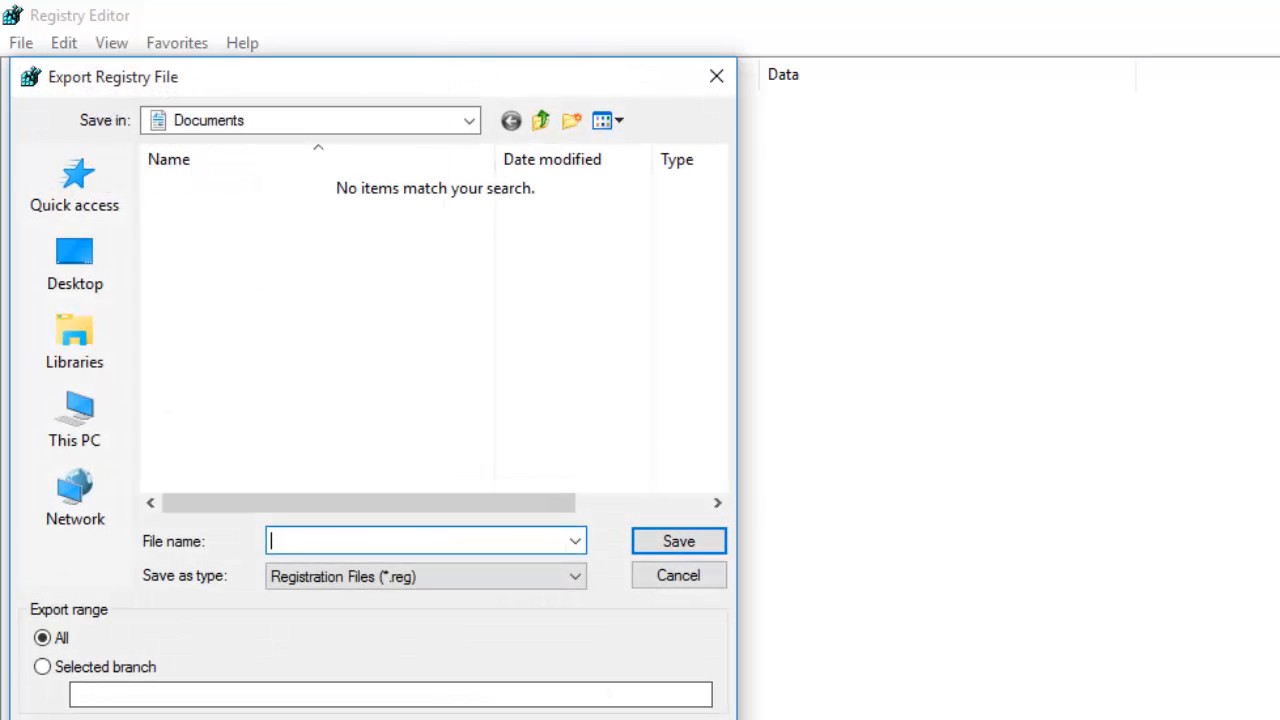
type("registry backup")
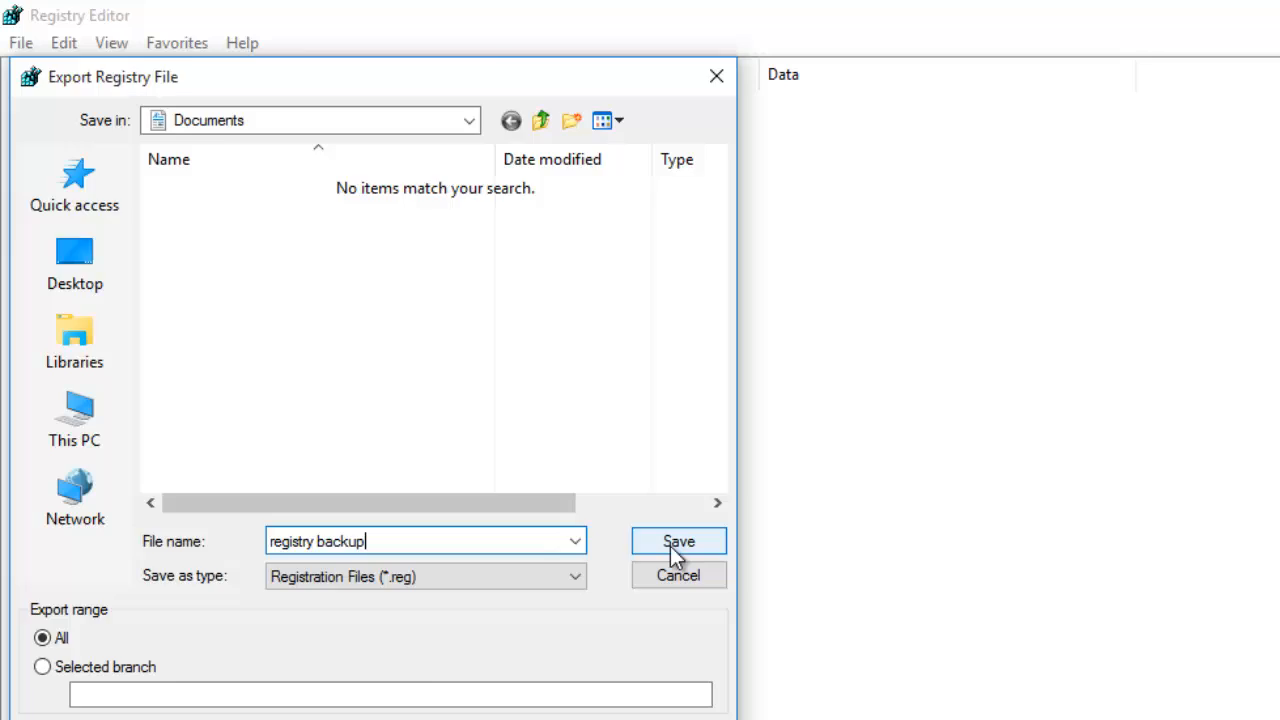
left_click(678, 541)
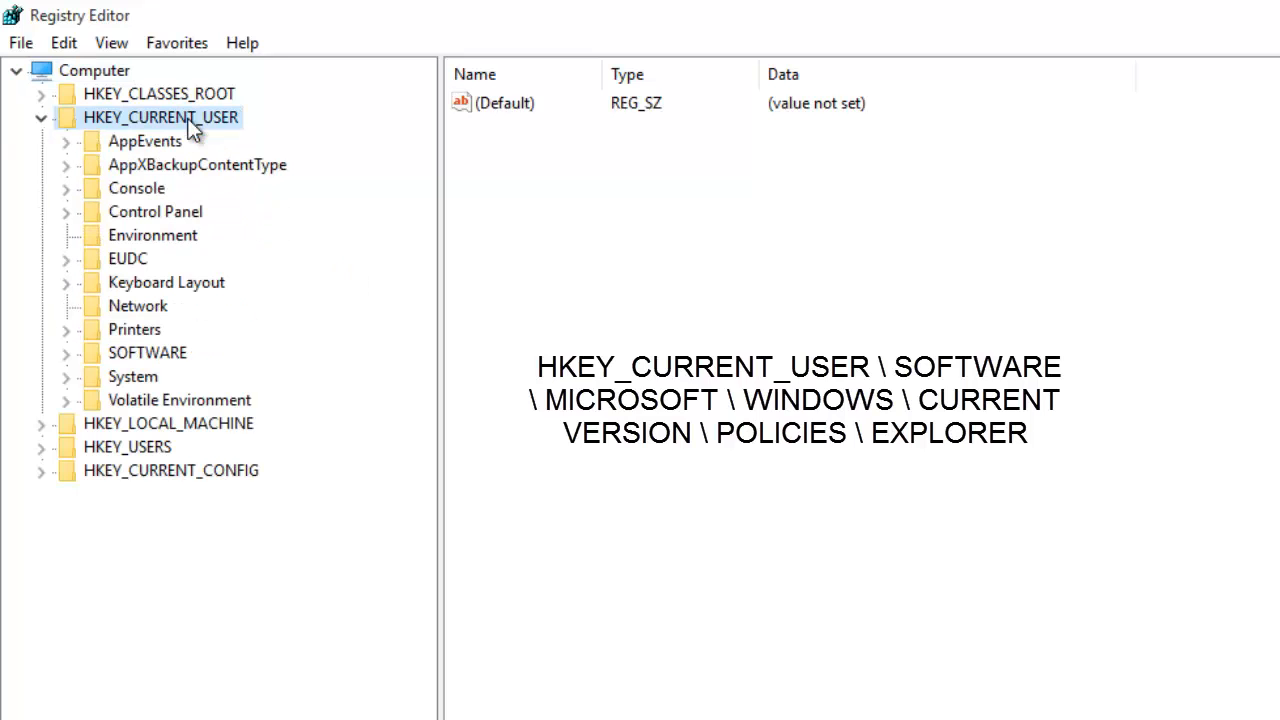
Create a DWORD value named NoDrives under Policies\Explorer and bring up its data for editing.
left_click(64, 352)
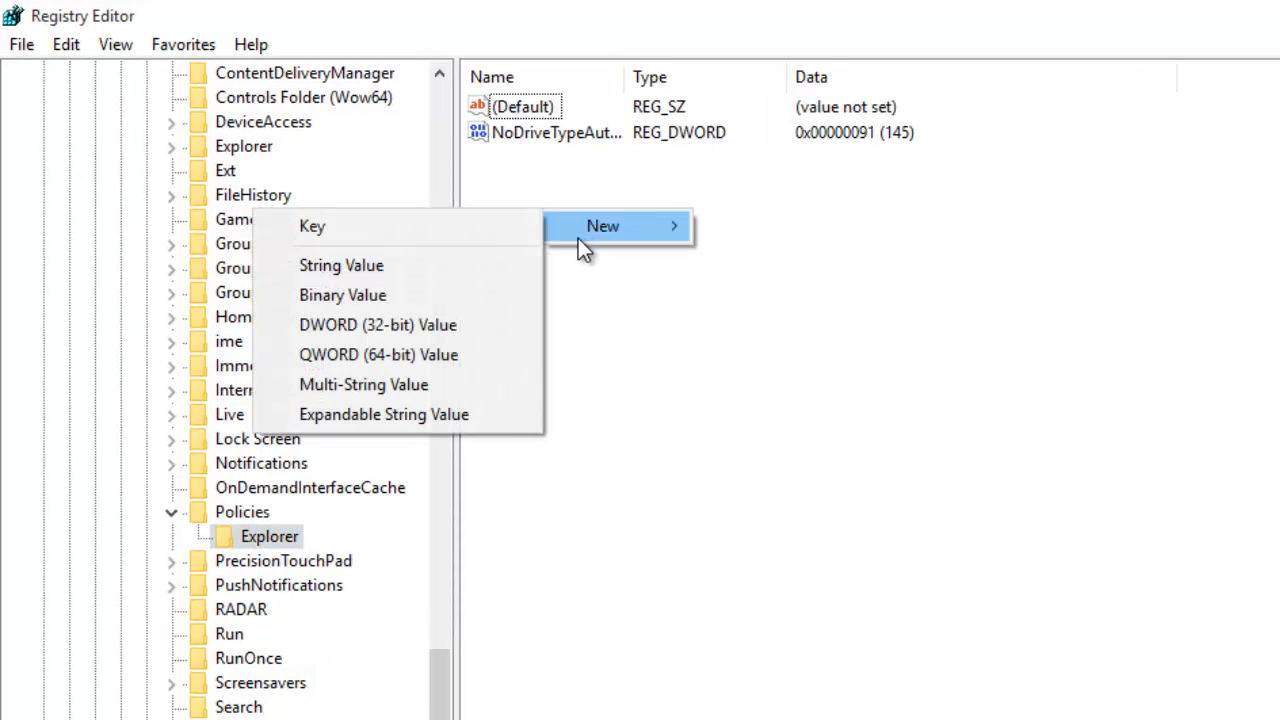
mouse_move(400, 324)
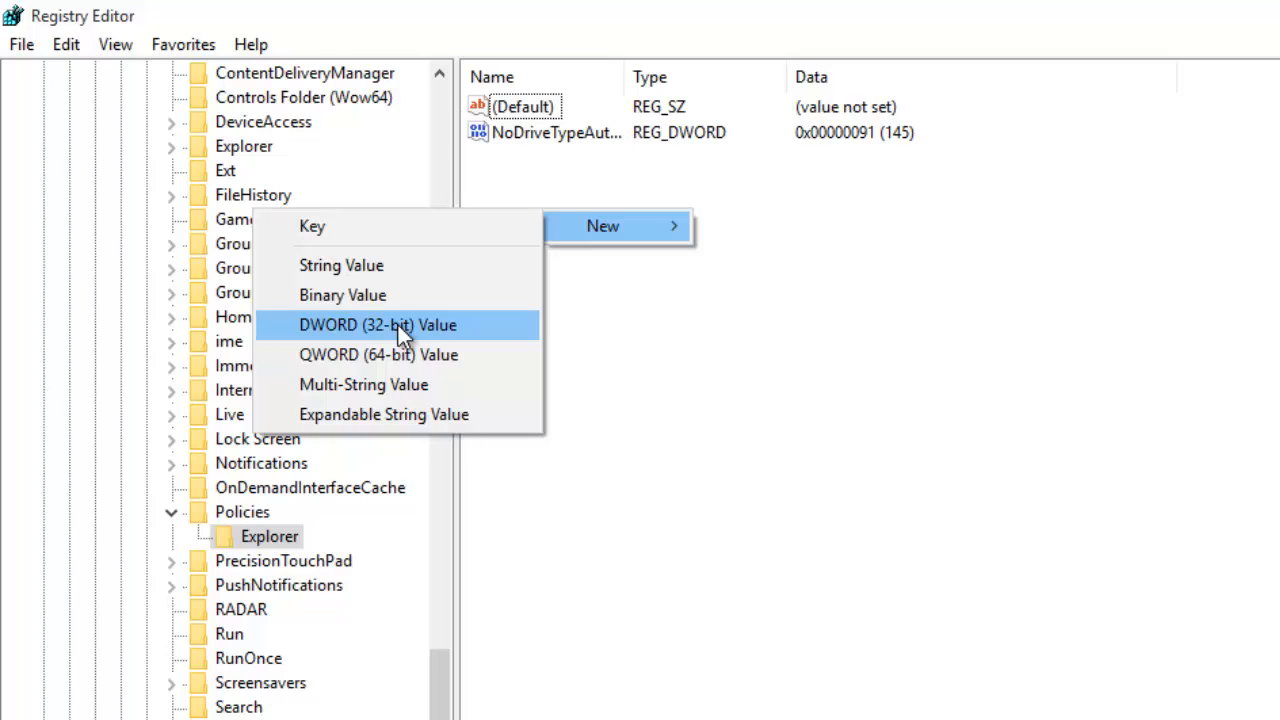
left_click(378, 324)
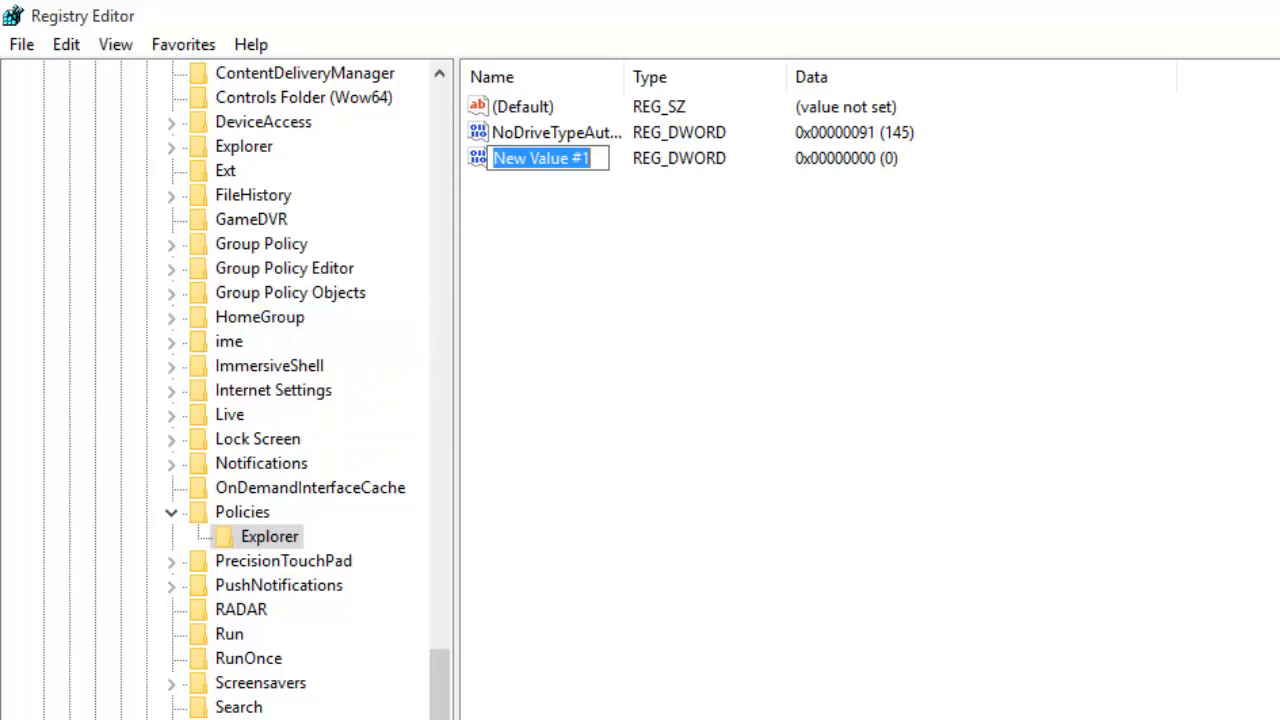
type("NoDrives")
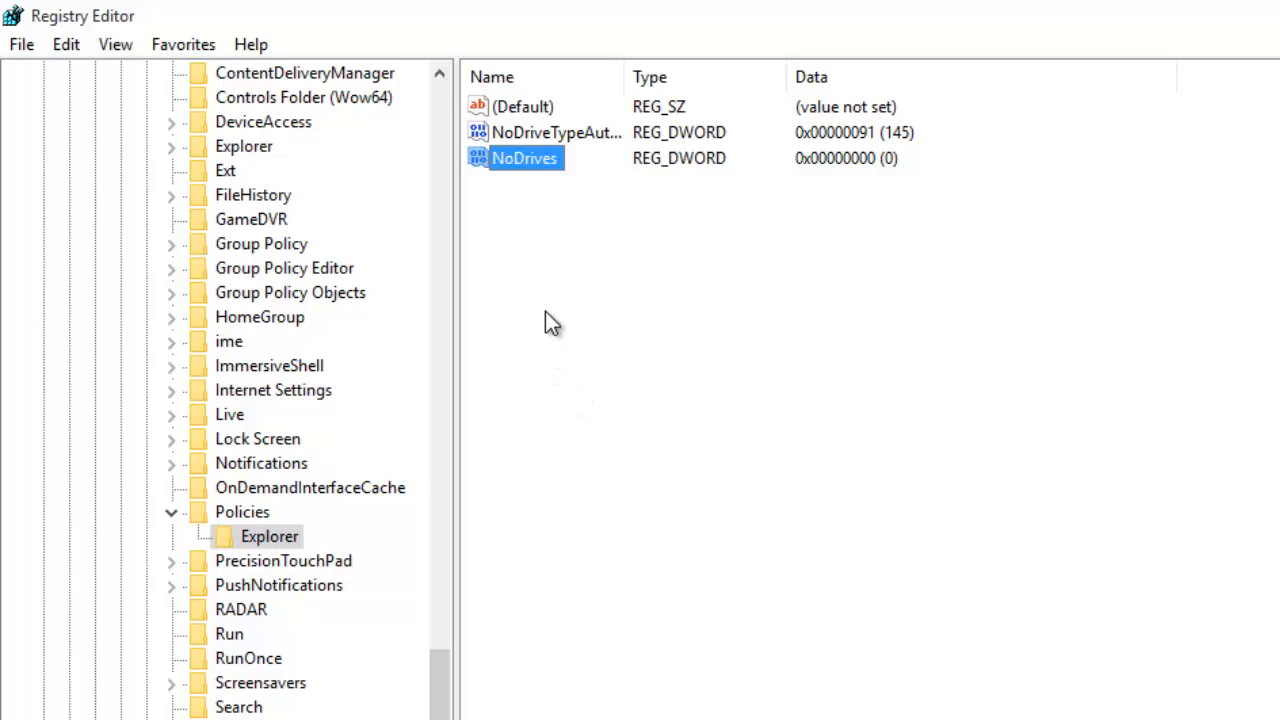
mouse_move(544, 224)
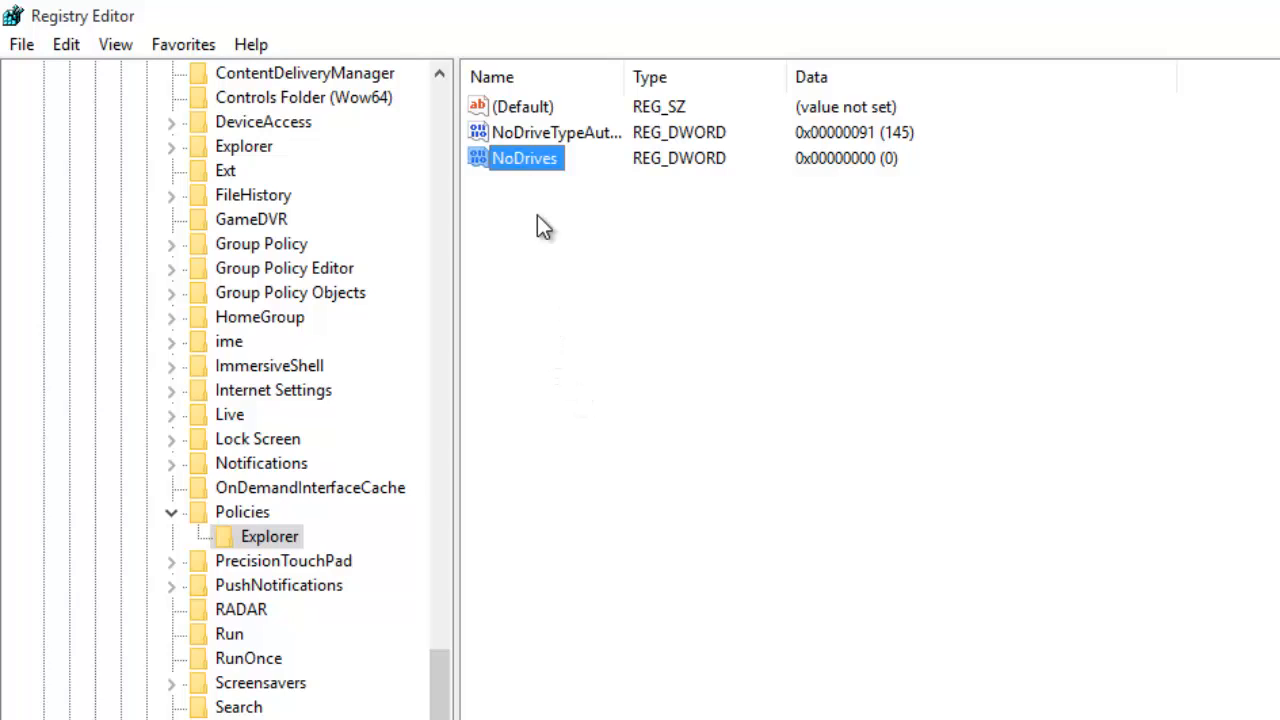
double_click(524, 158)
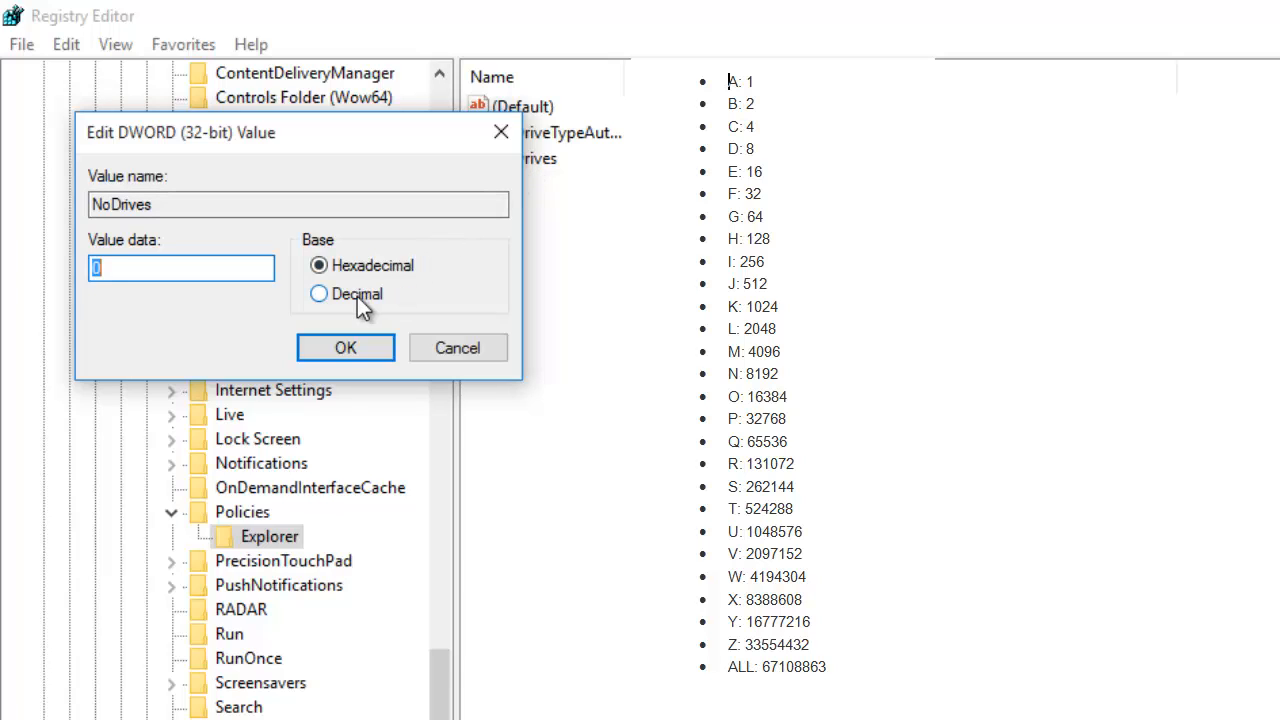
Set NoDrives to decimal 24 (D:8 + E:16) to hide drives D and E.
left_click(318, 293)
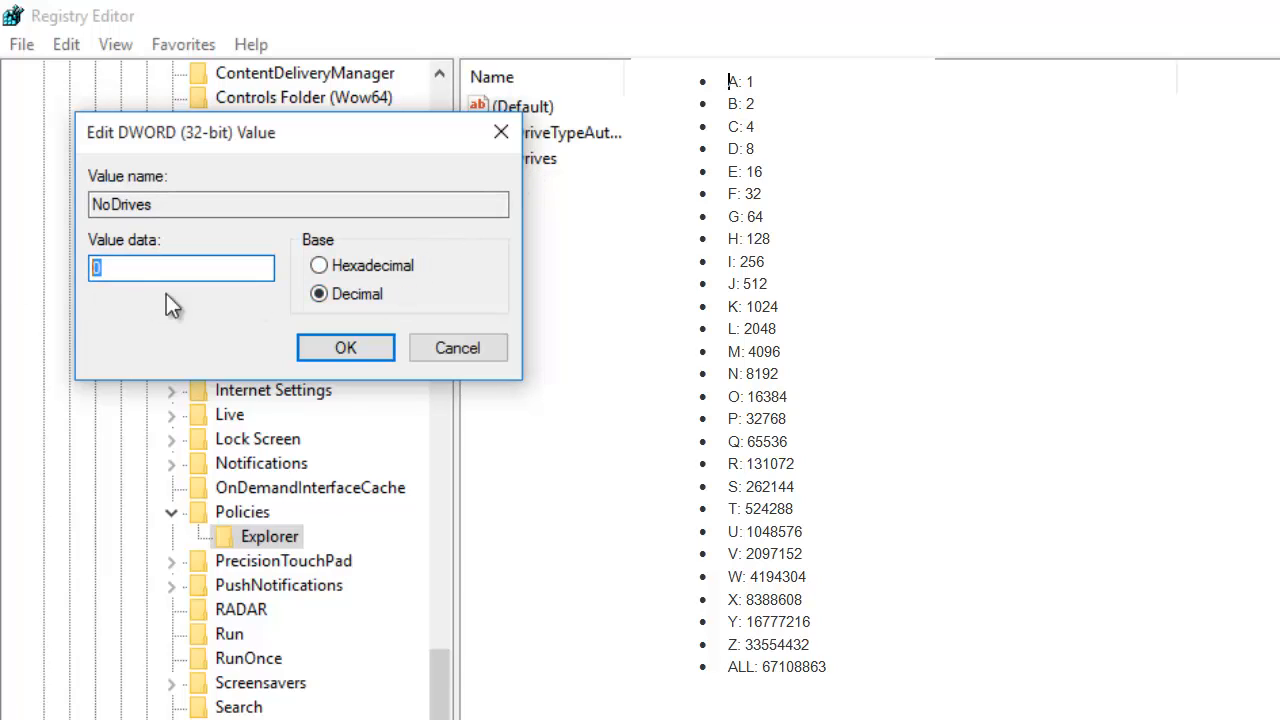
type("8")
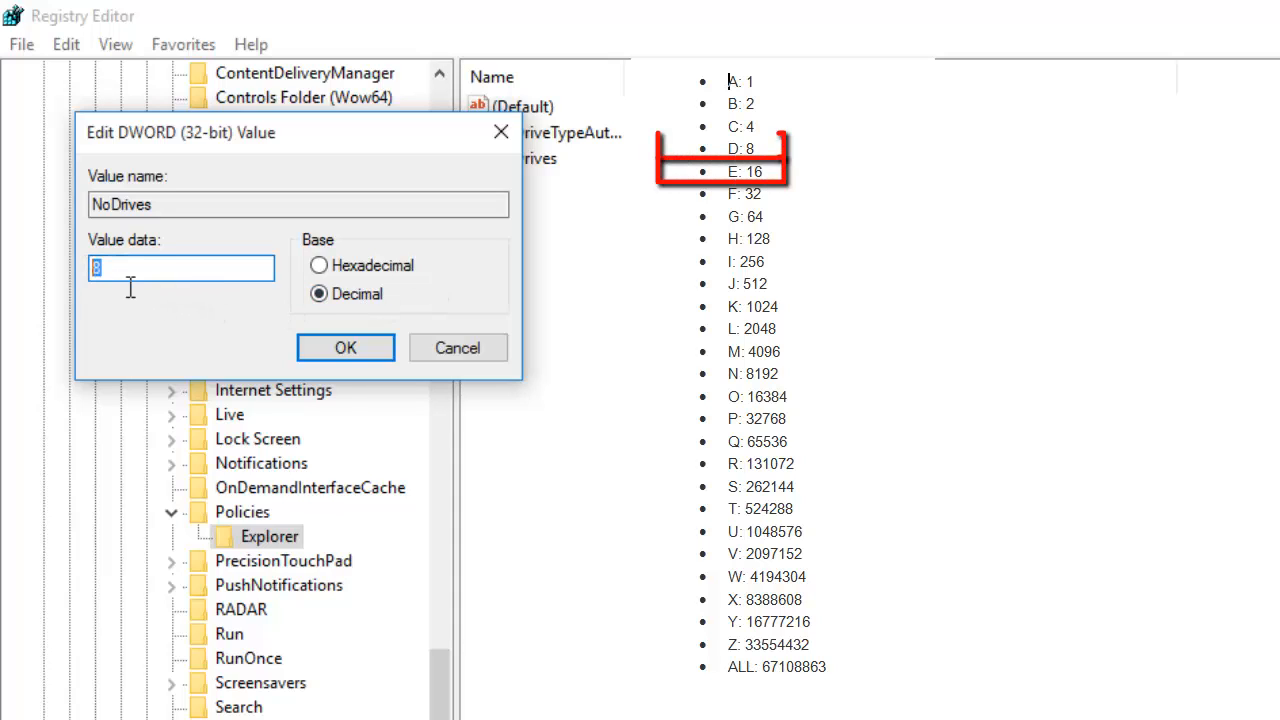
type("24")
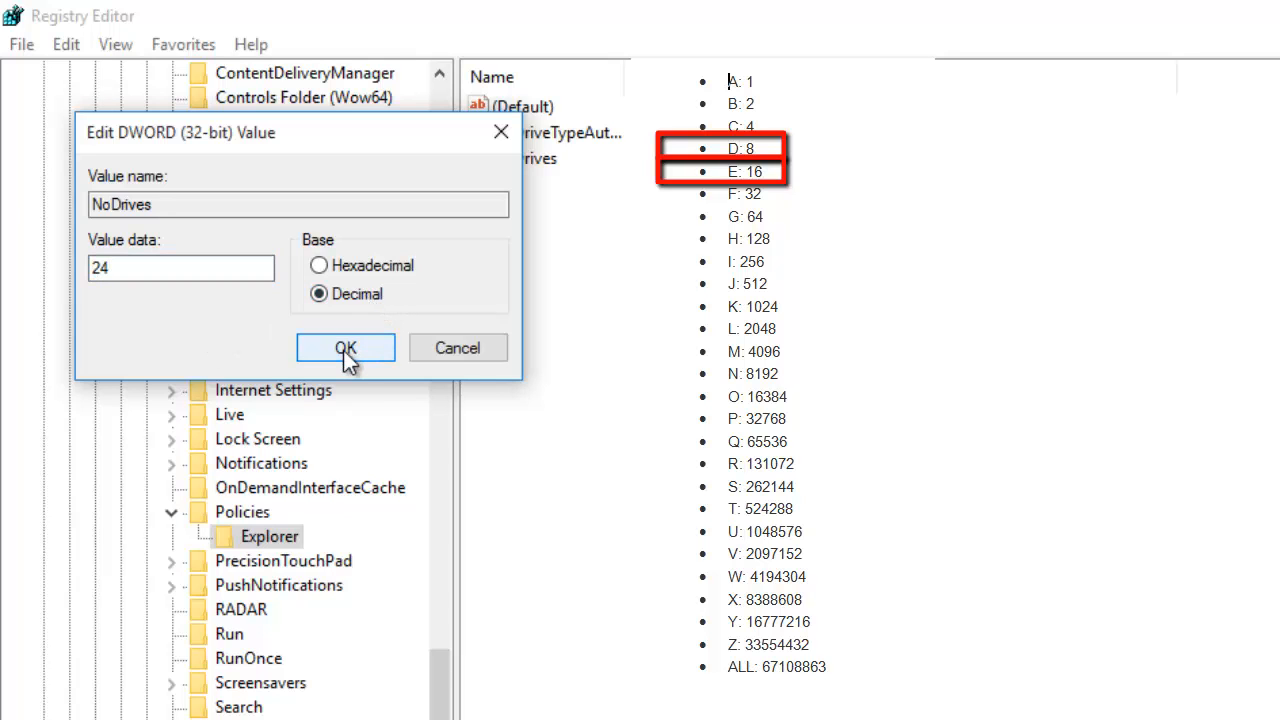
left_click(345, 347)
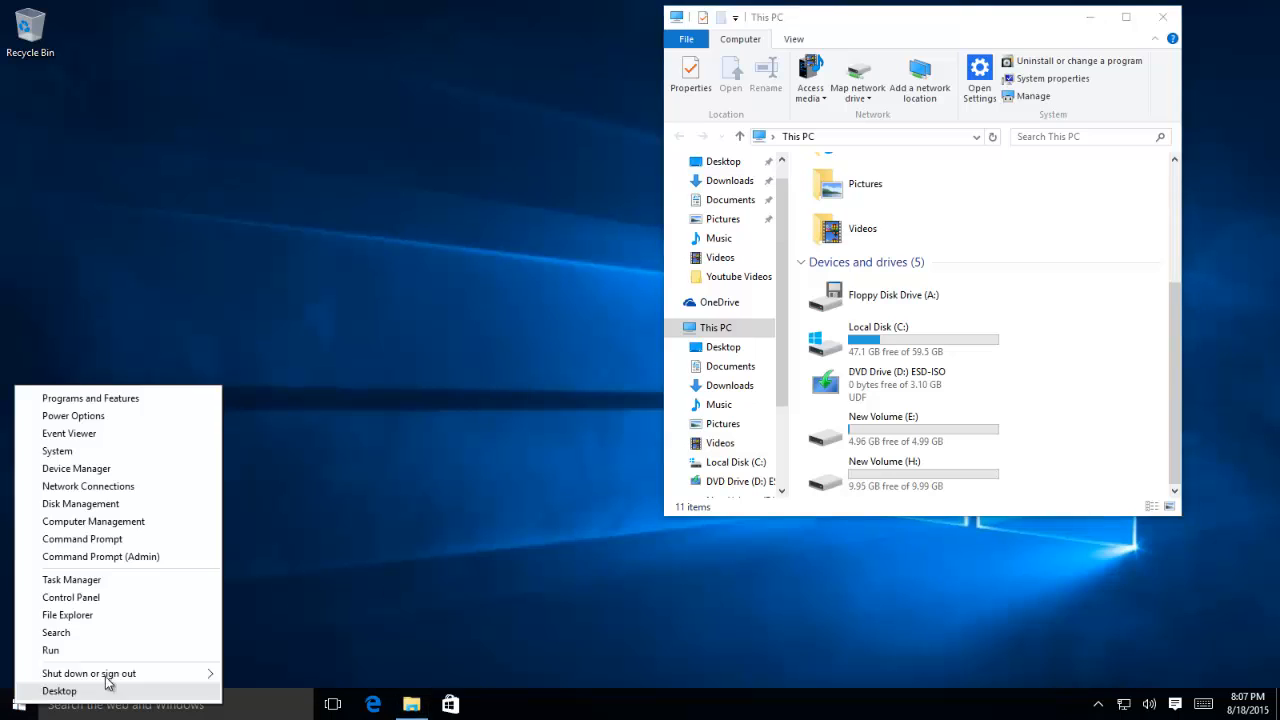
Check This PC, which now lists only A:, C: and H: with D and E hidden.
left_click(89, 673)
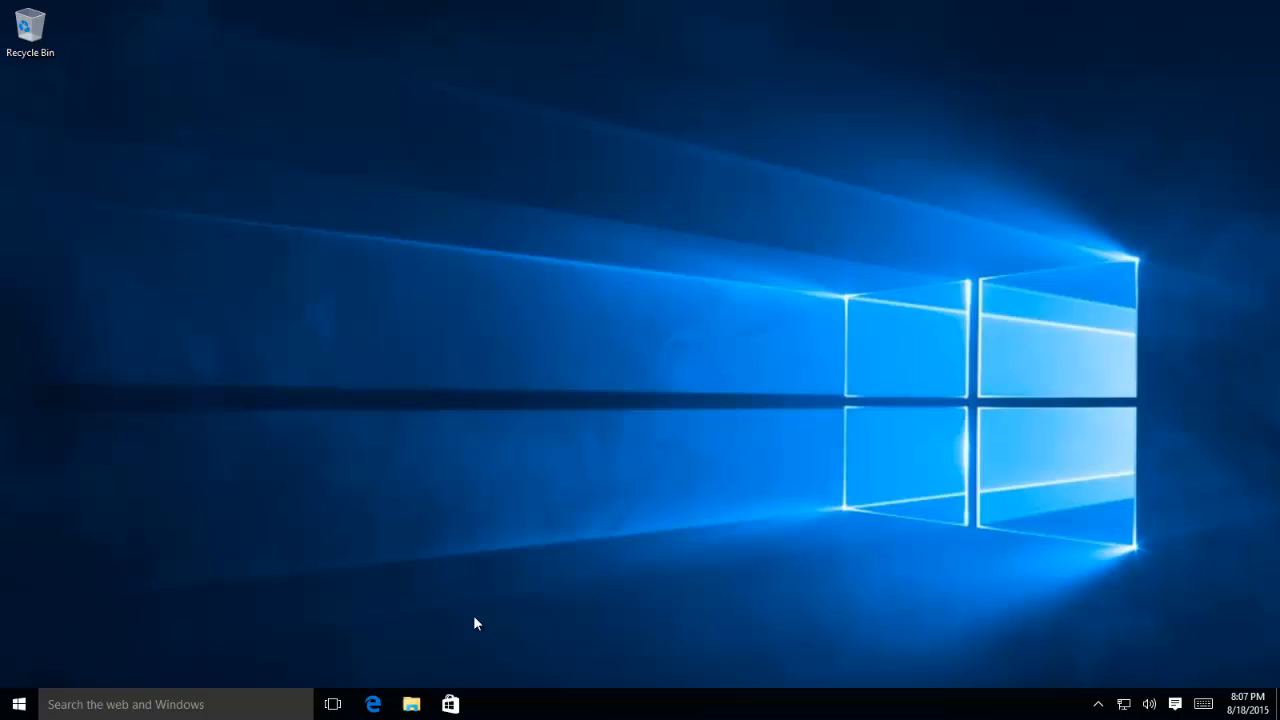
left_click(411, 704)
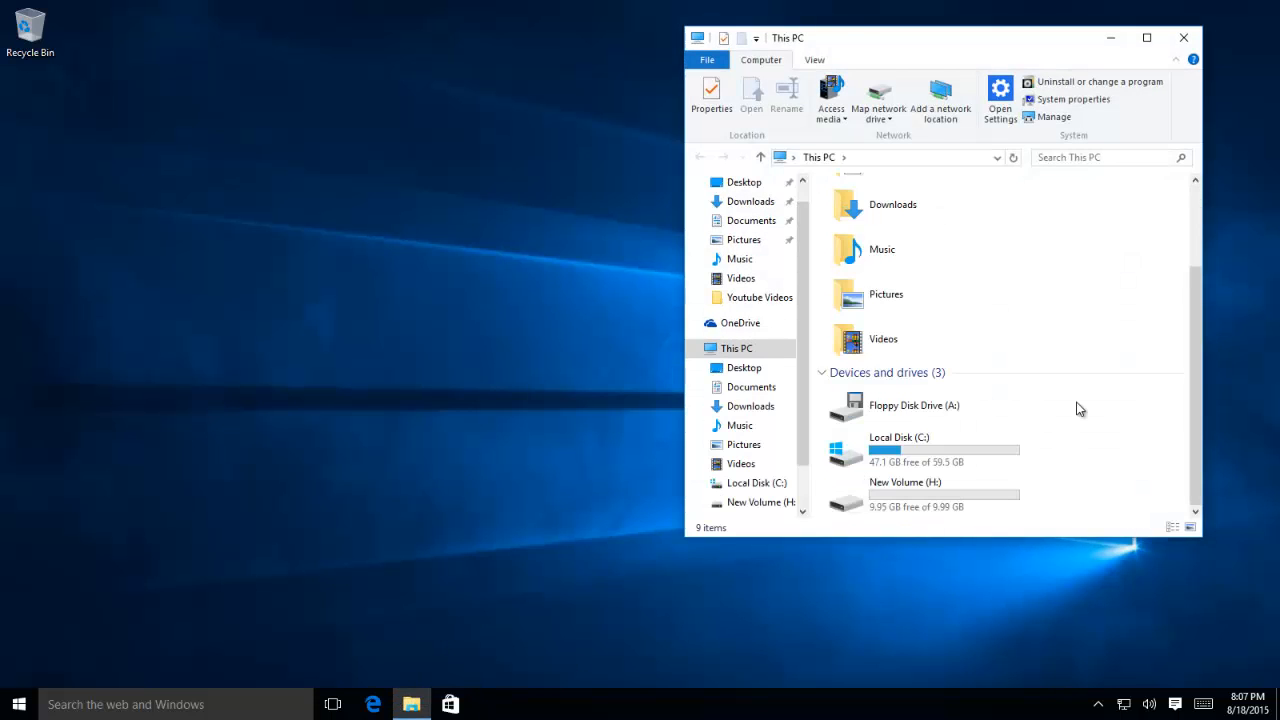
left_click(1147, 37)
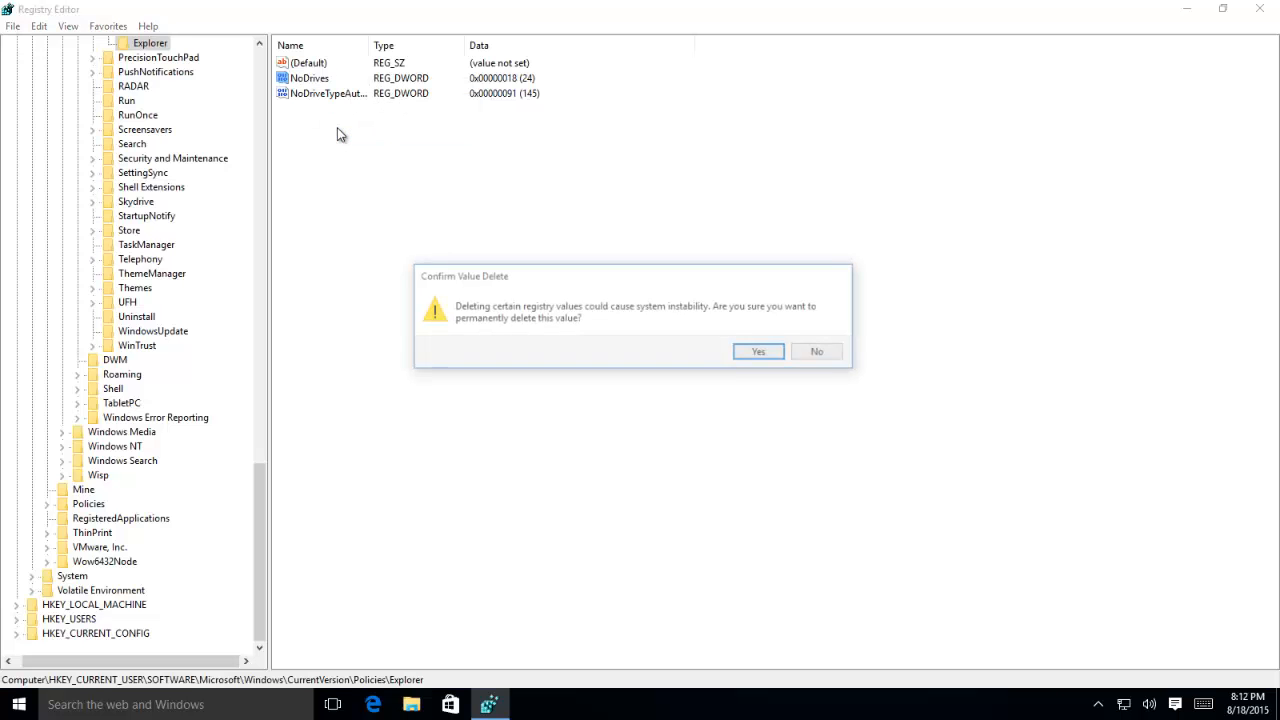
Delete the NoDrives value and import the registry backup file.
left_click(758, 351)
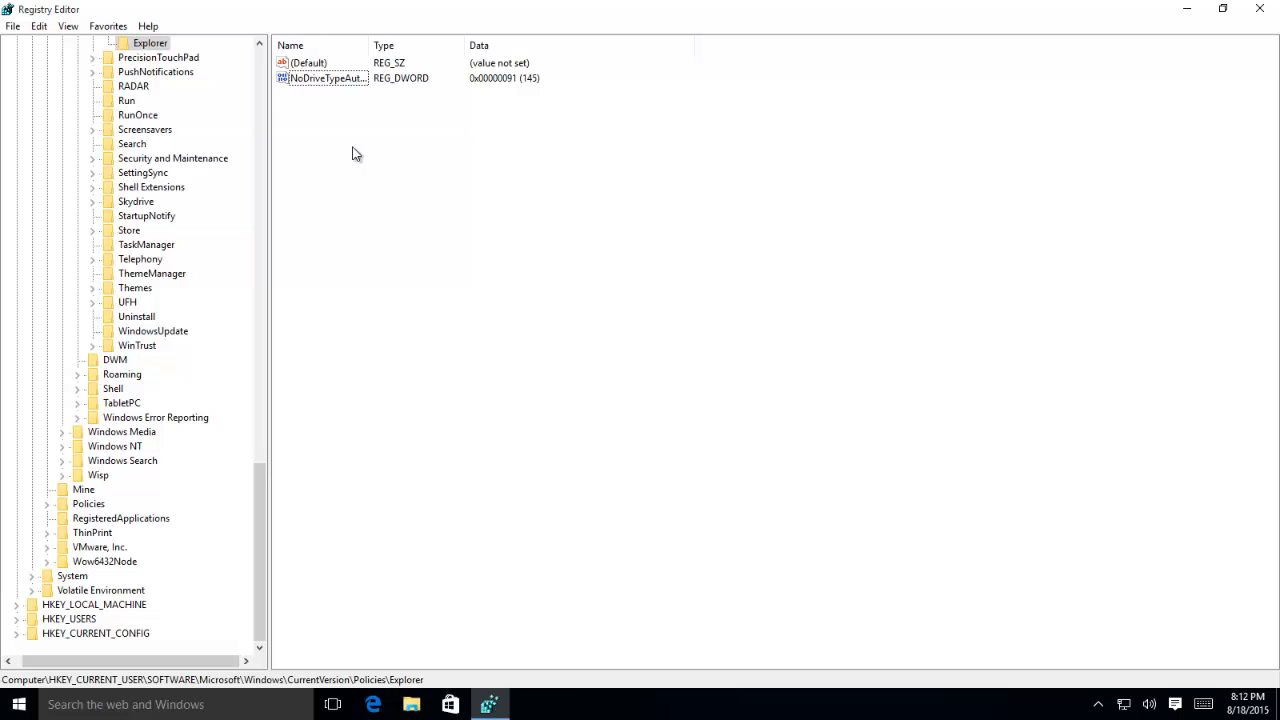
left_click(13, 26)
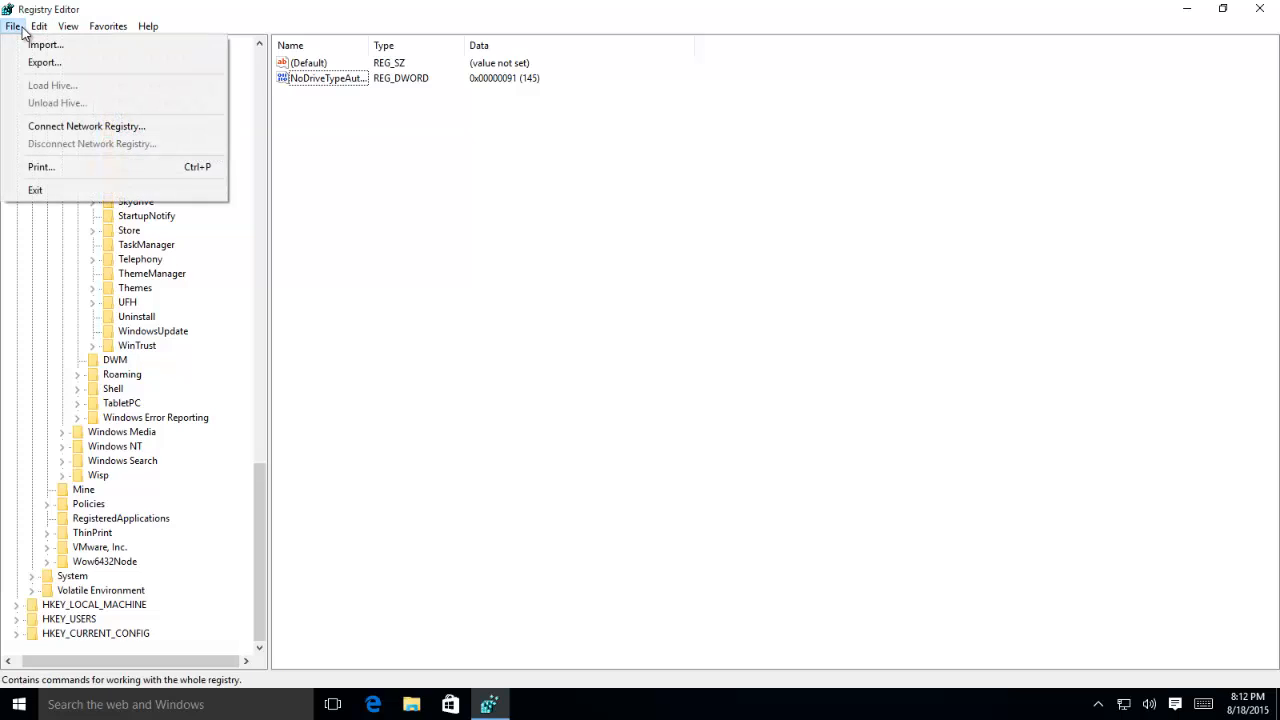
mouse_move(44, 44)
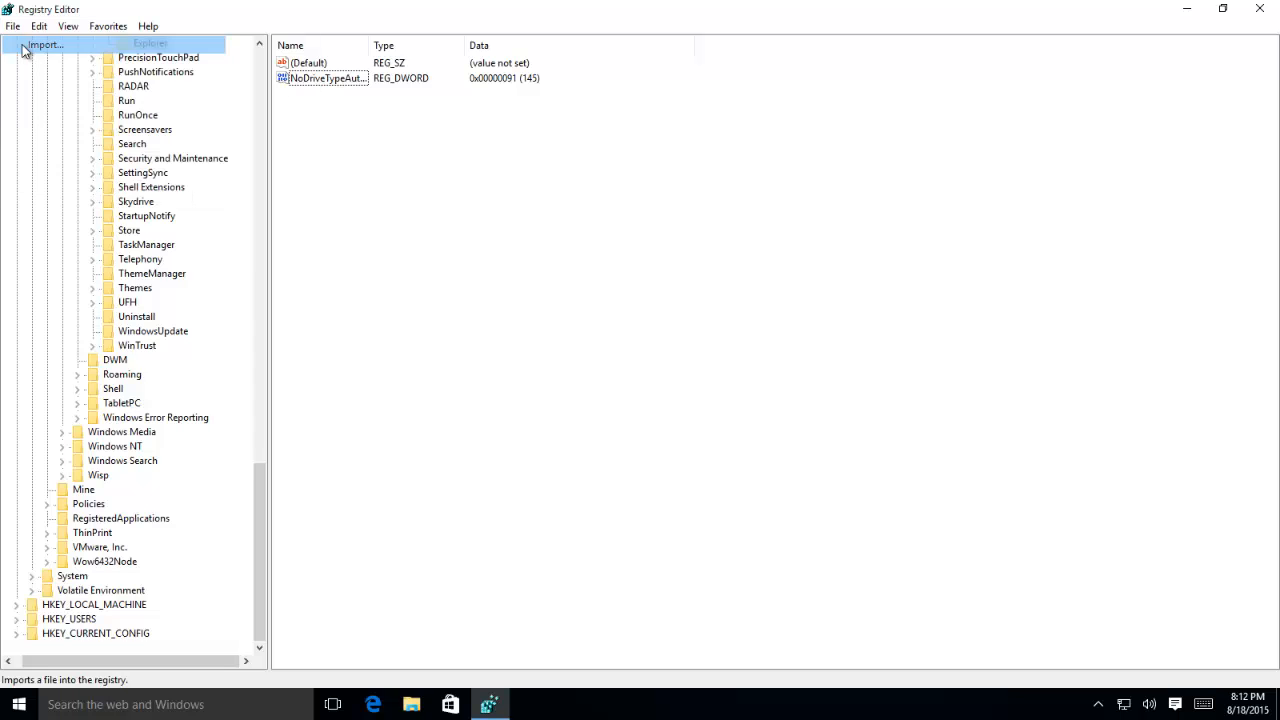
left_click(45, 44)
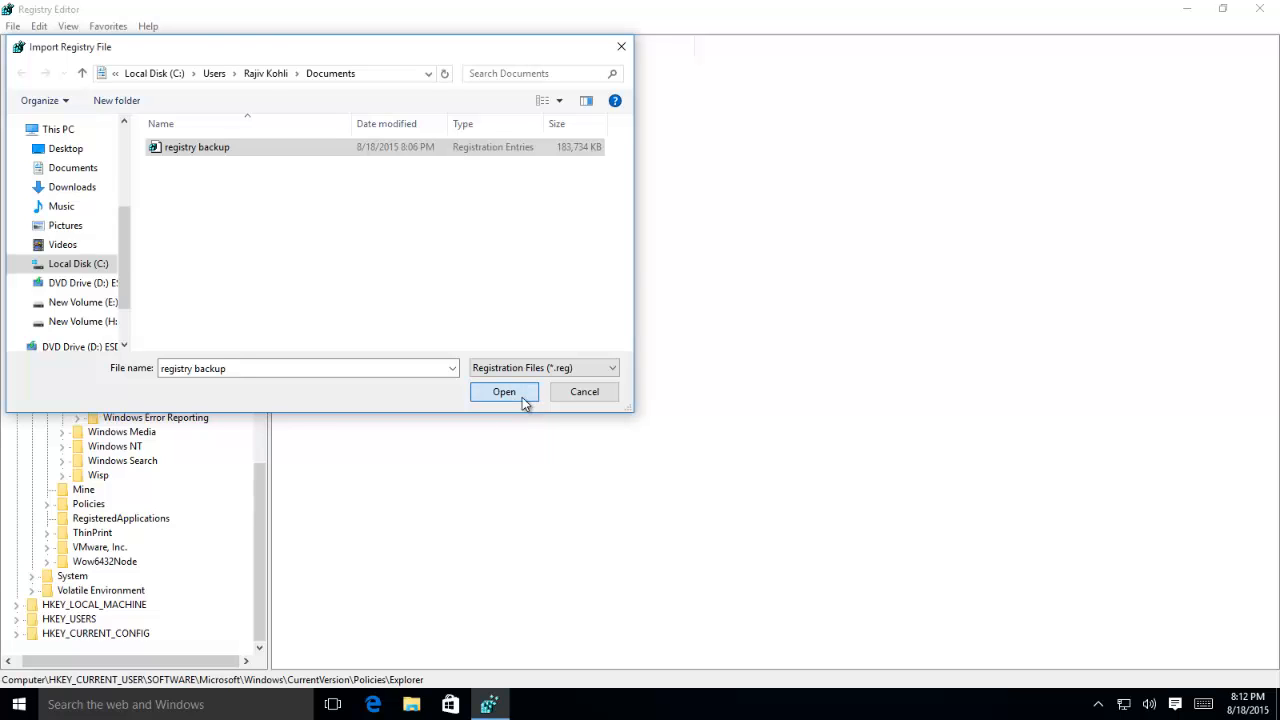
left_click(504, 391)
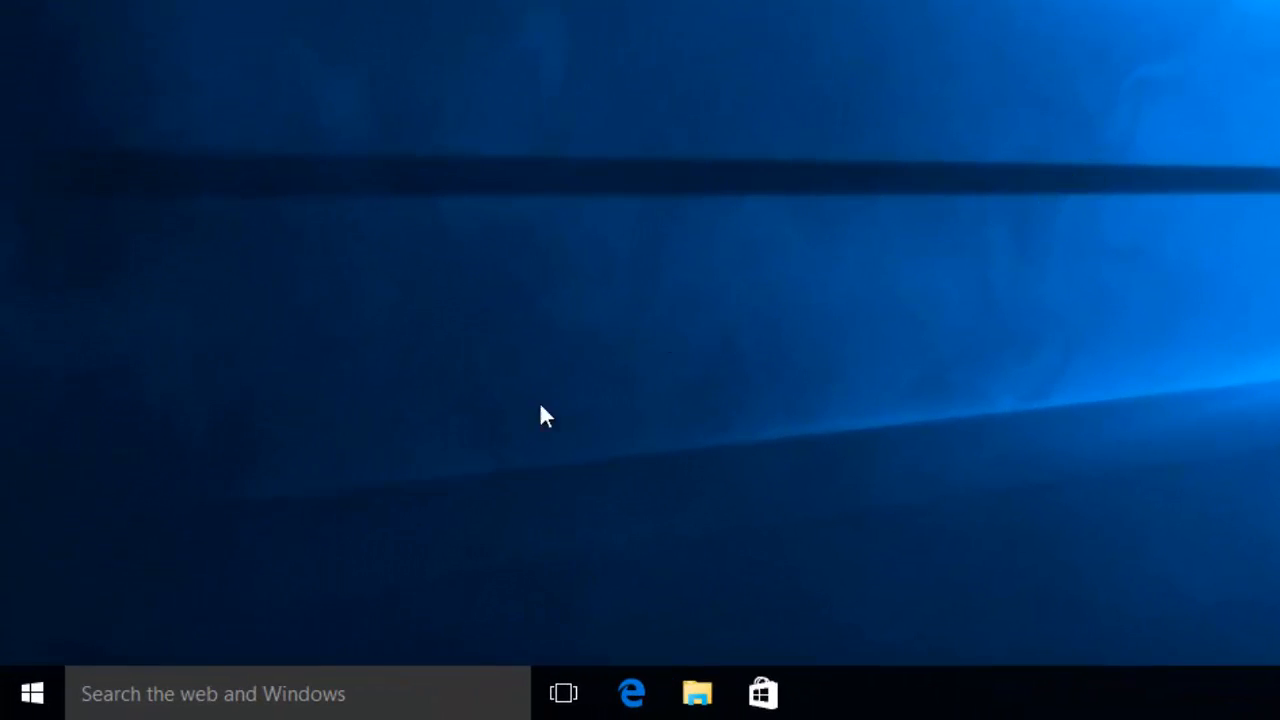
Start an administrator Command Prompt and launch DiskPart.
right_click(32, 693)
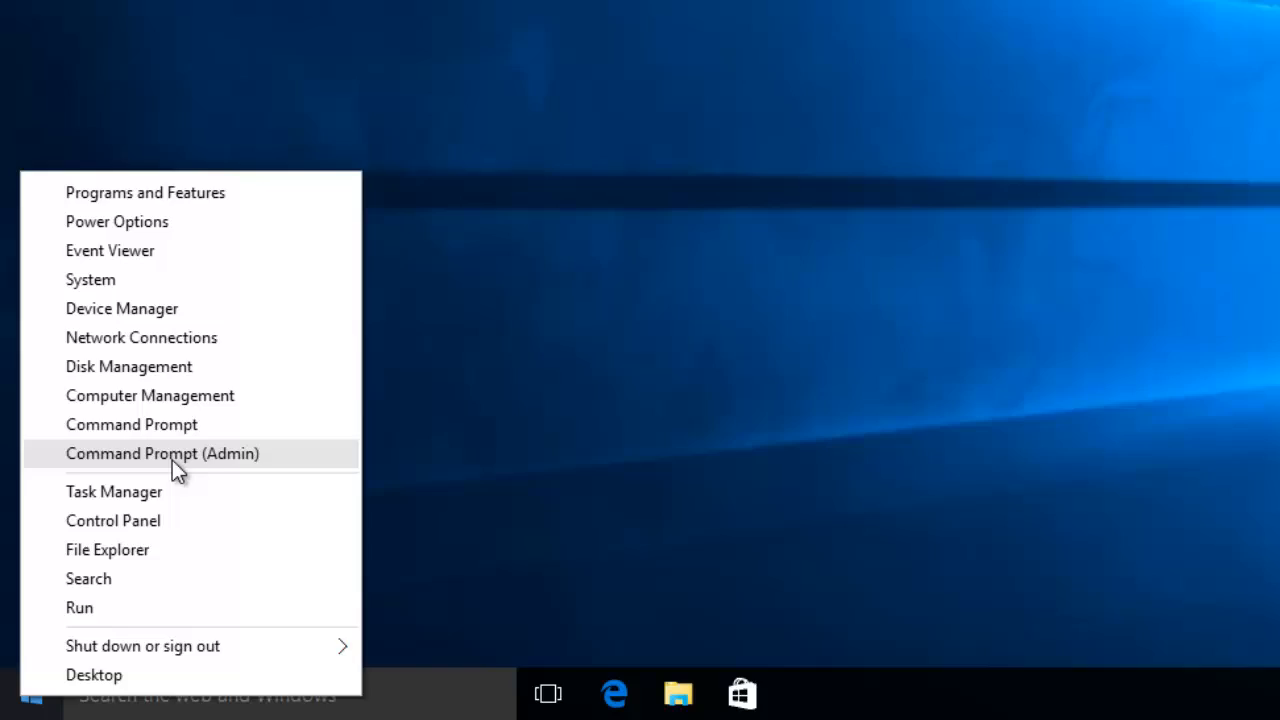
left_click(162, 453)
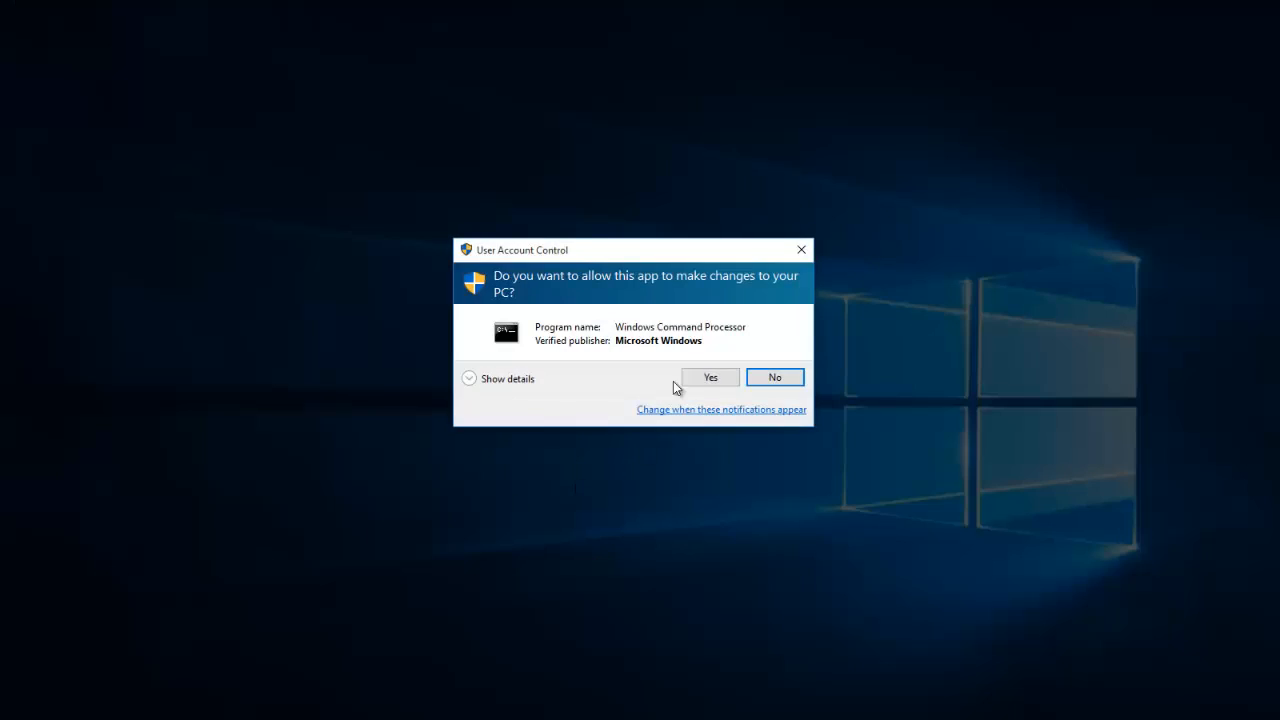
left_click(710, 377)
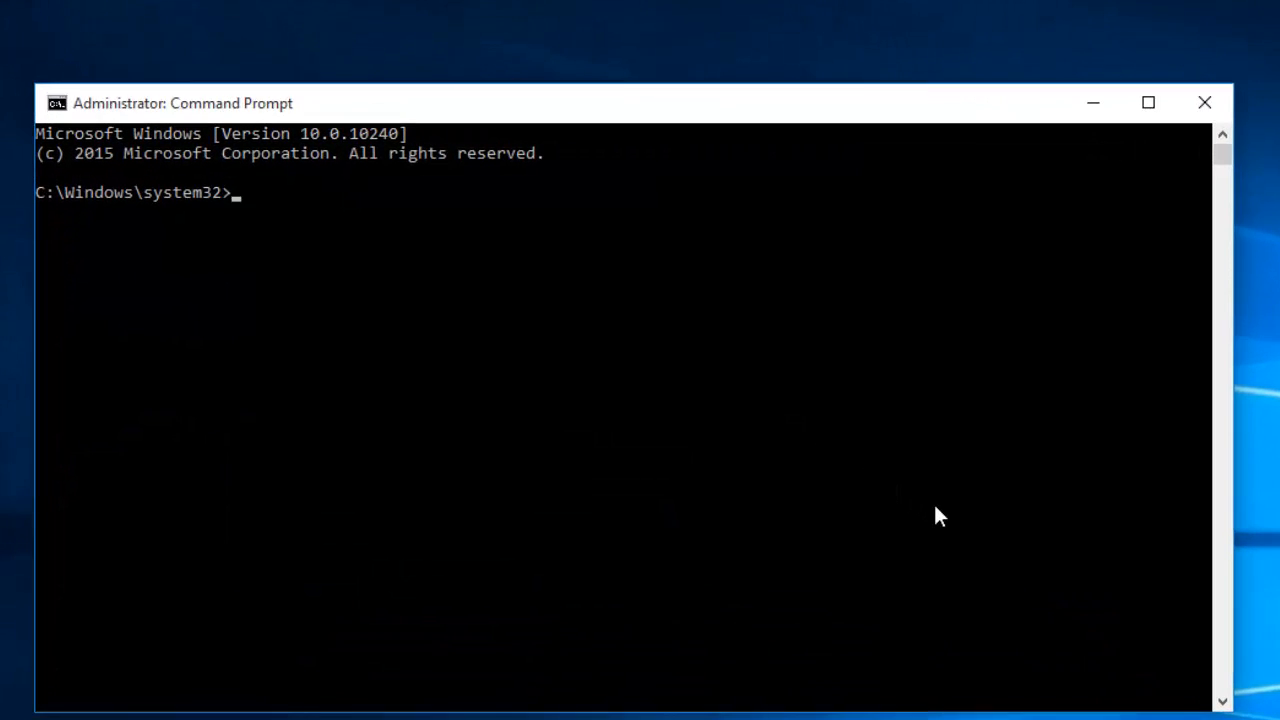
type("diskpart")
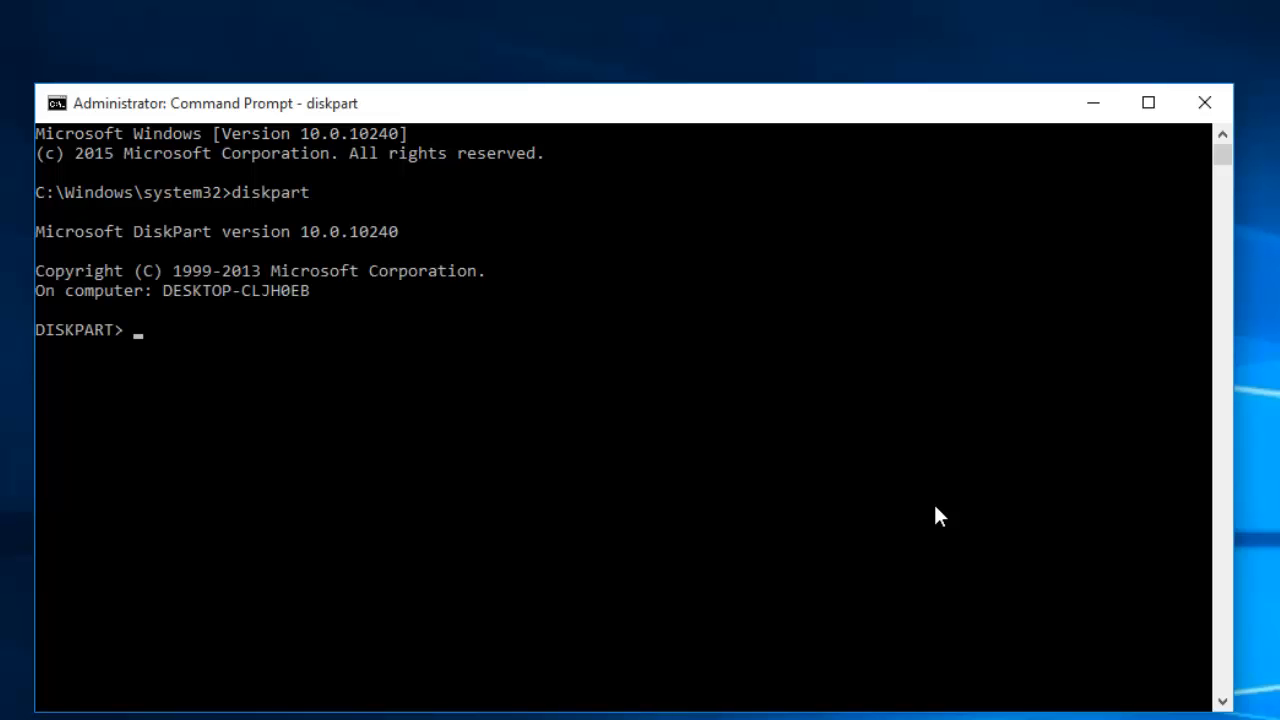
List volumes, select volume 0, remove its letter, then assign letter D again.
type("list volume")
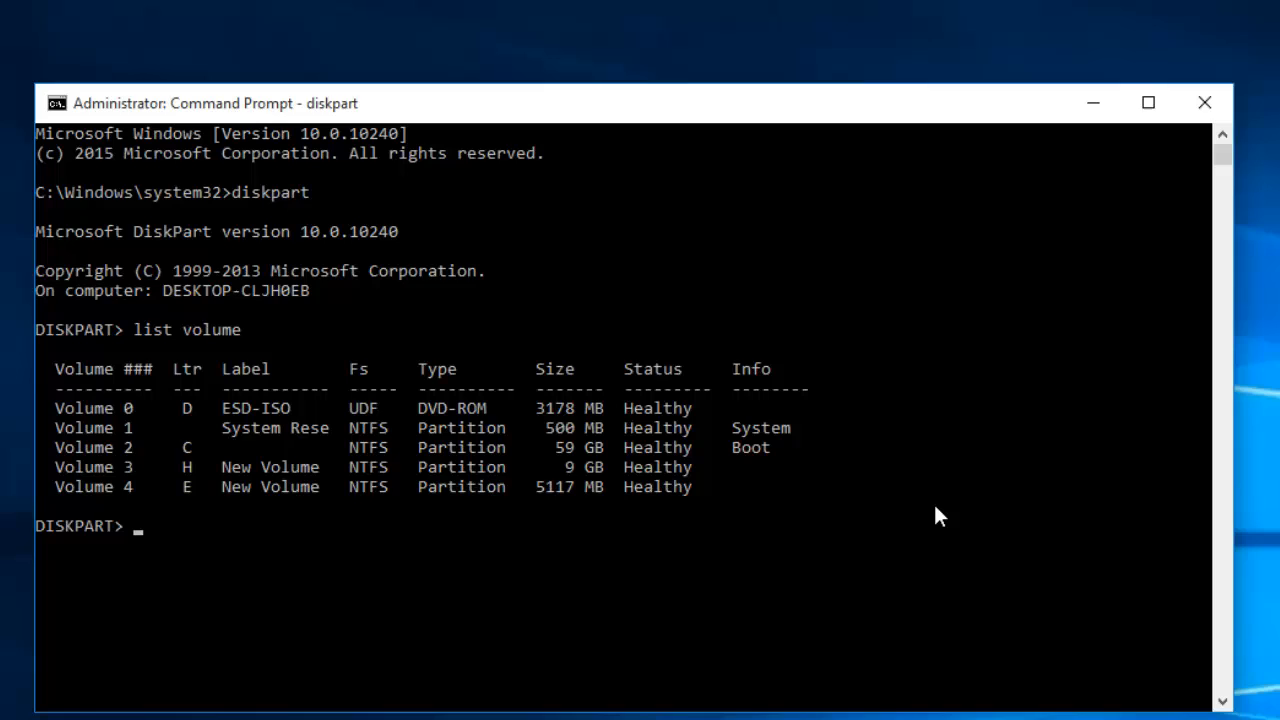
type("select volume 0")
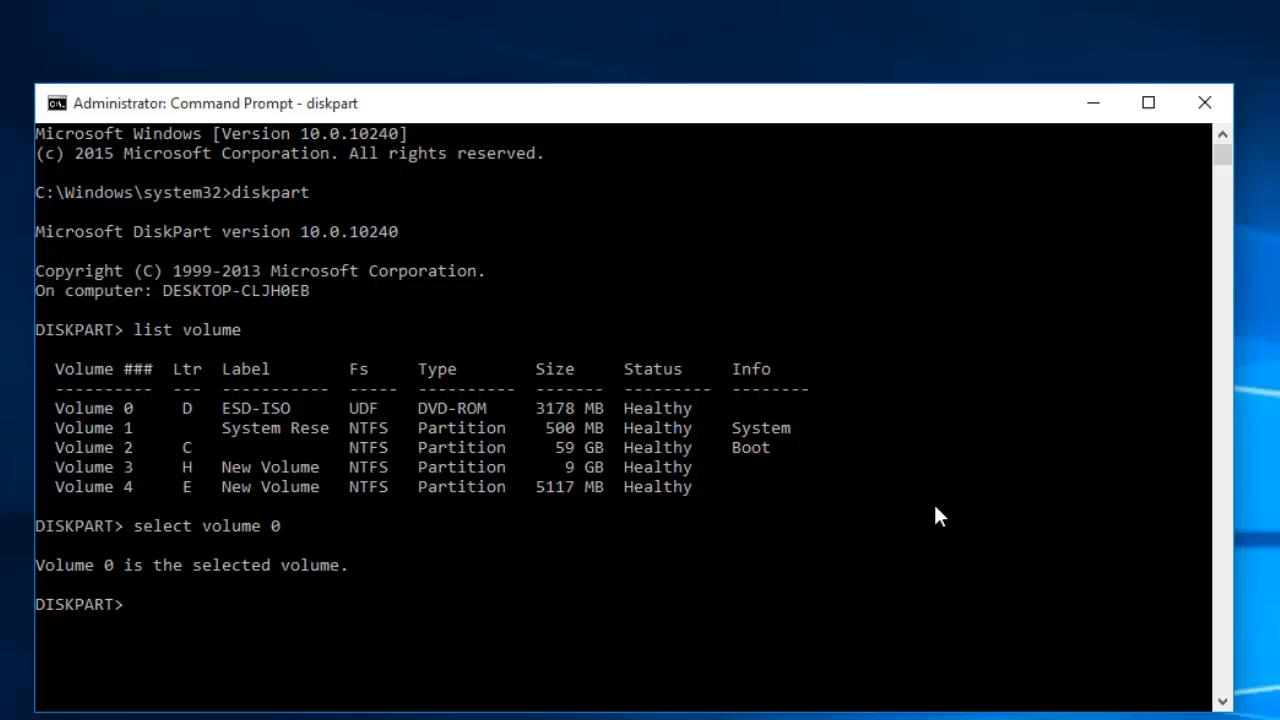
type("remove letter")
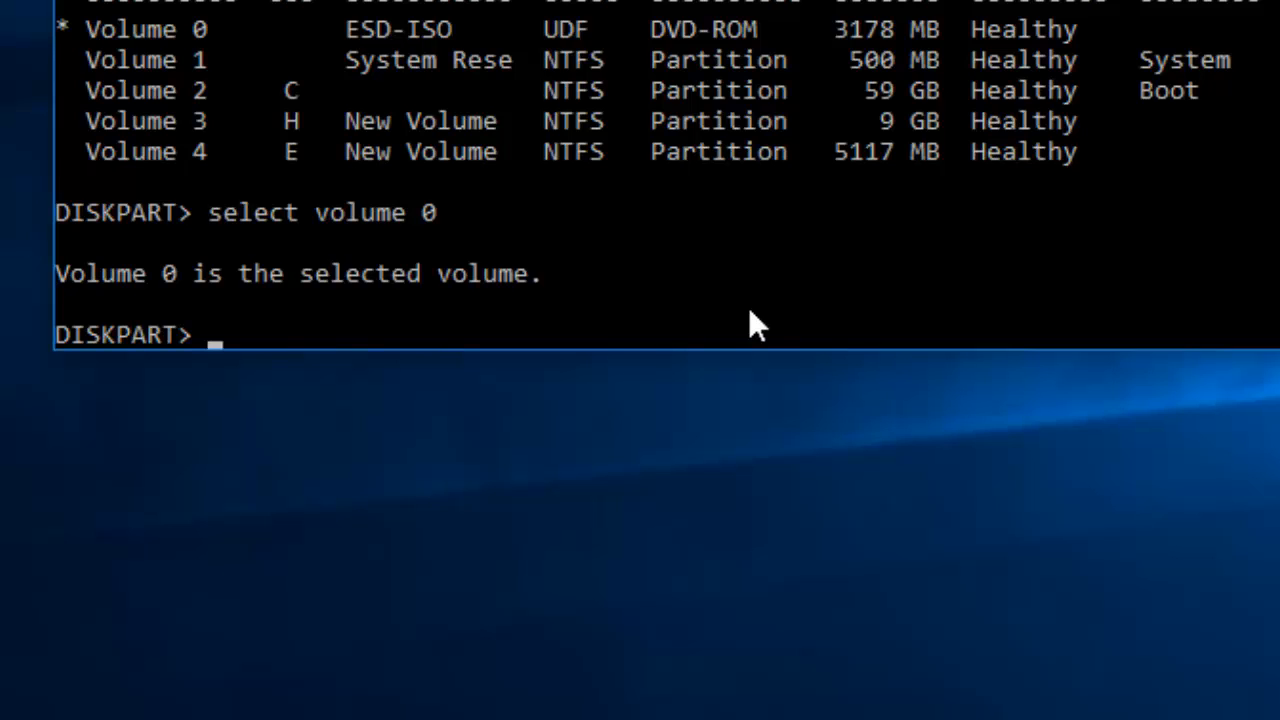
type("assign letter=d")
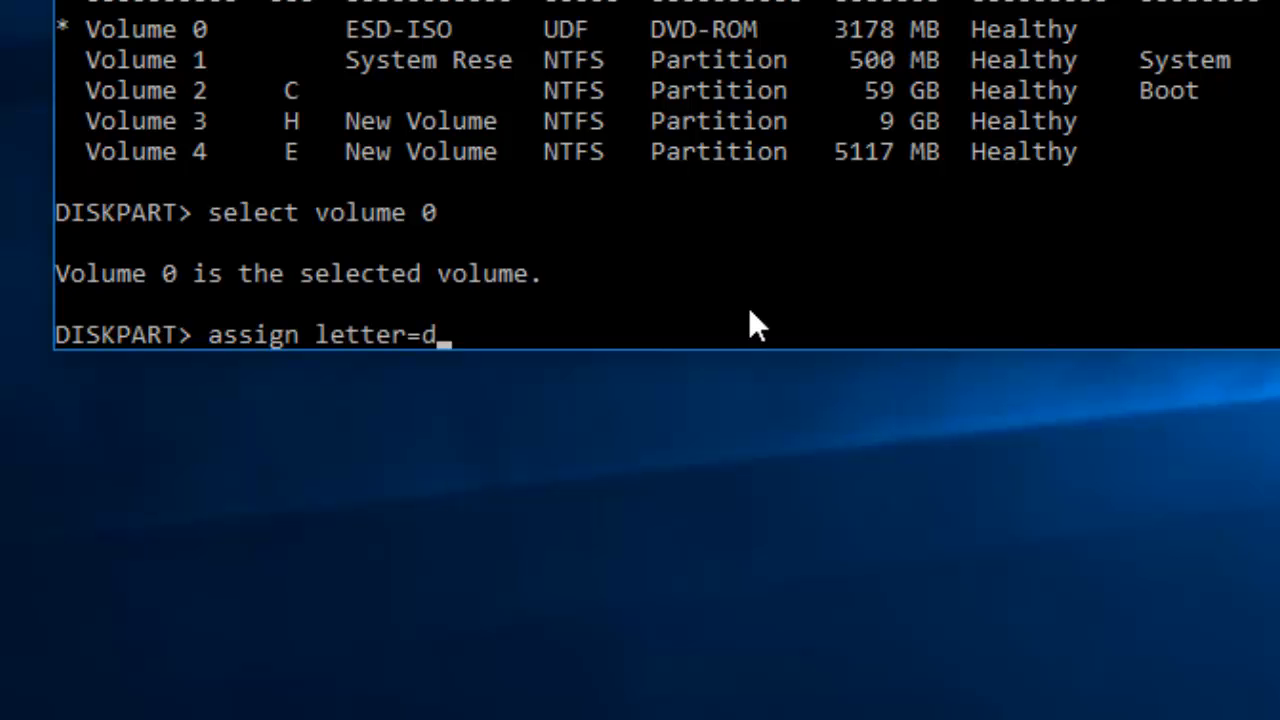
key("enter")
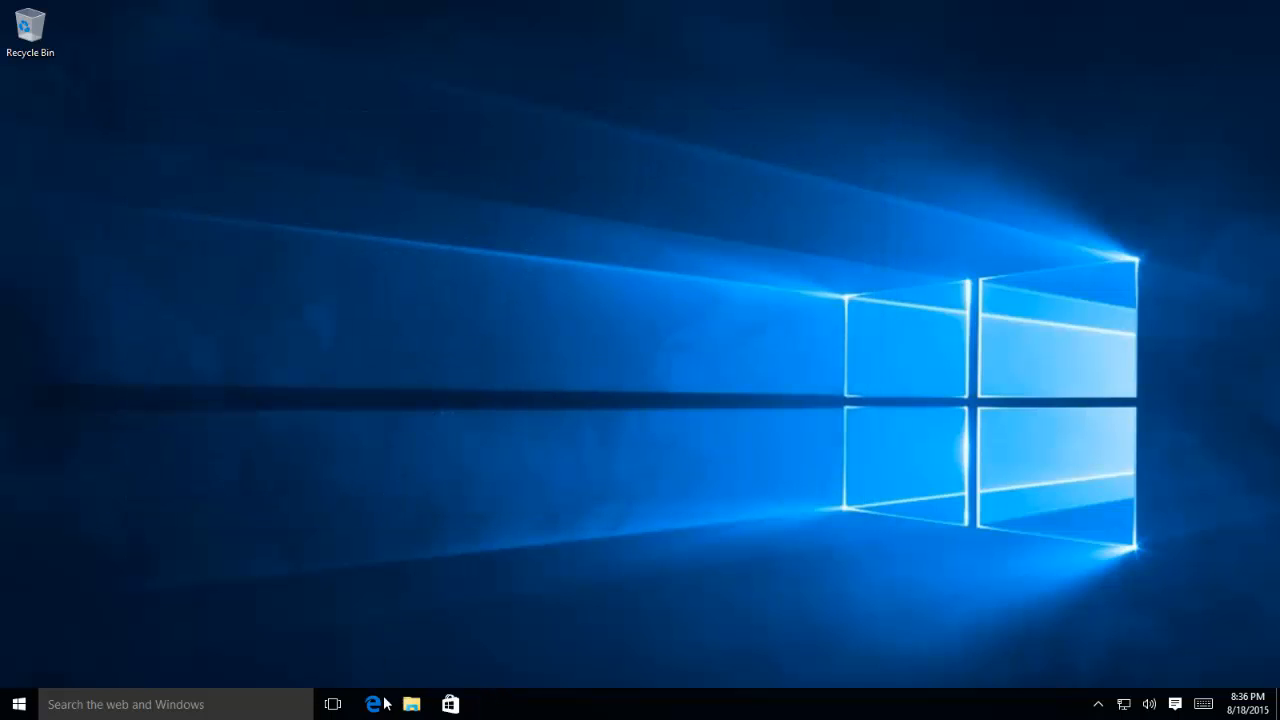
Confirm CD Drive (D:) is back in This PC alongside A:, C:, E: and H:.
left_click(411, 704)
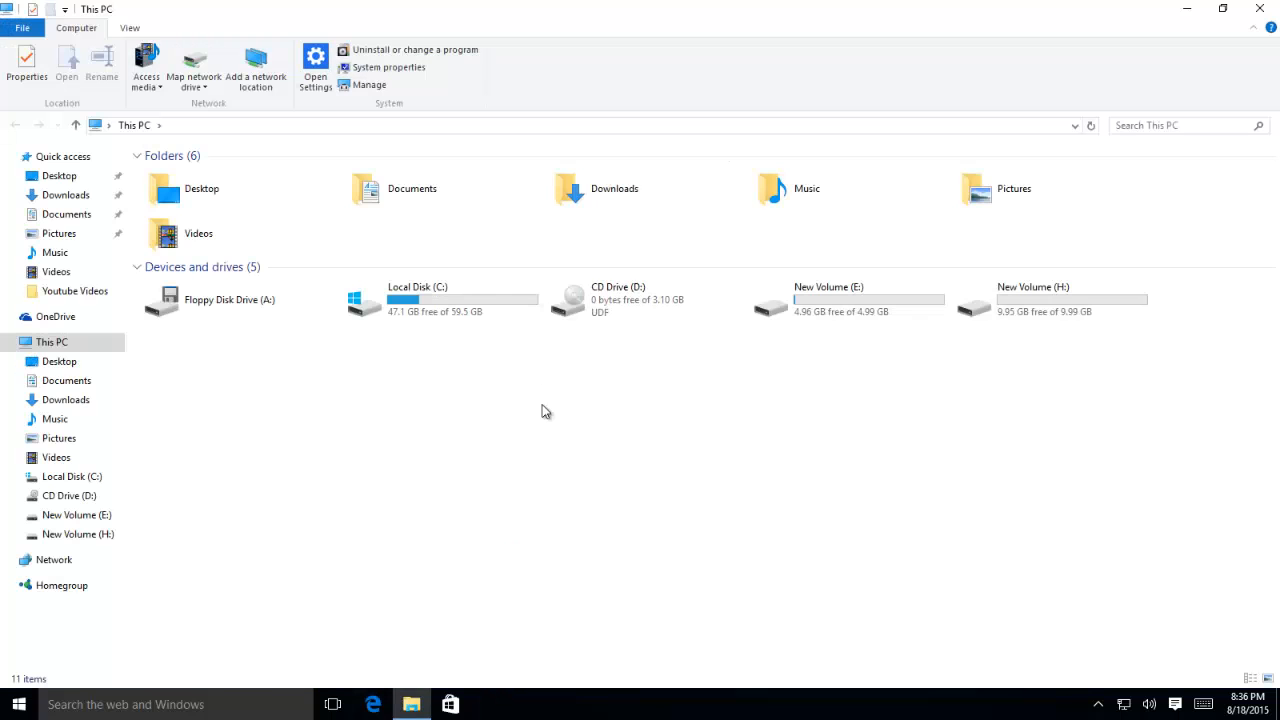
left_click(618, 299)
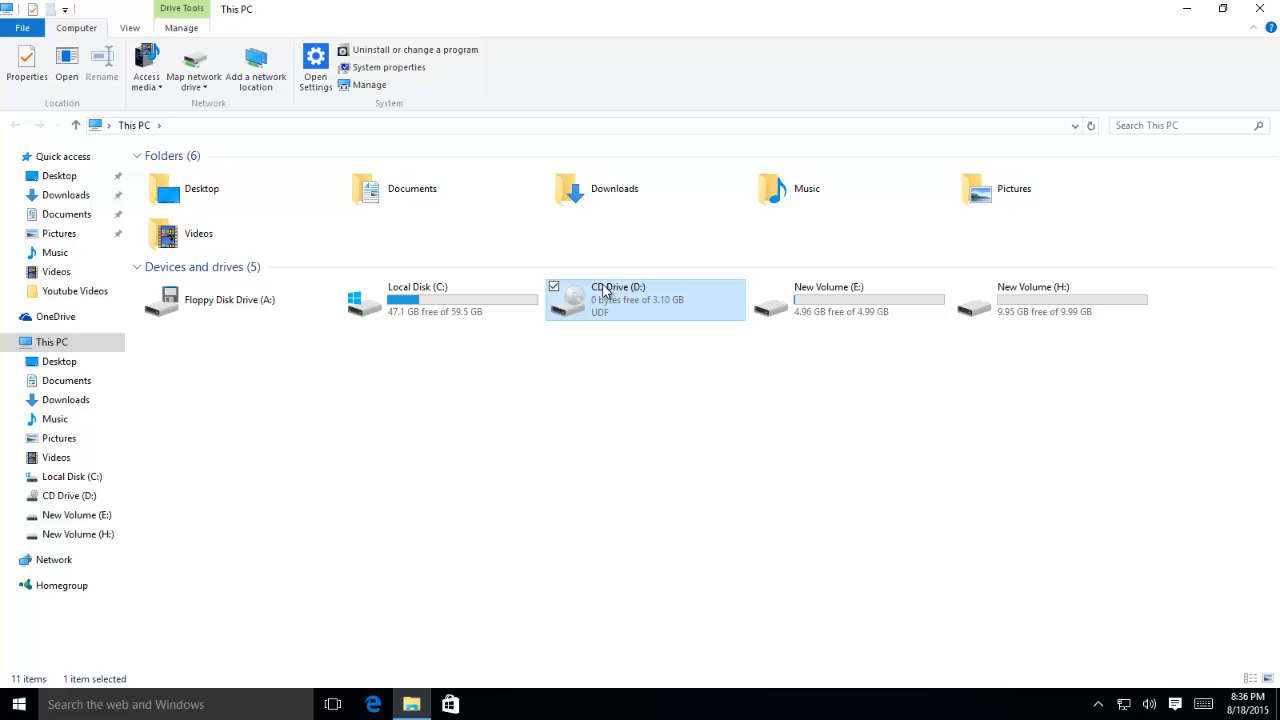